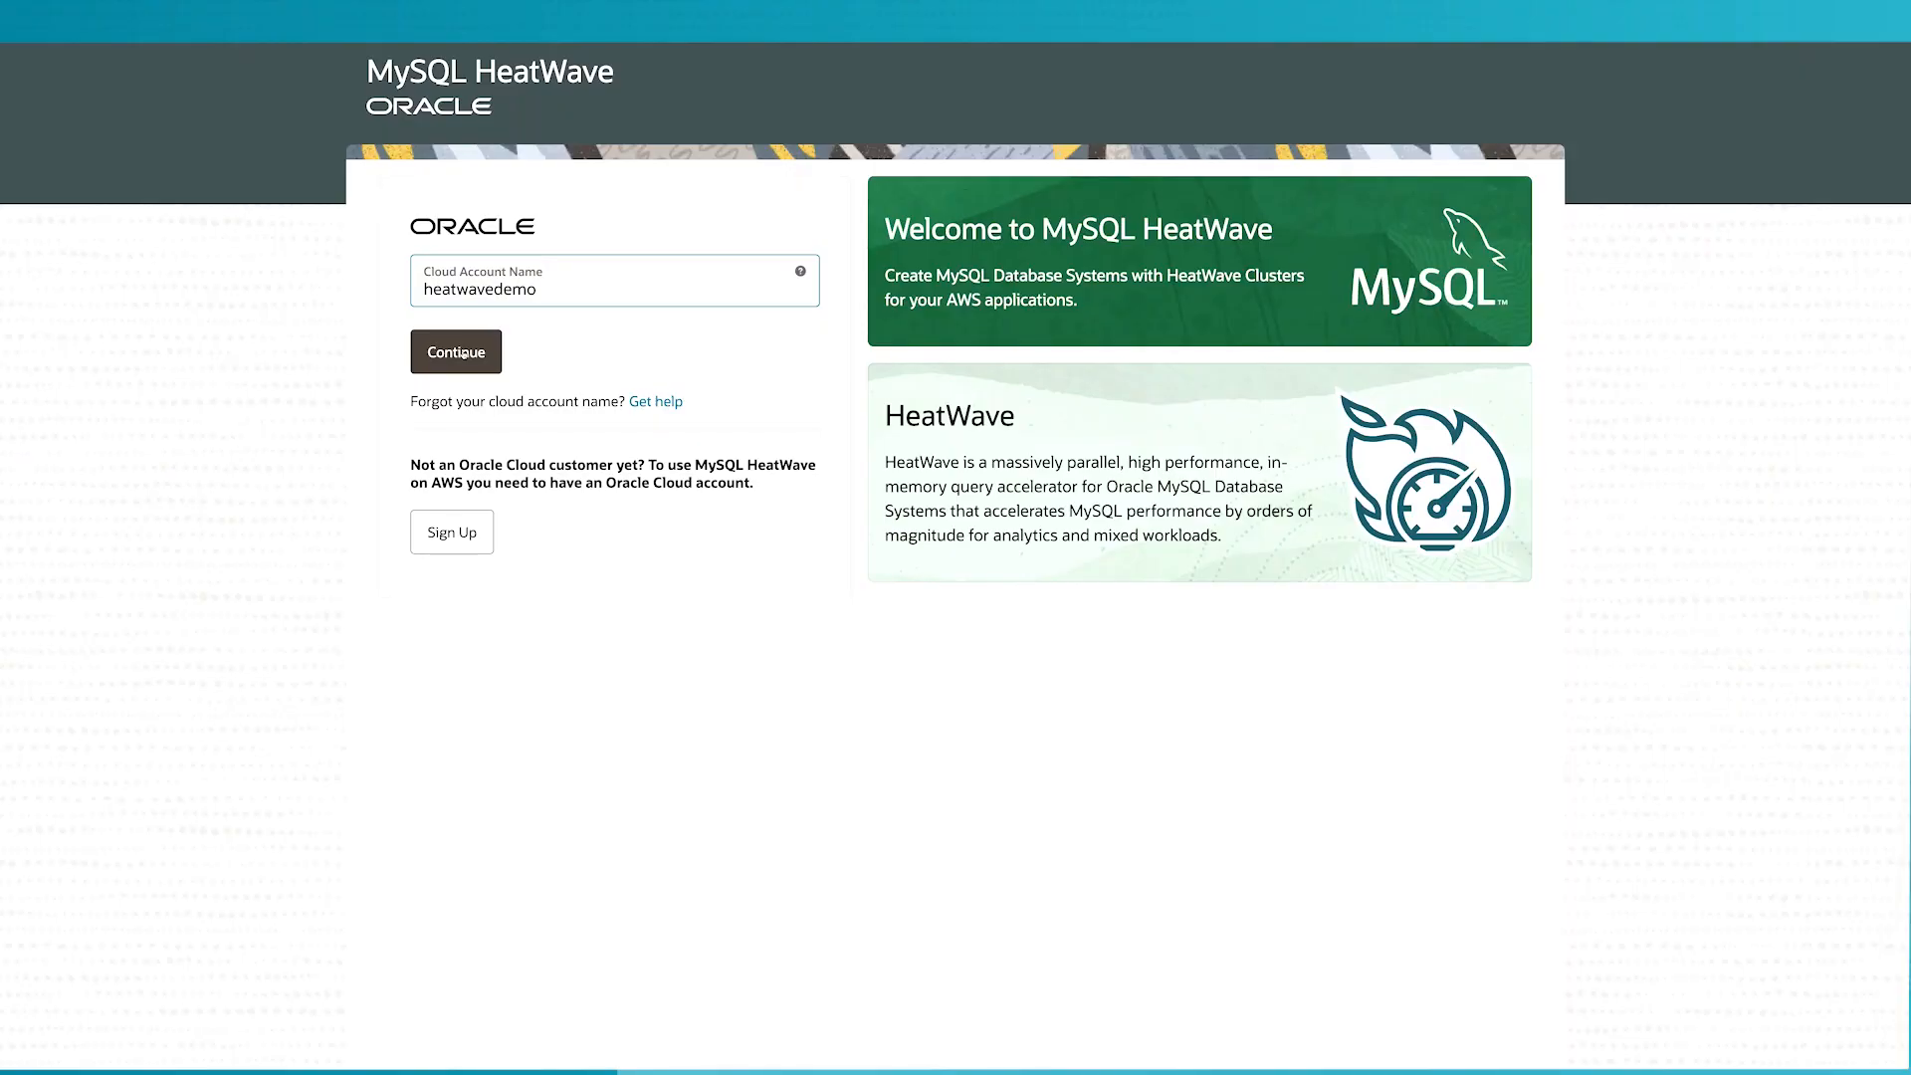
Continue with the entered cloud account and complete sign-in to reach the Getting Started page.
click(454, 351)
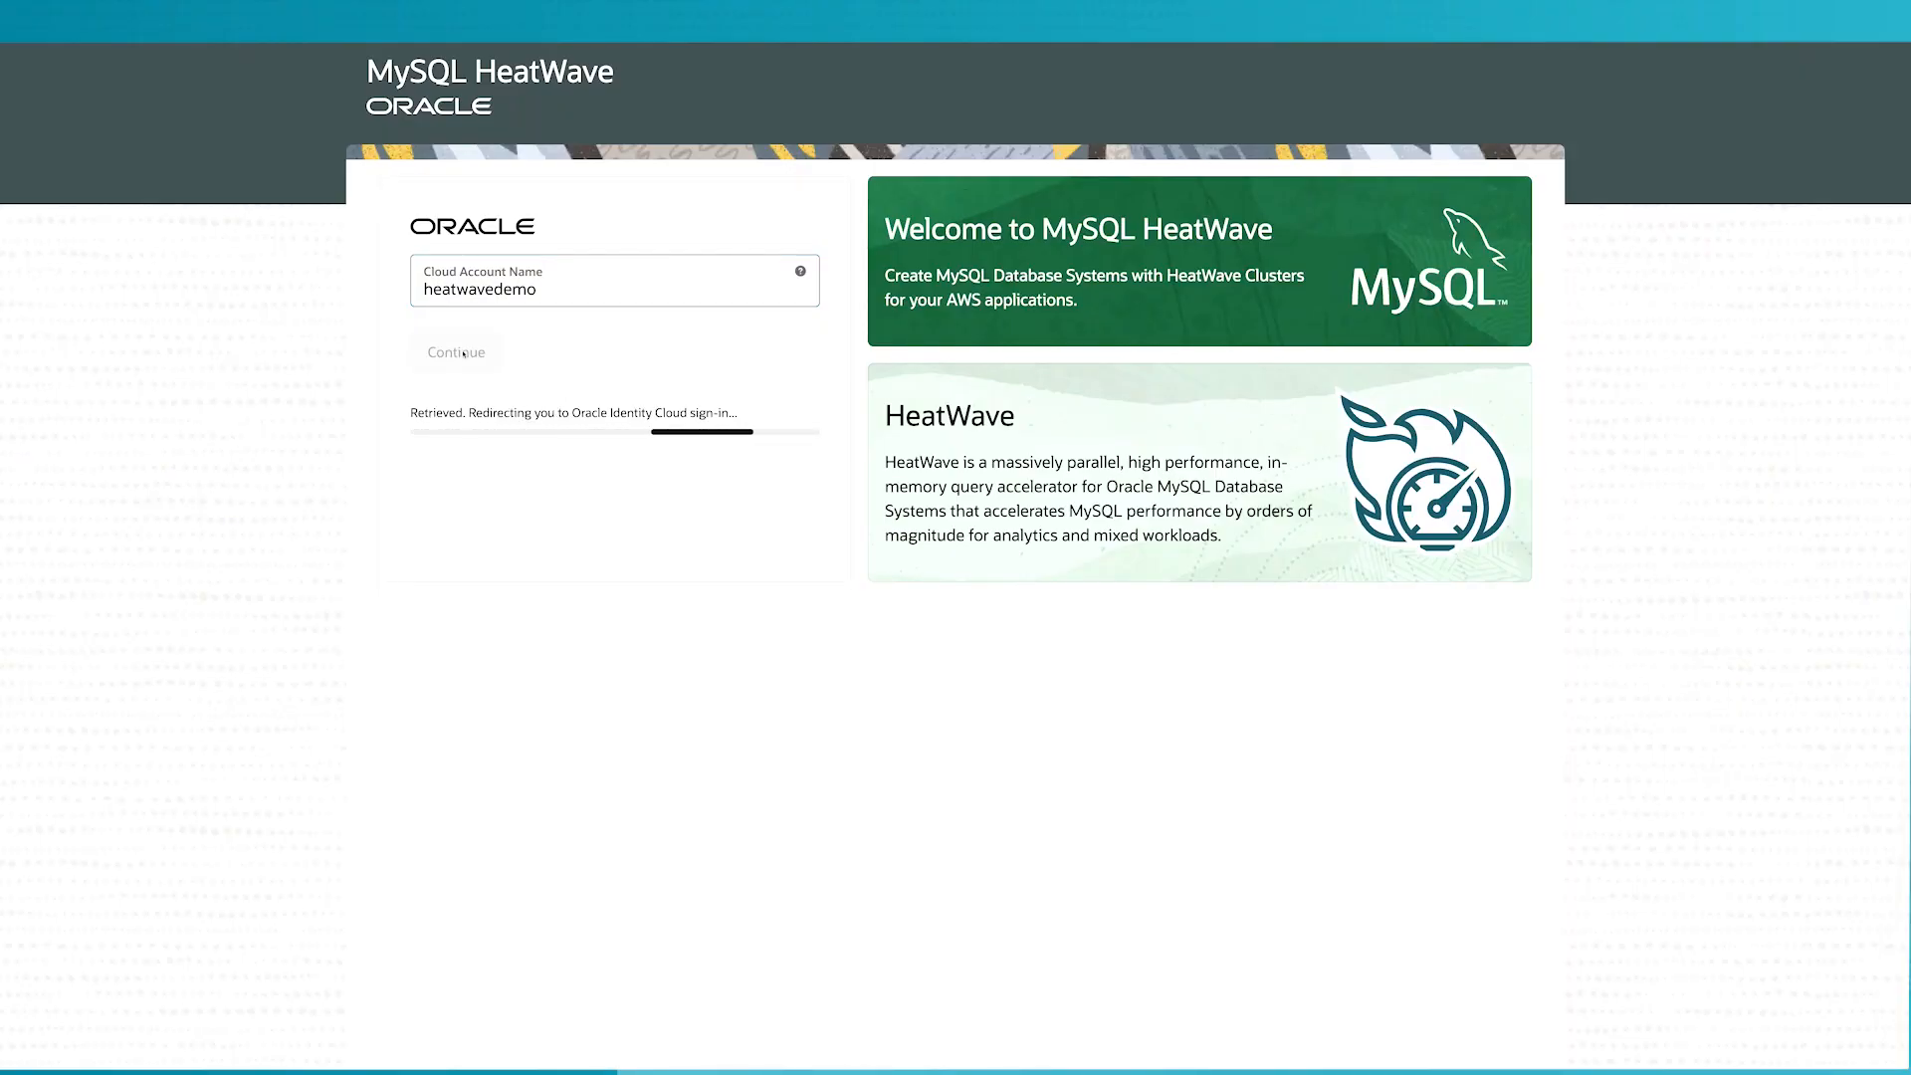
click(456, 352)
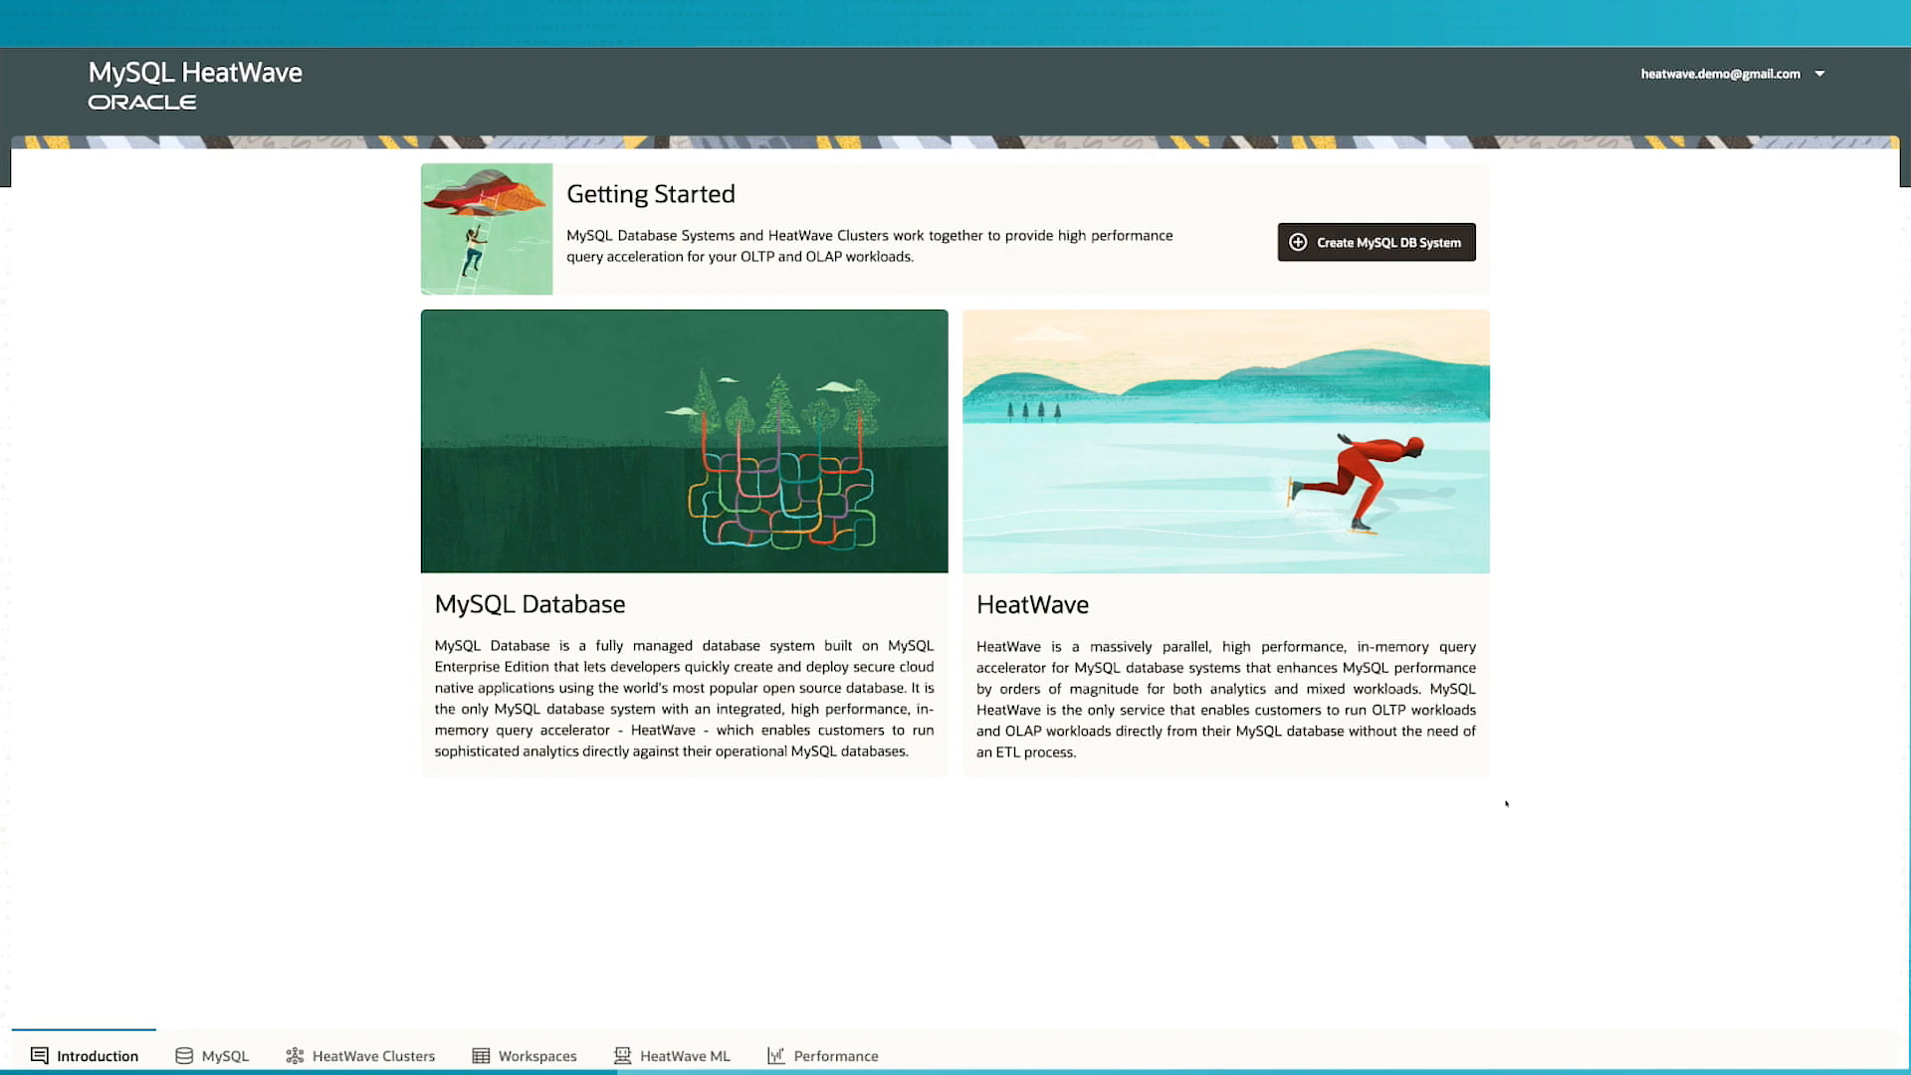
mouse_move(1376, 241)
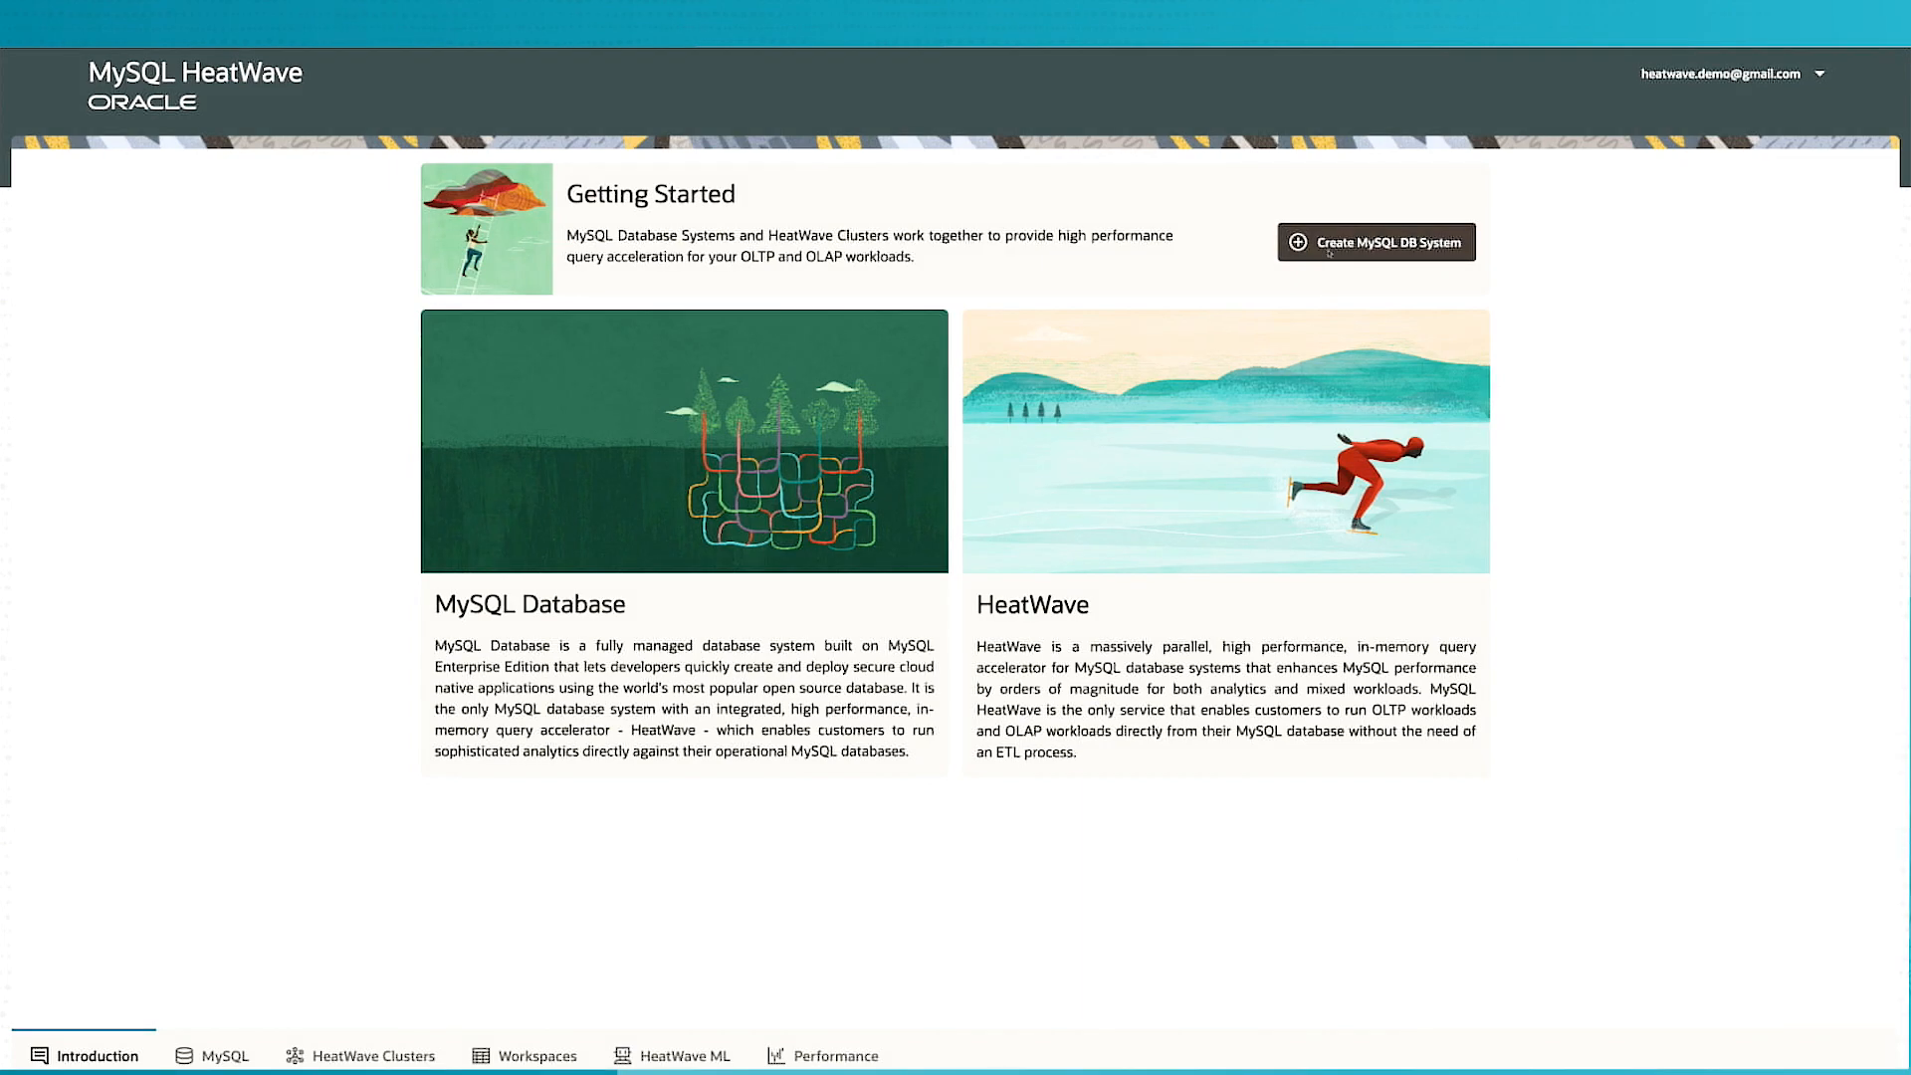
Begin a new DB system named HeatWave-demo with the MySQL.8.64GB hardware shape.
click(1375, 241)
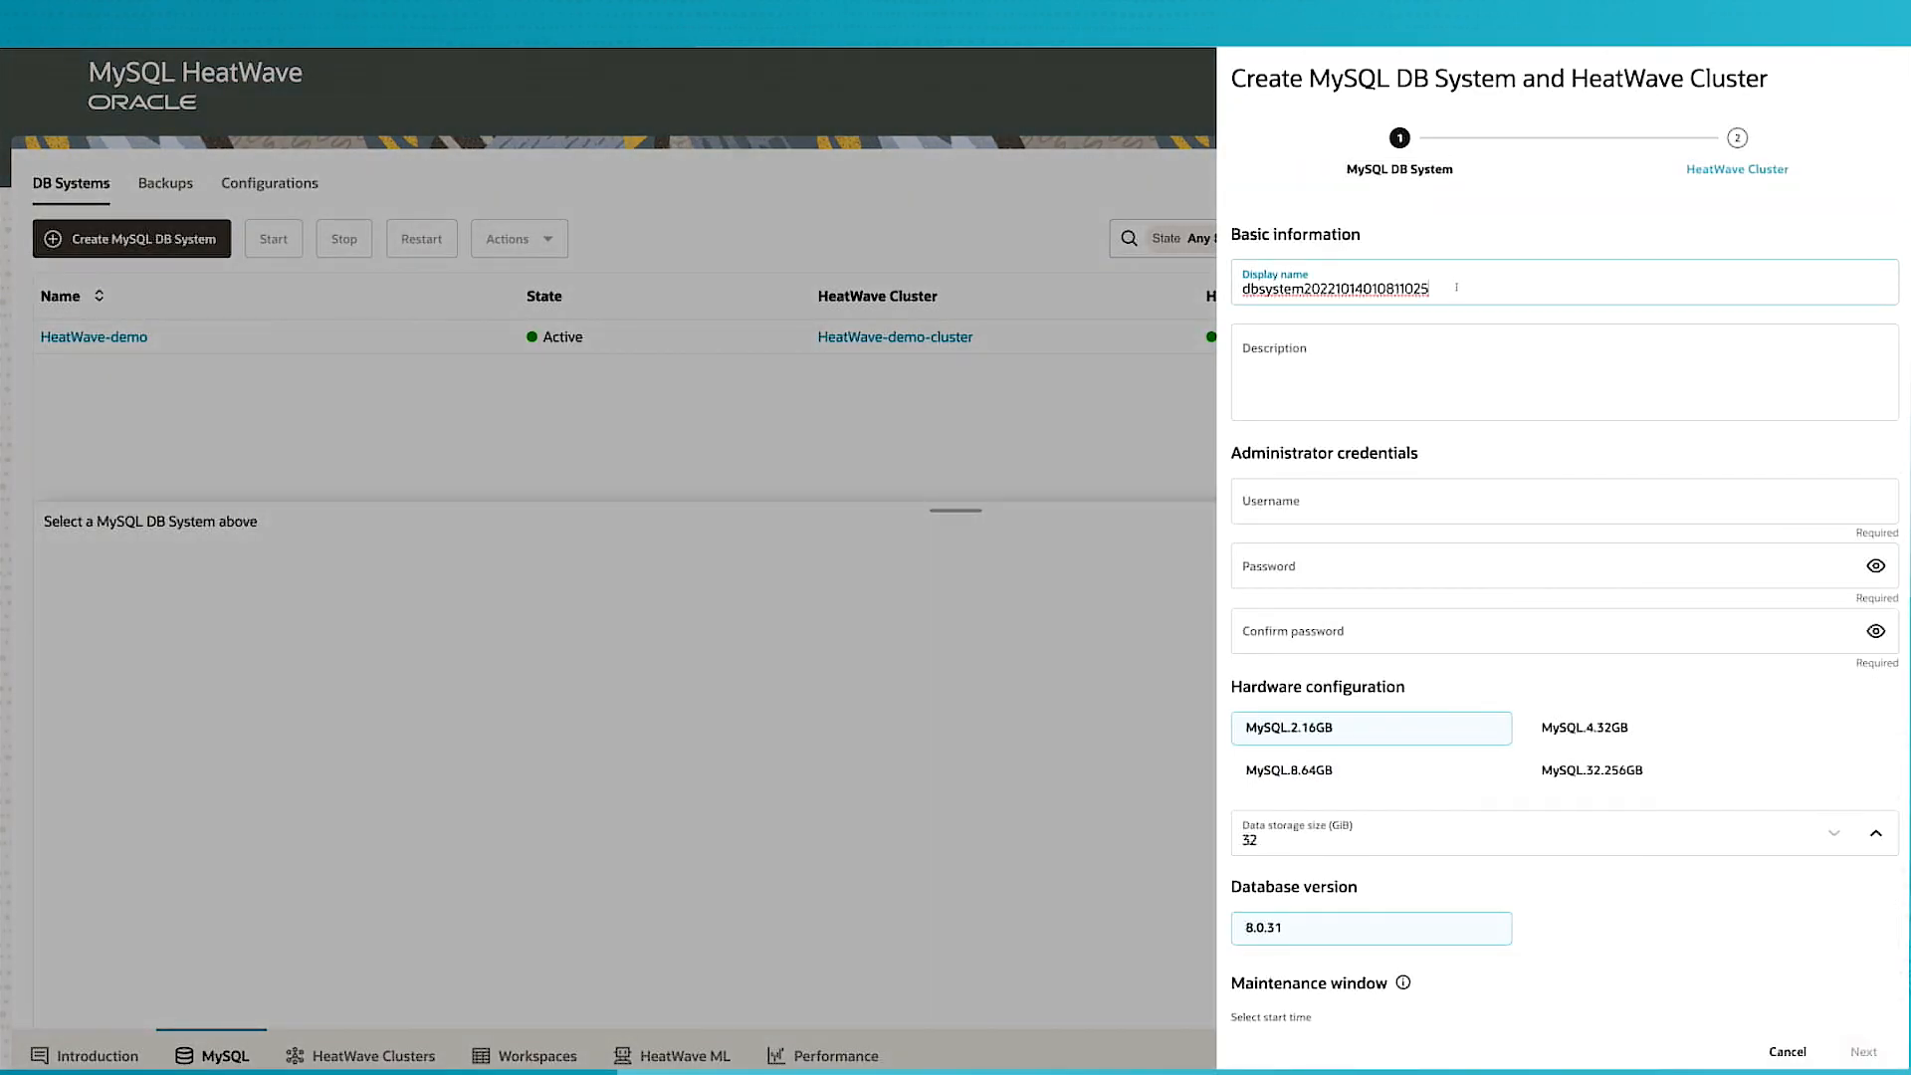
text(HeatWave-demo)
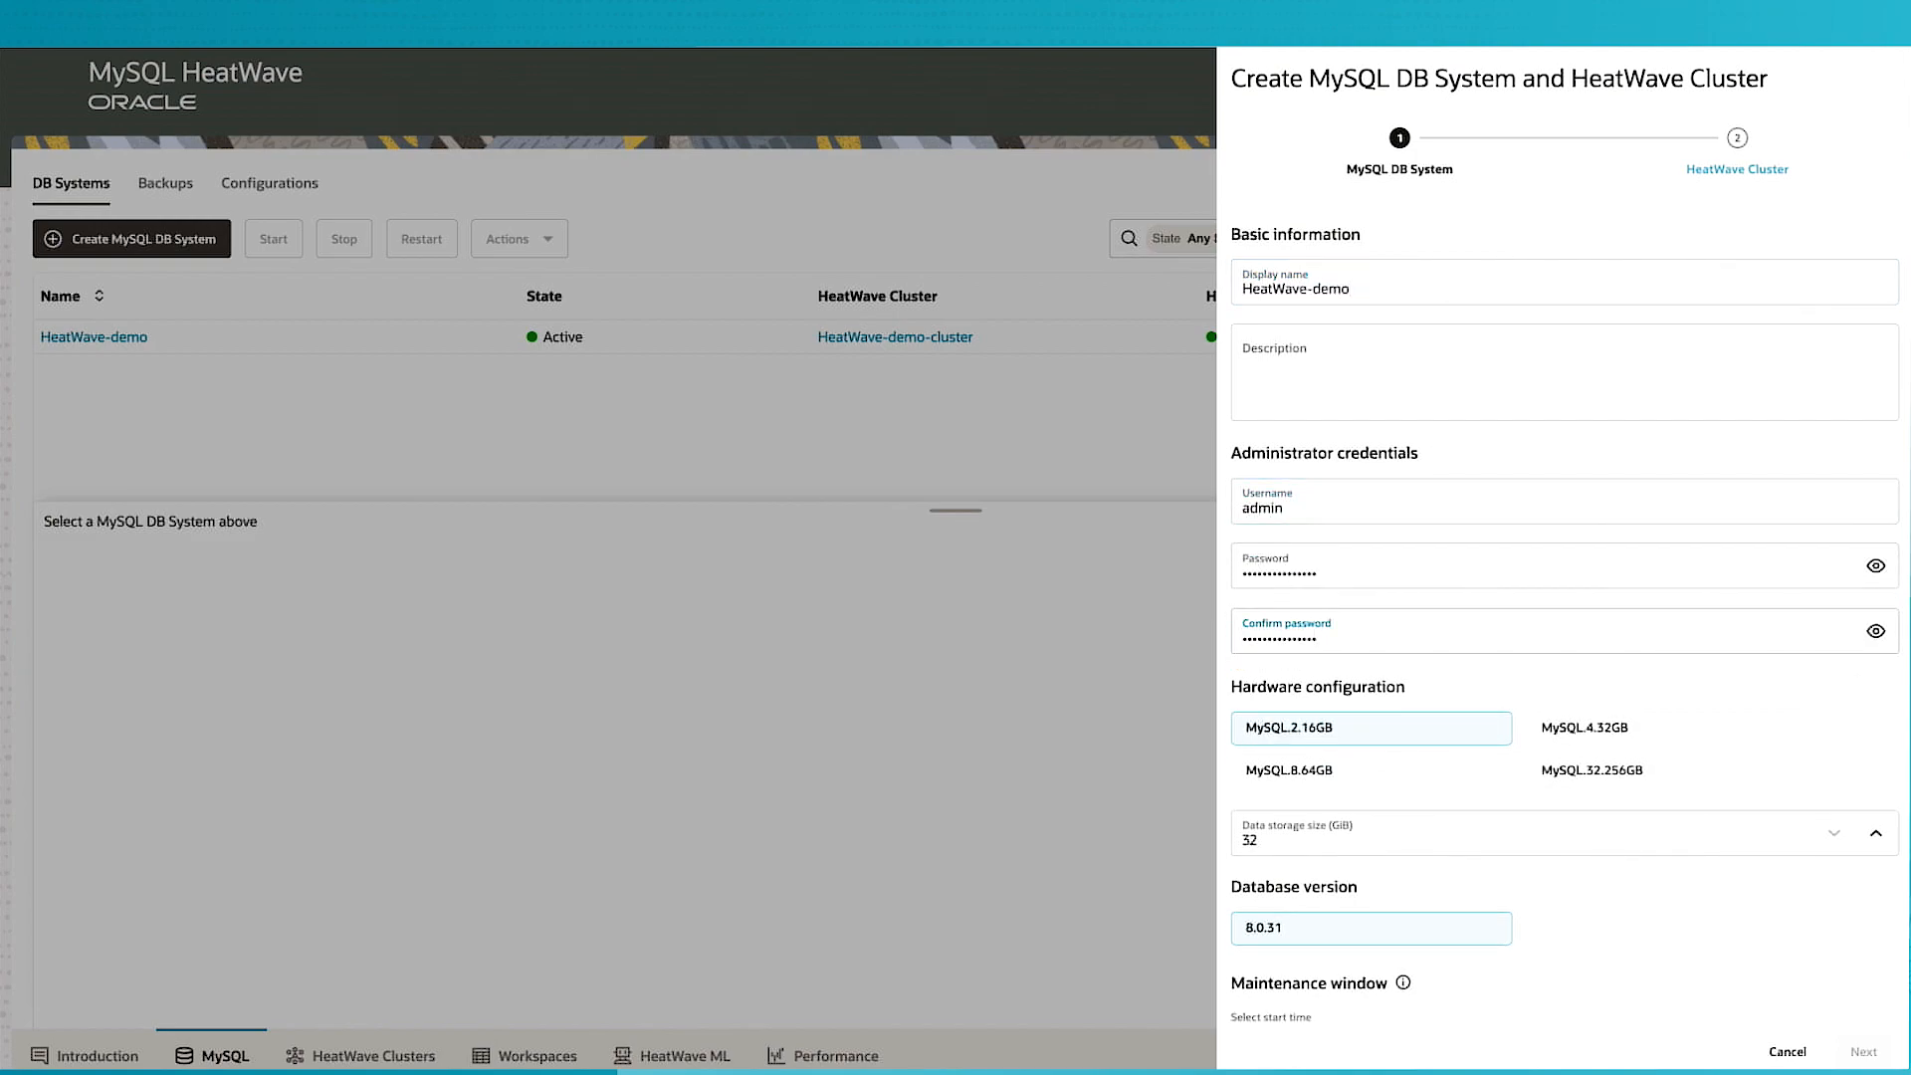
click(1369, 768)
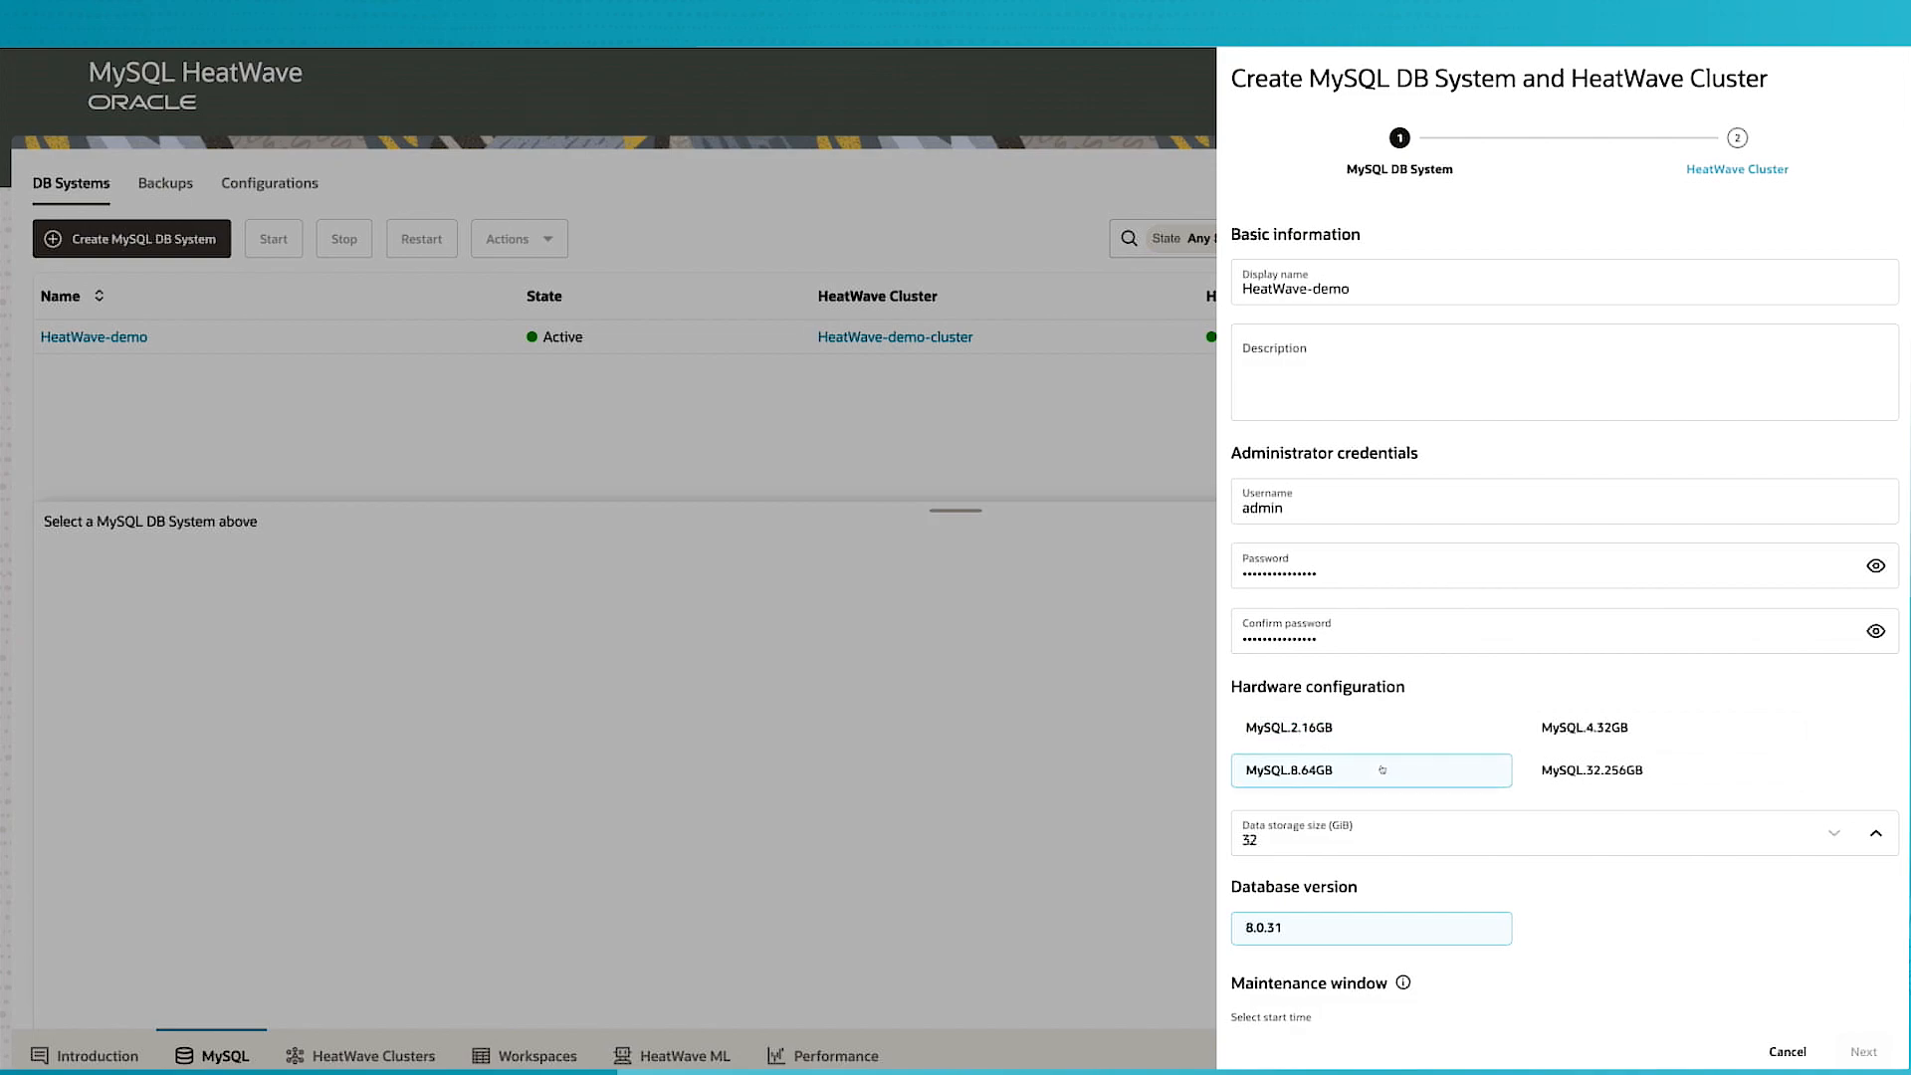
Set storage to 3072 GiB and manual availability zone placement in use1-az1.
scroll(down, 3)
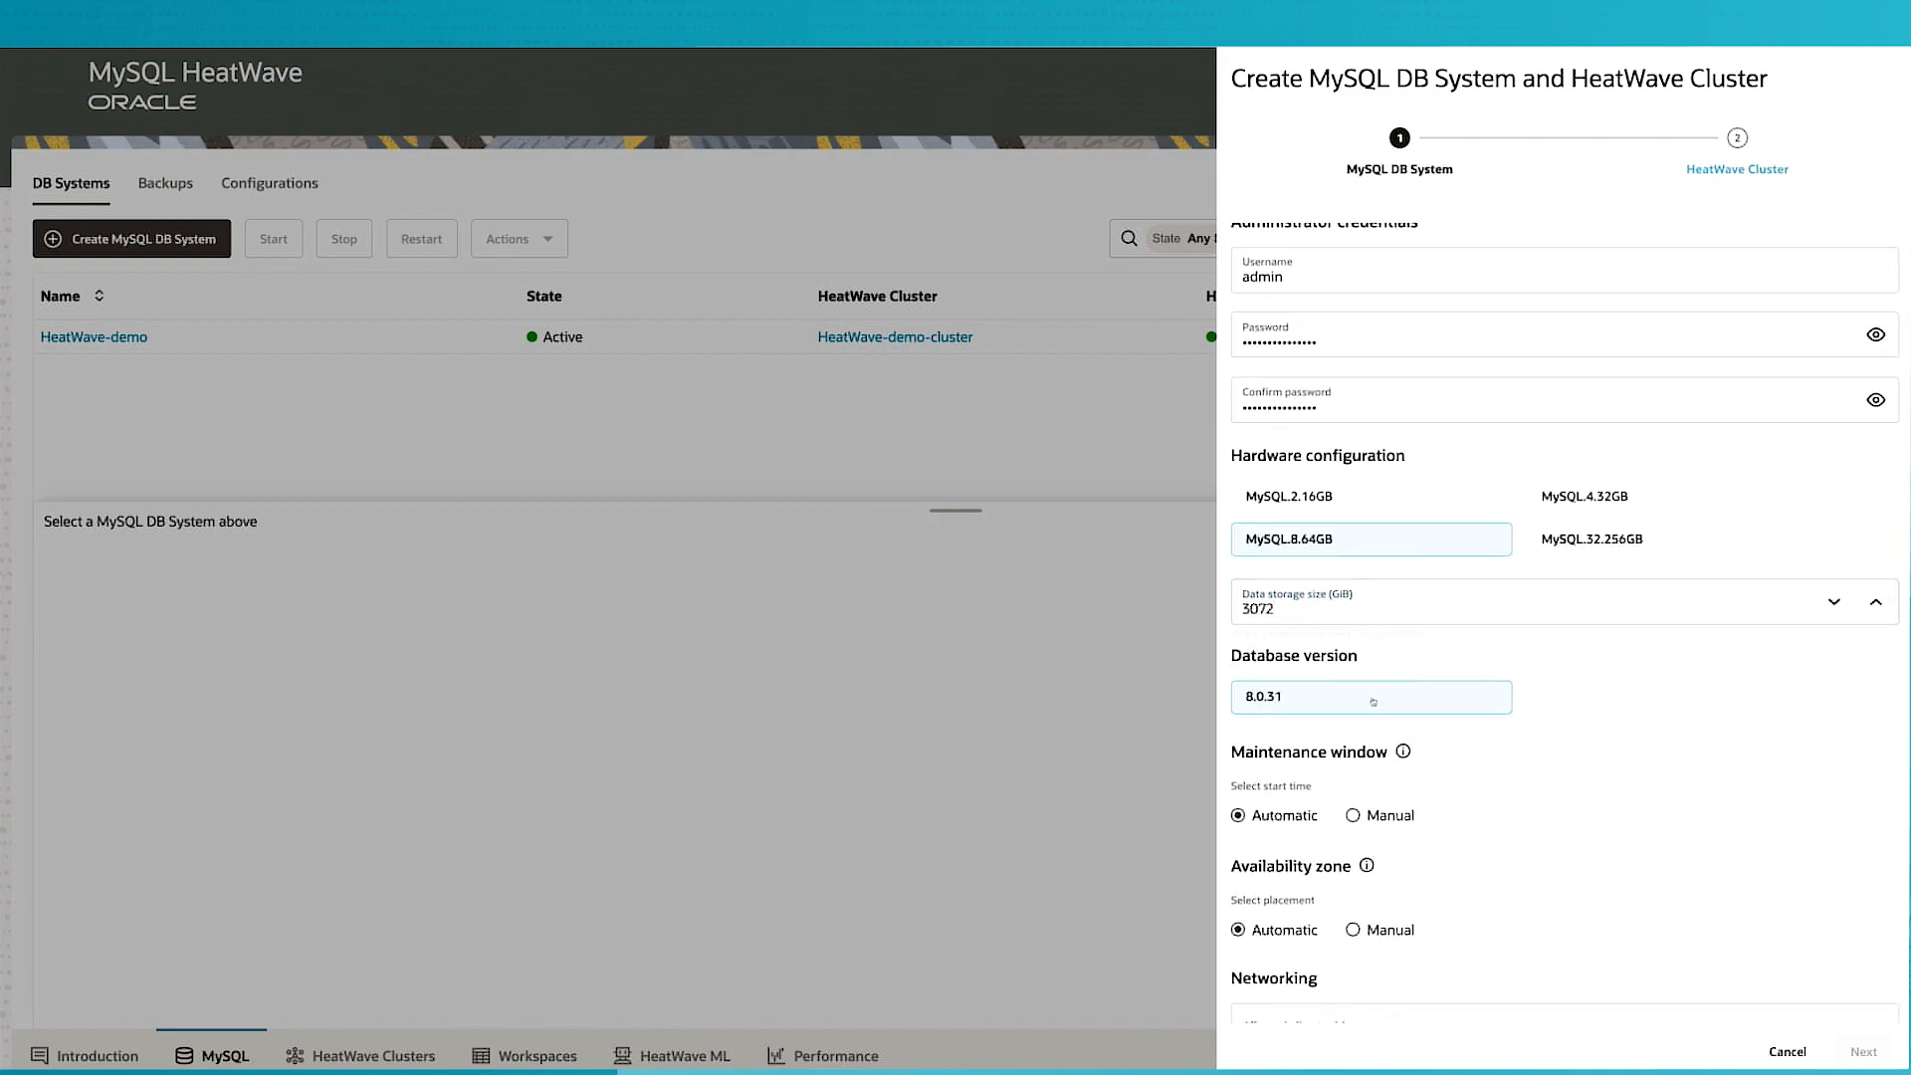
scroll(down, 3)
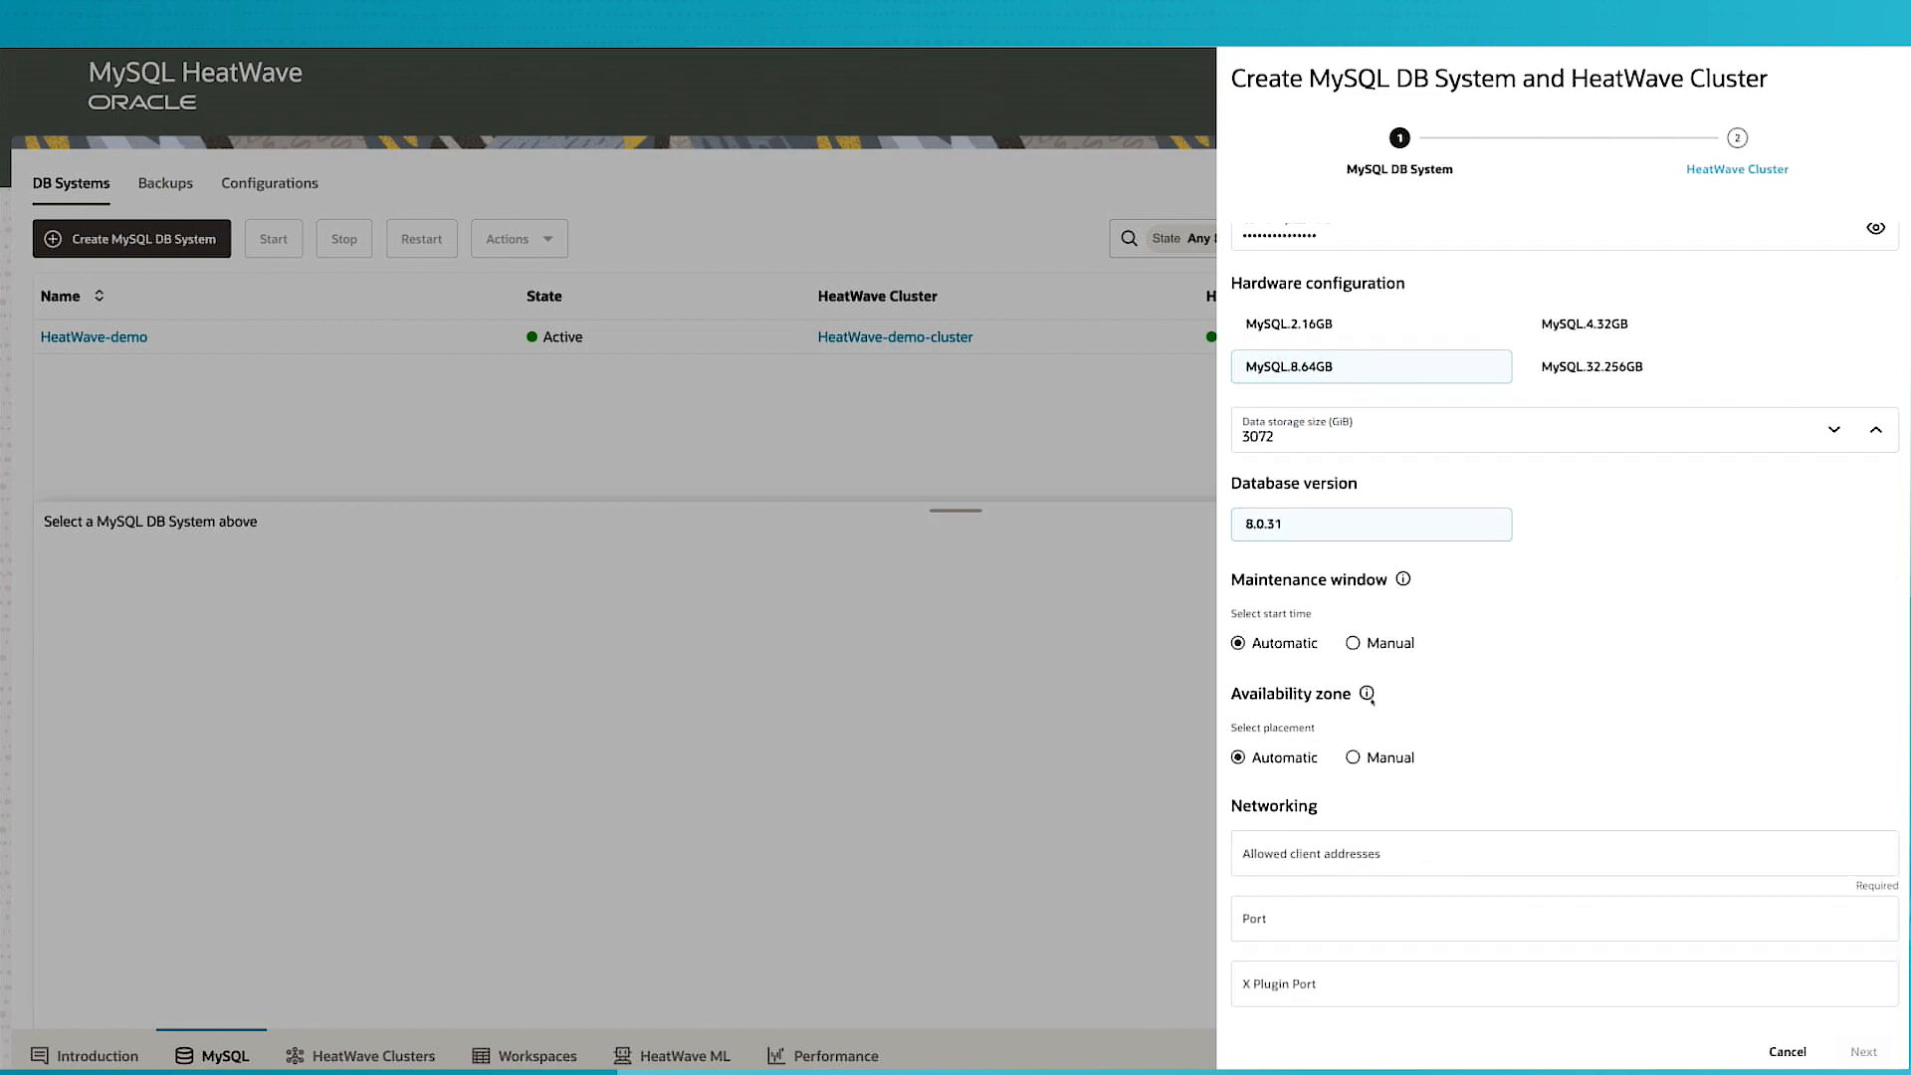
click(1352, 756)
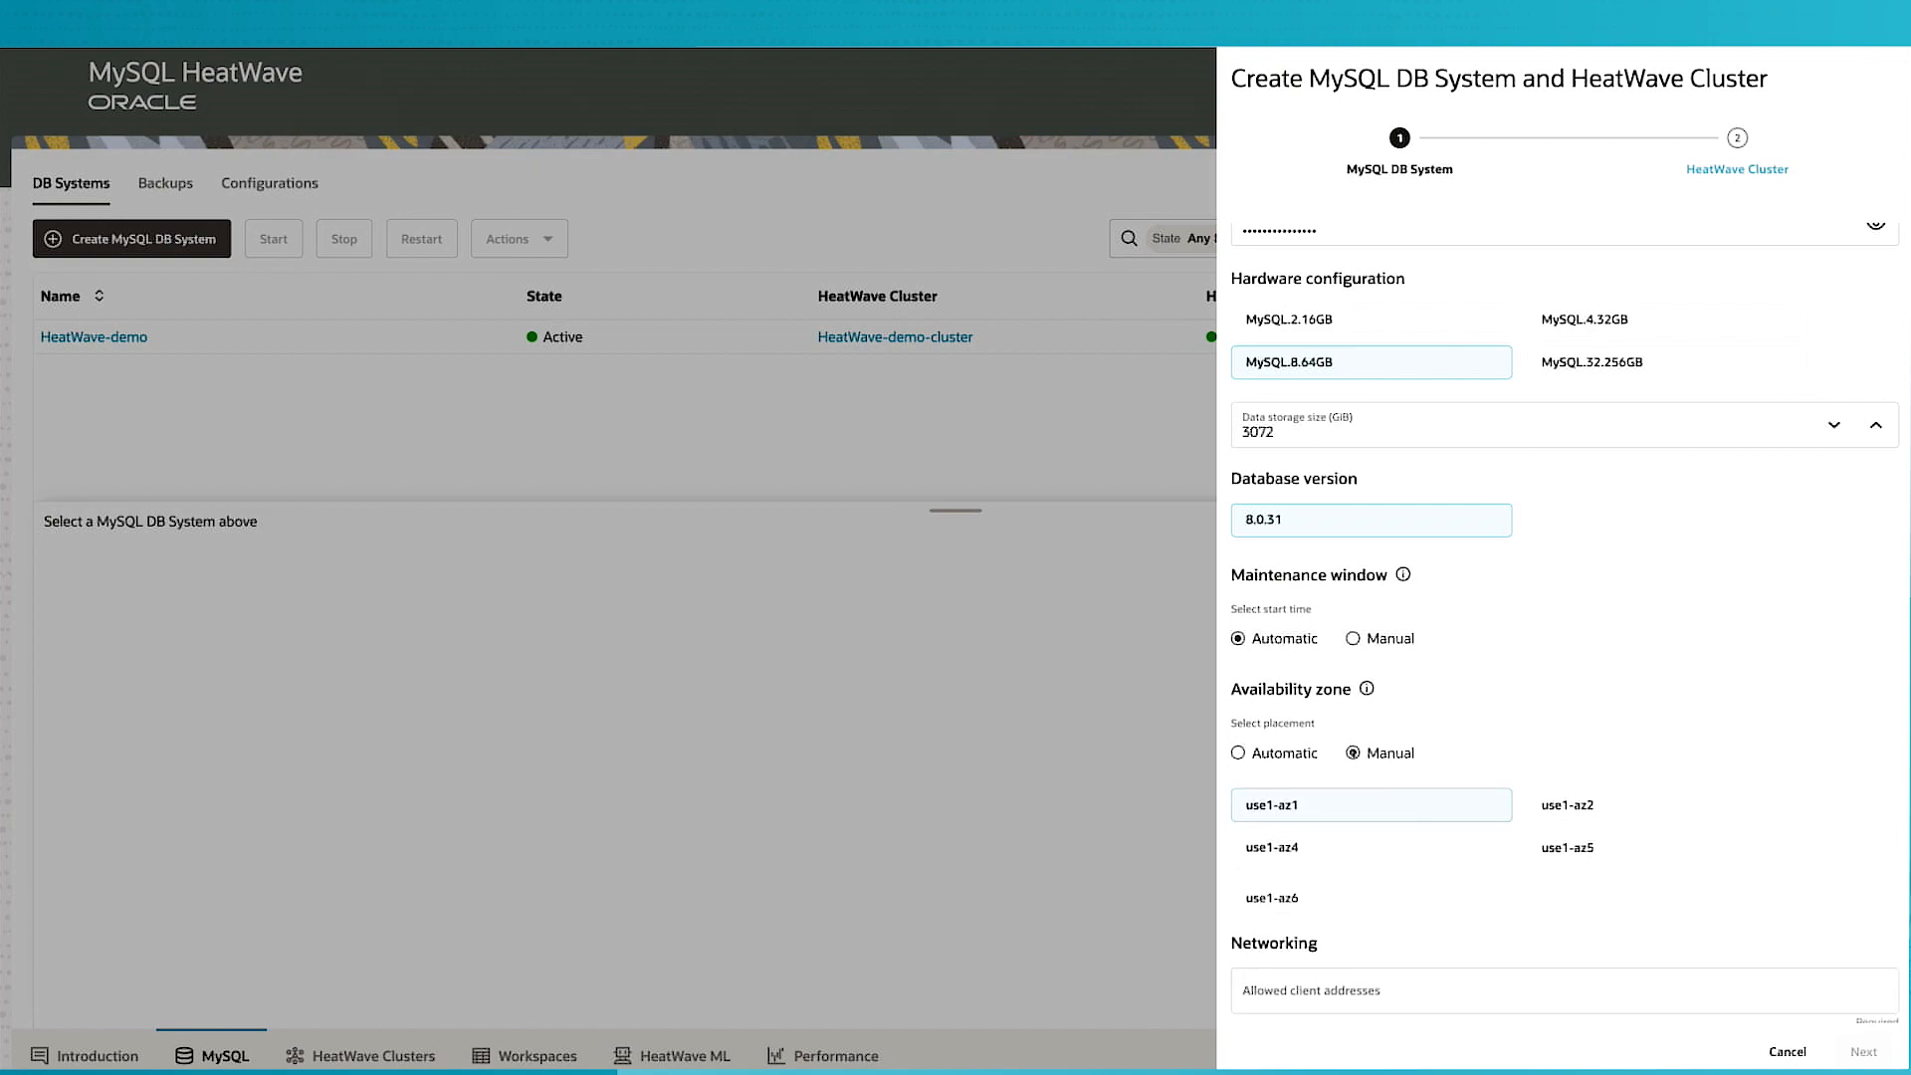
scroll(down, 3)
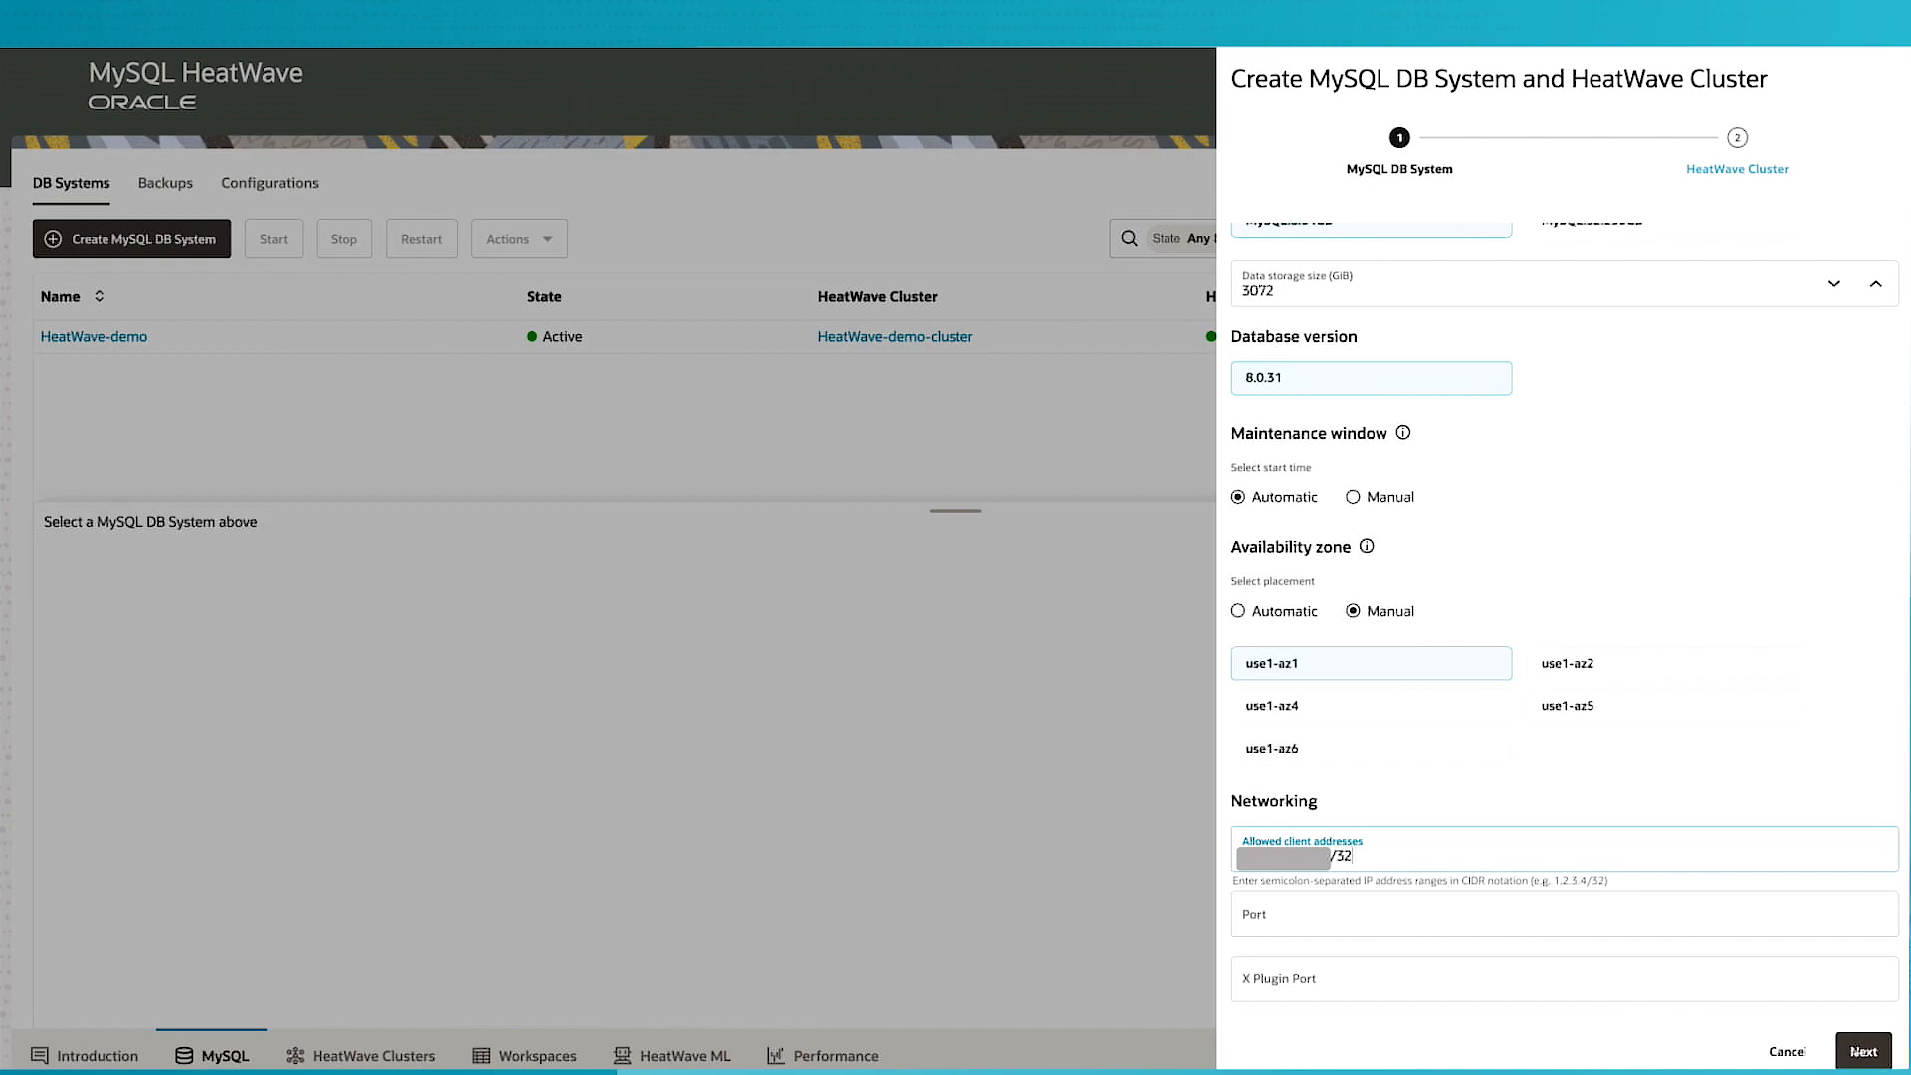
Name the HeatWave cluster HeatWave-demo-cluster and submit the DB system creation.
click(1864, 1051)
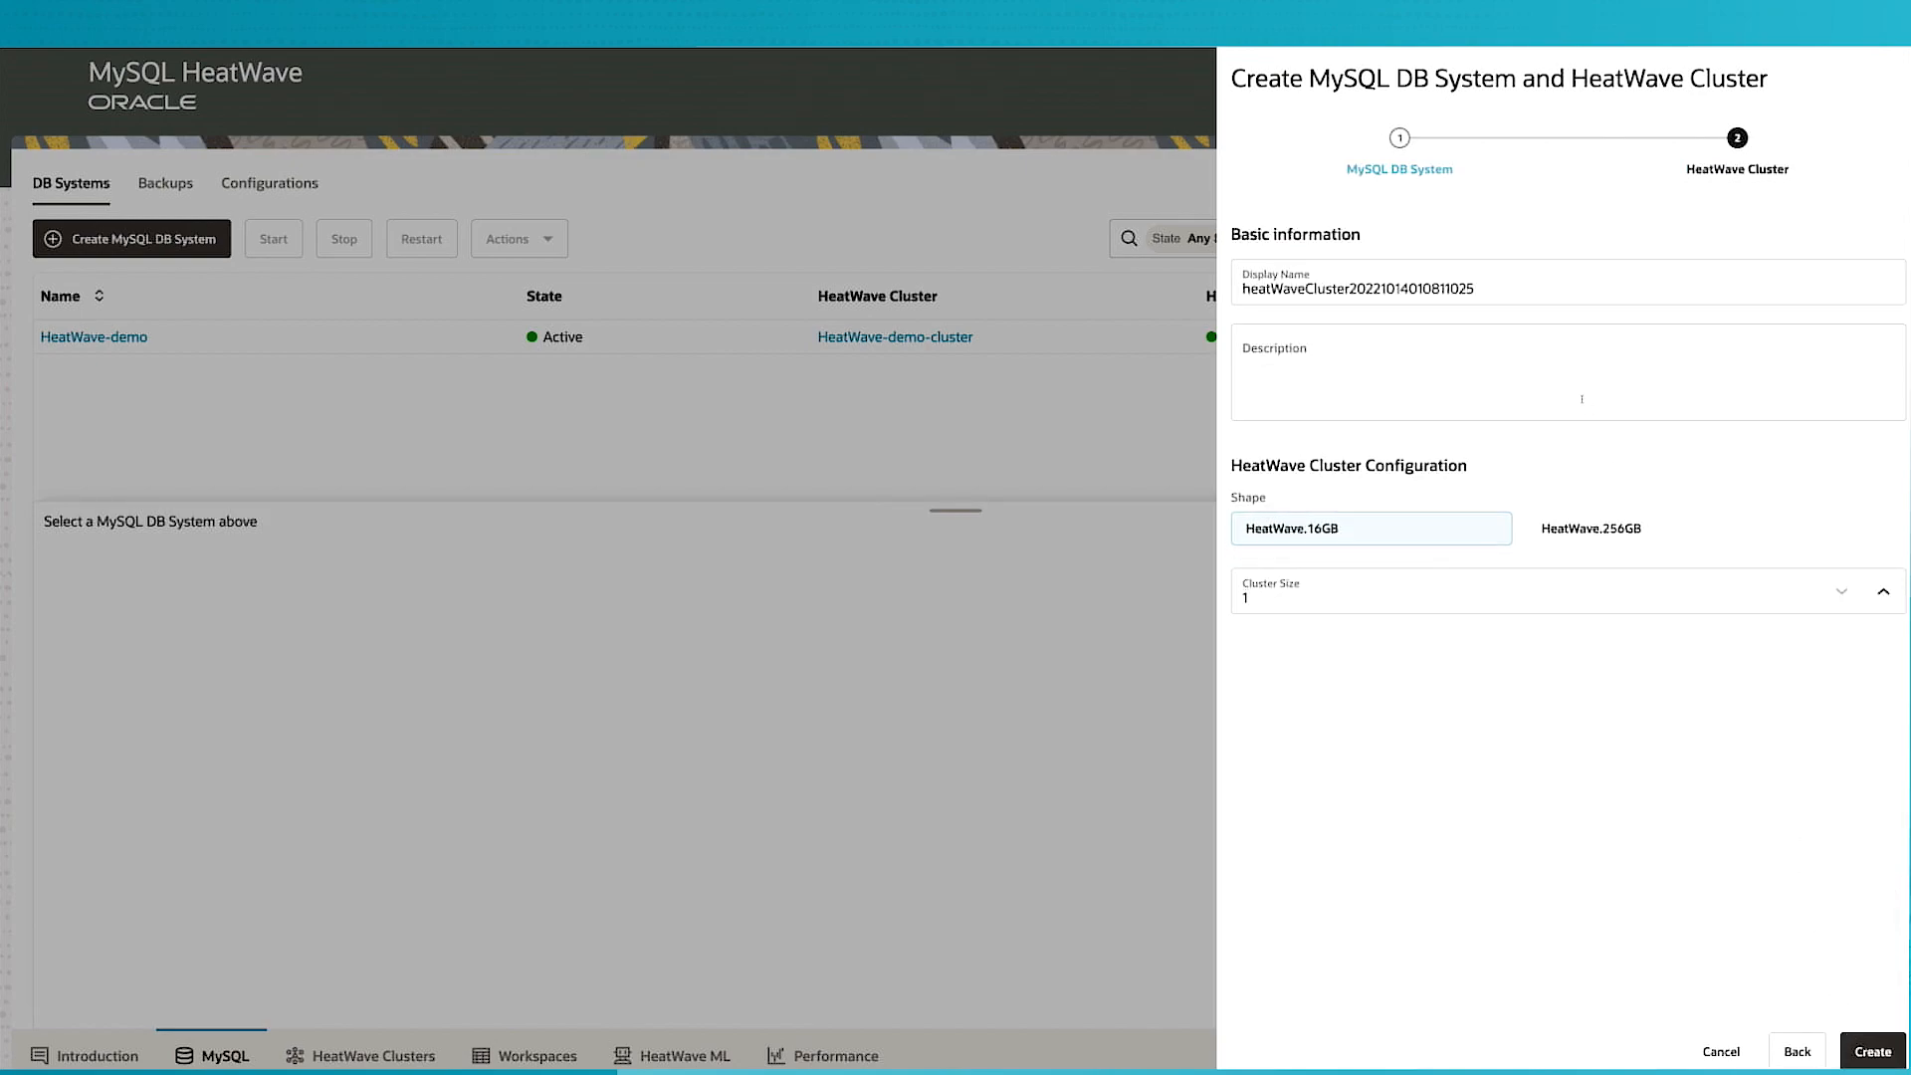
text(HeatWave-demo-cluster)
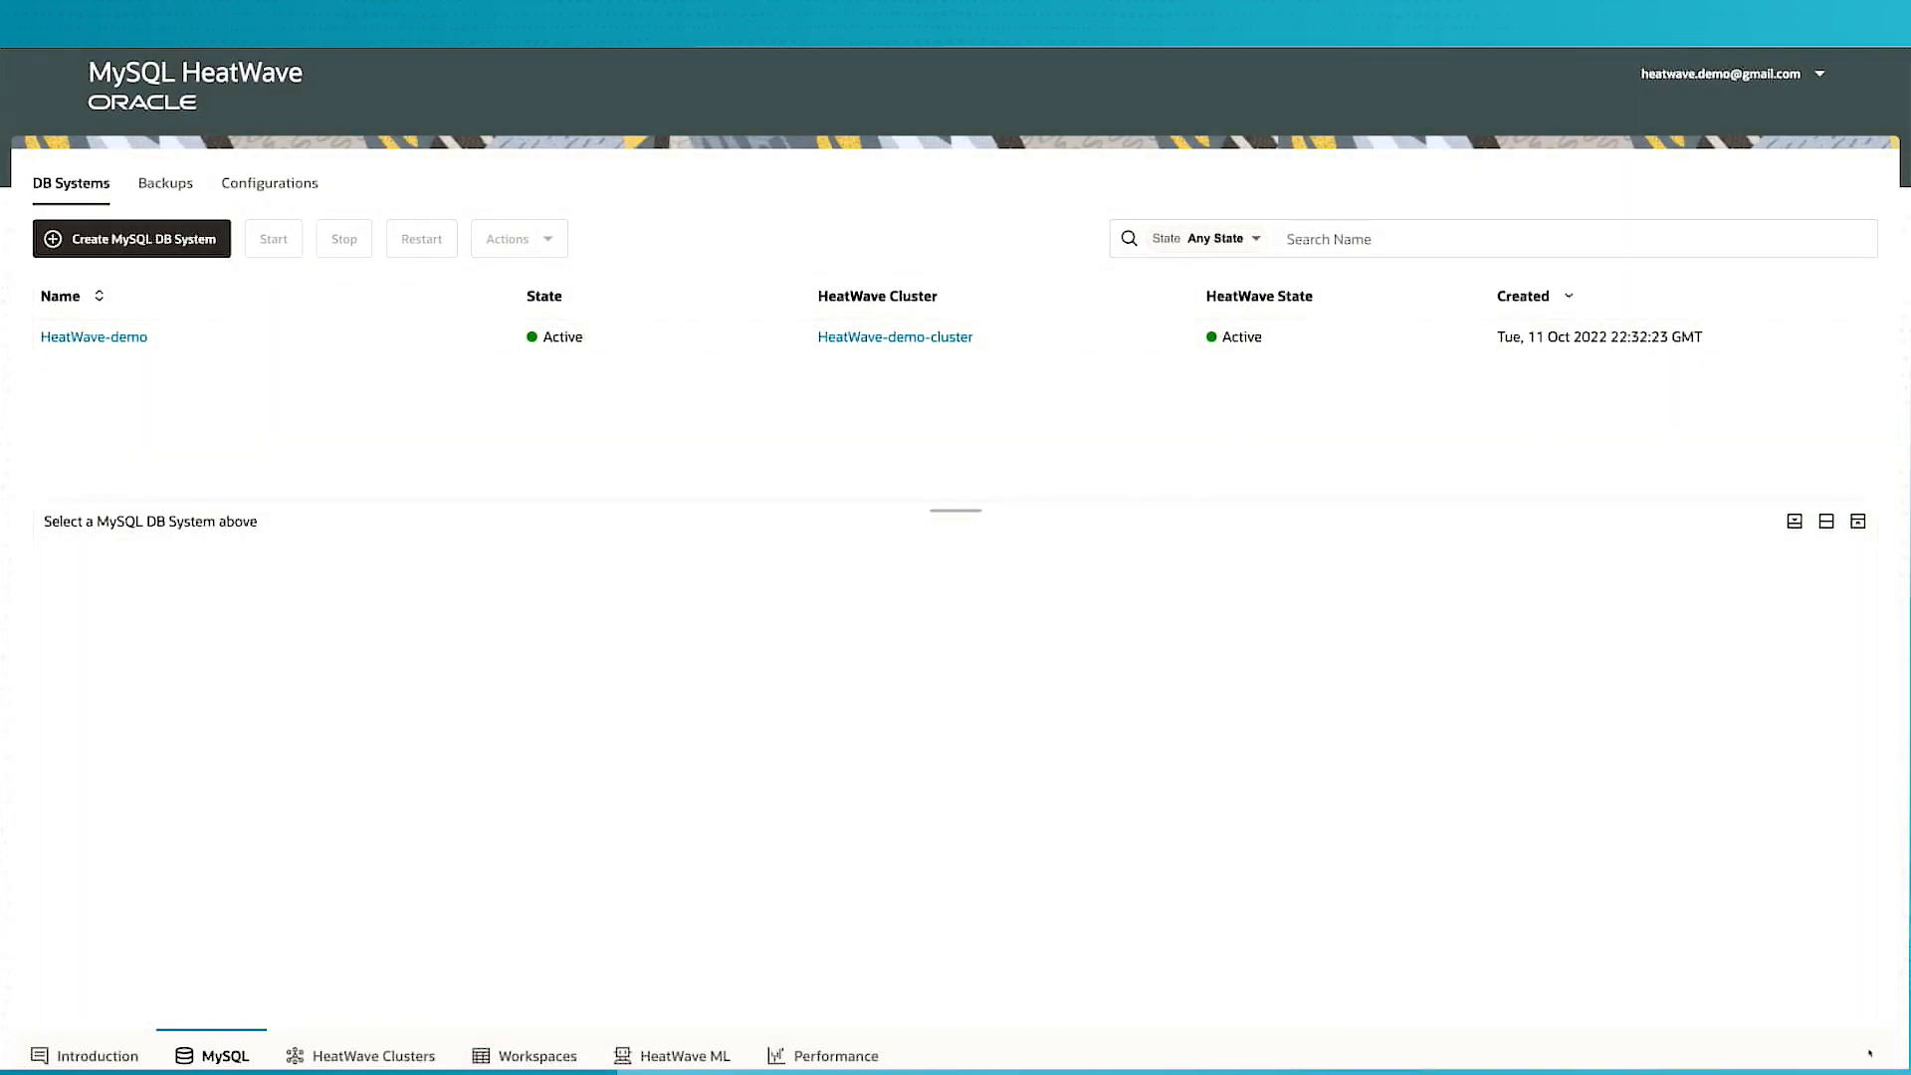
mouse_move(832, 443)
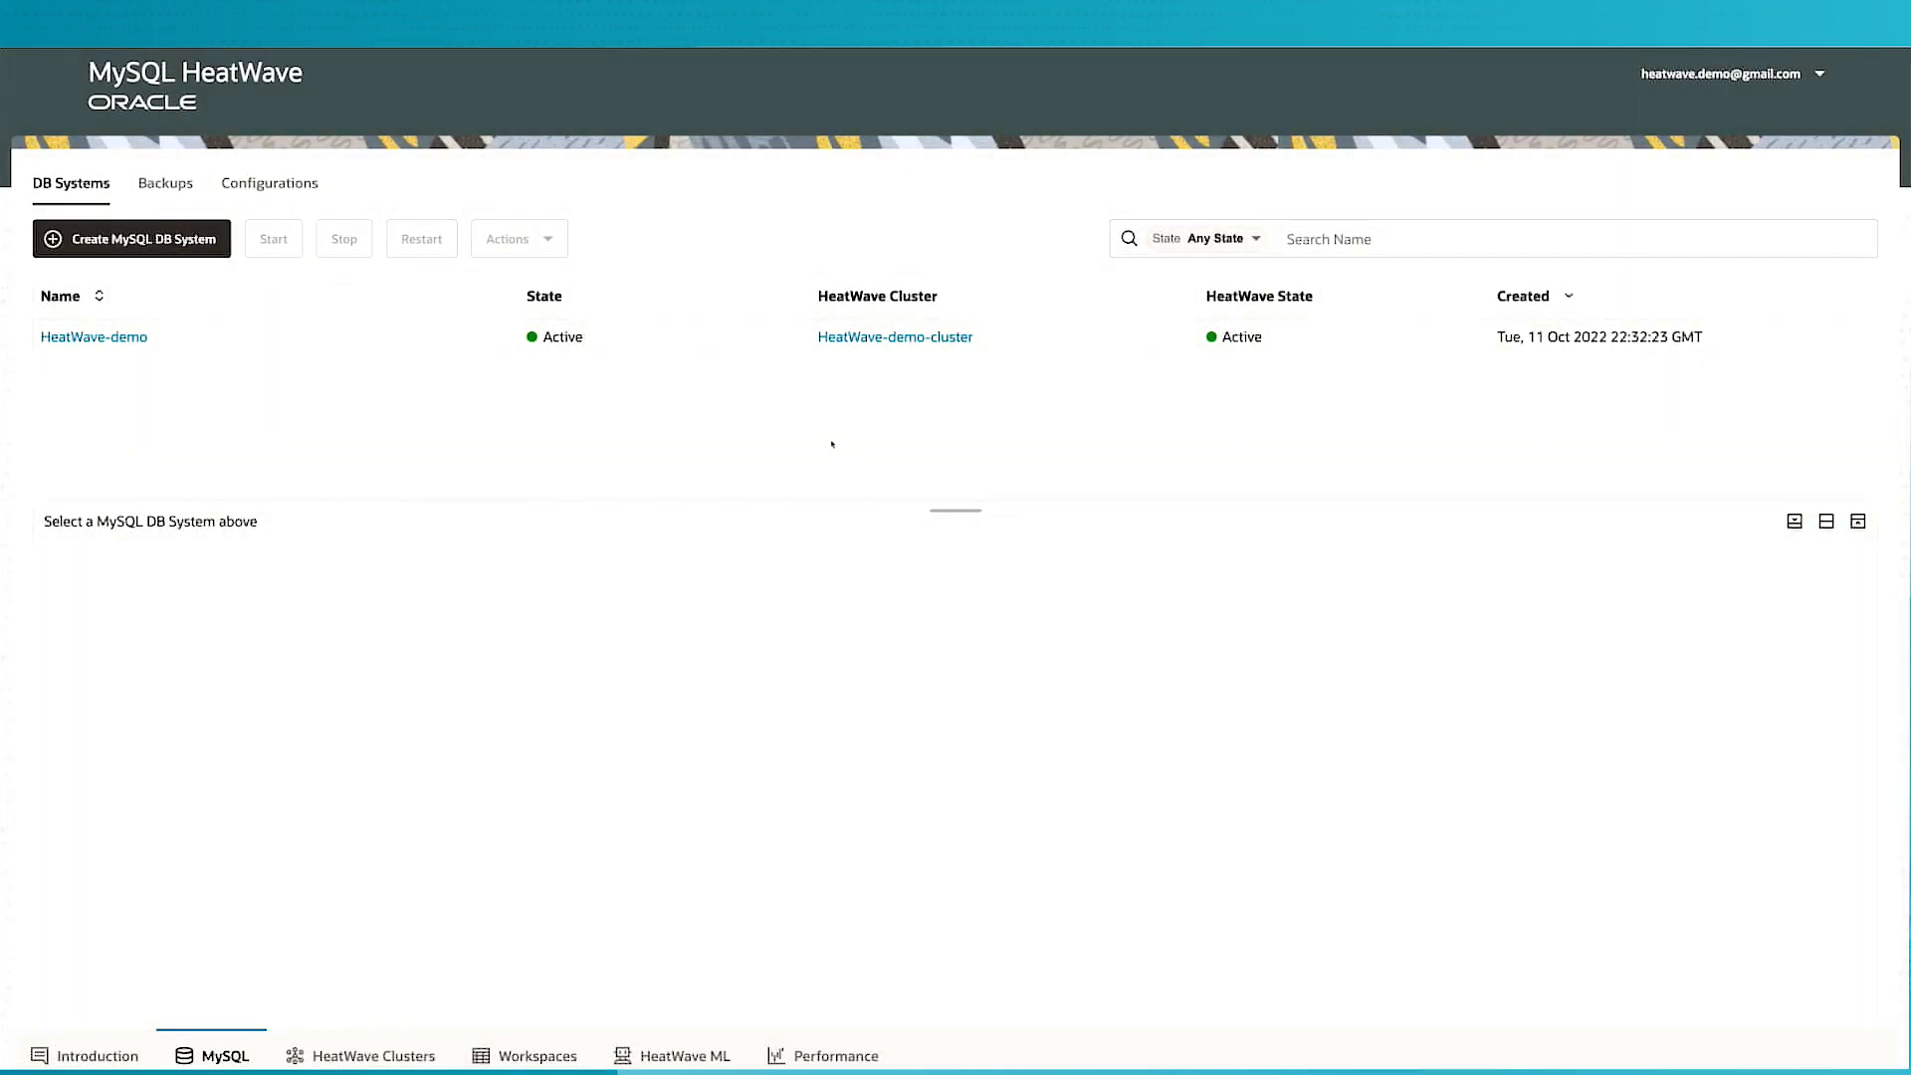
Run sudo traceroute -q 1 --tcp -p 3306 against the DB system's cloud.mysql.com host.
click(93, 336)
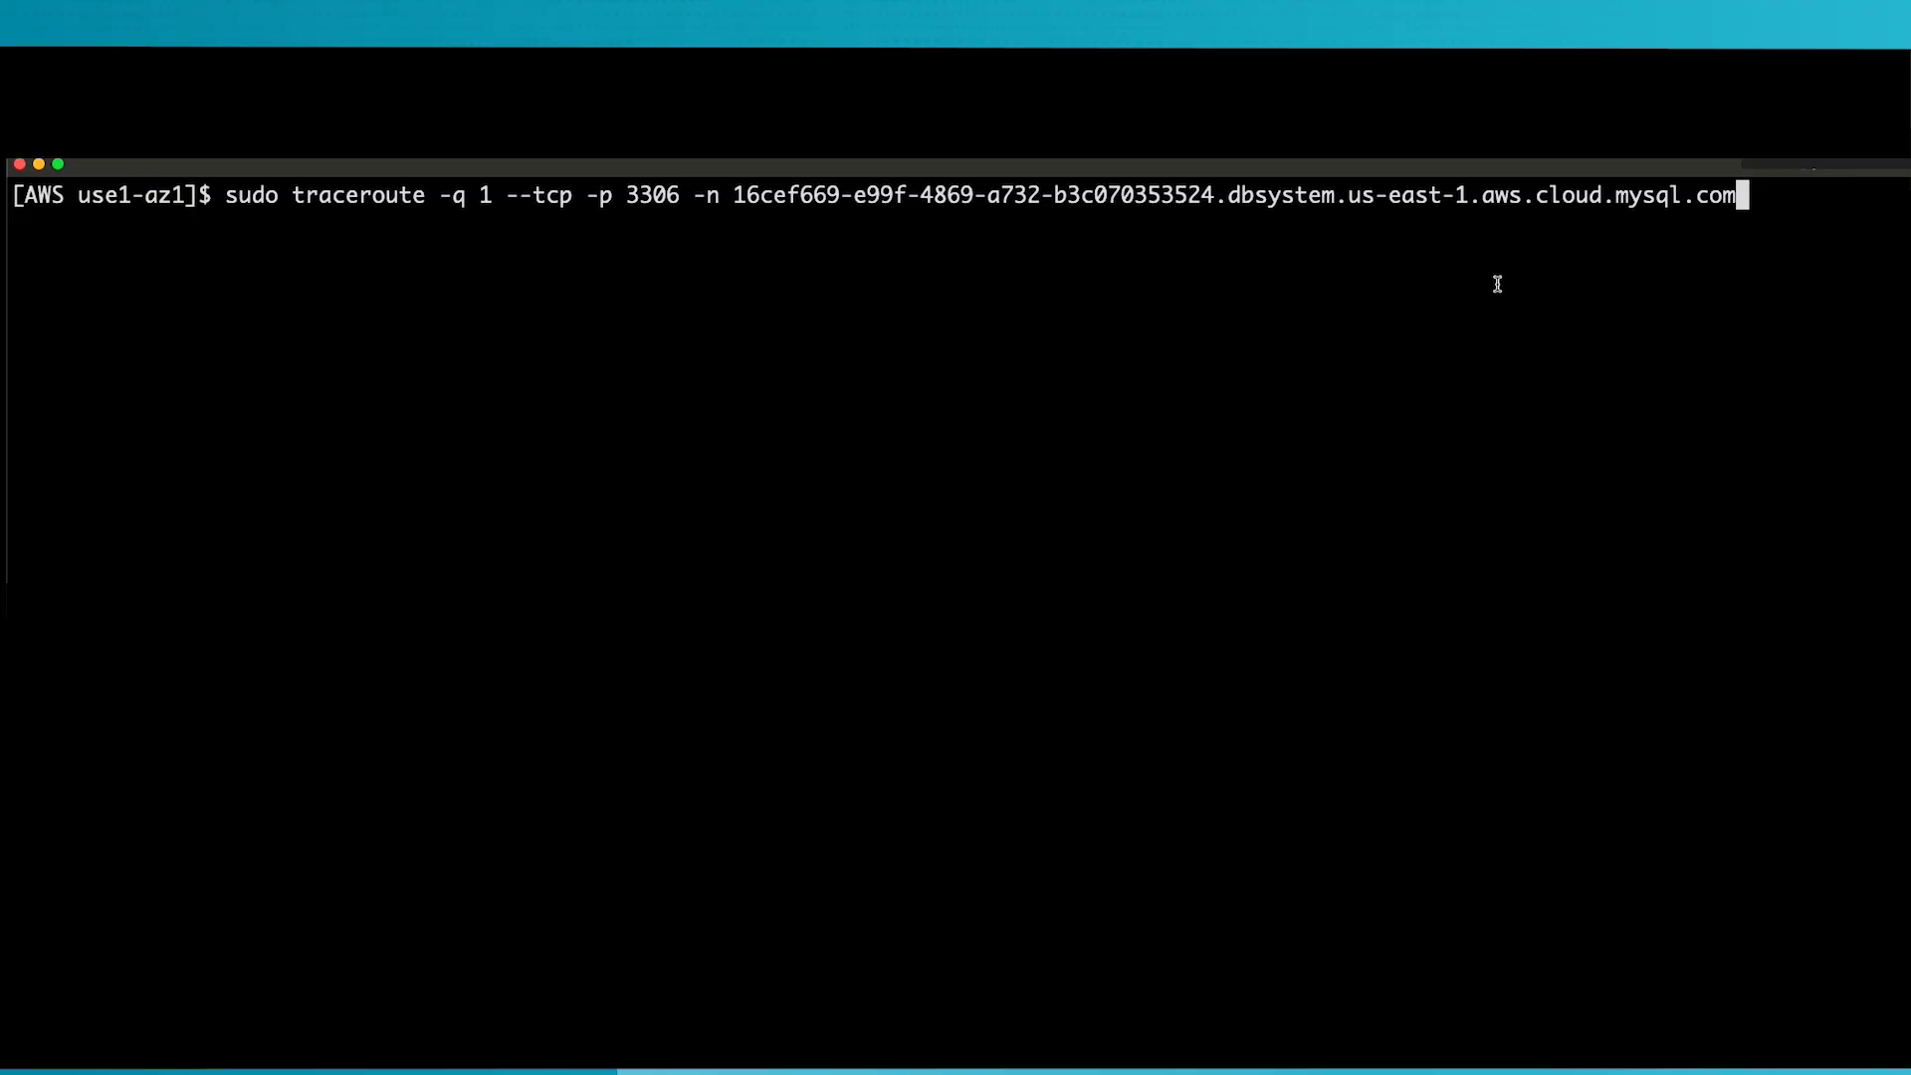
key(Return)
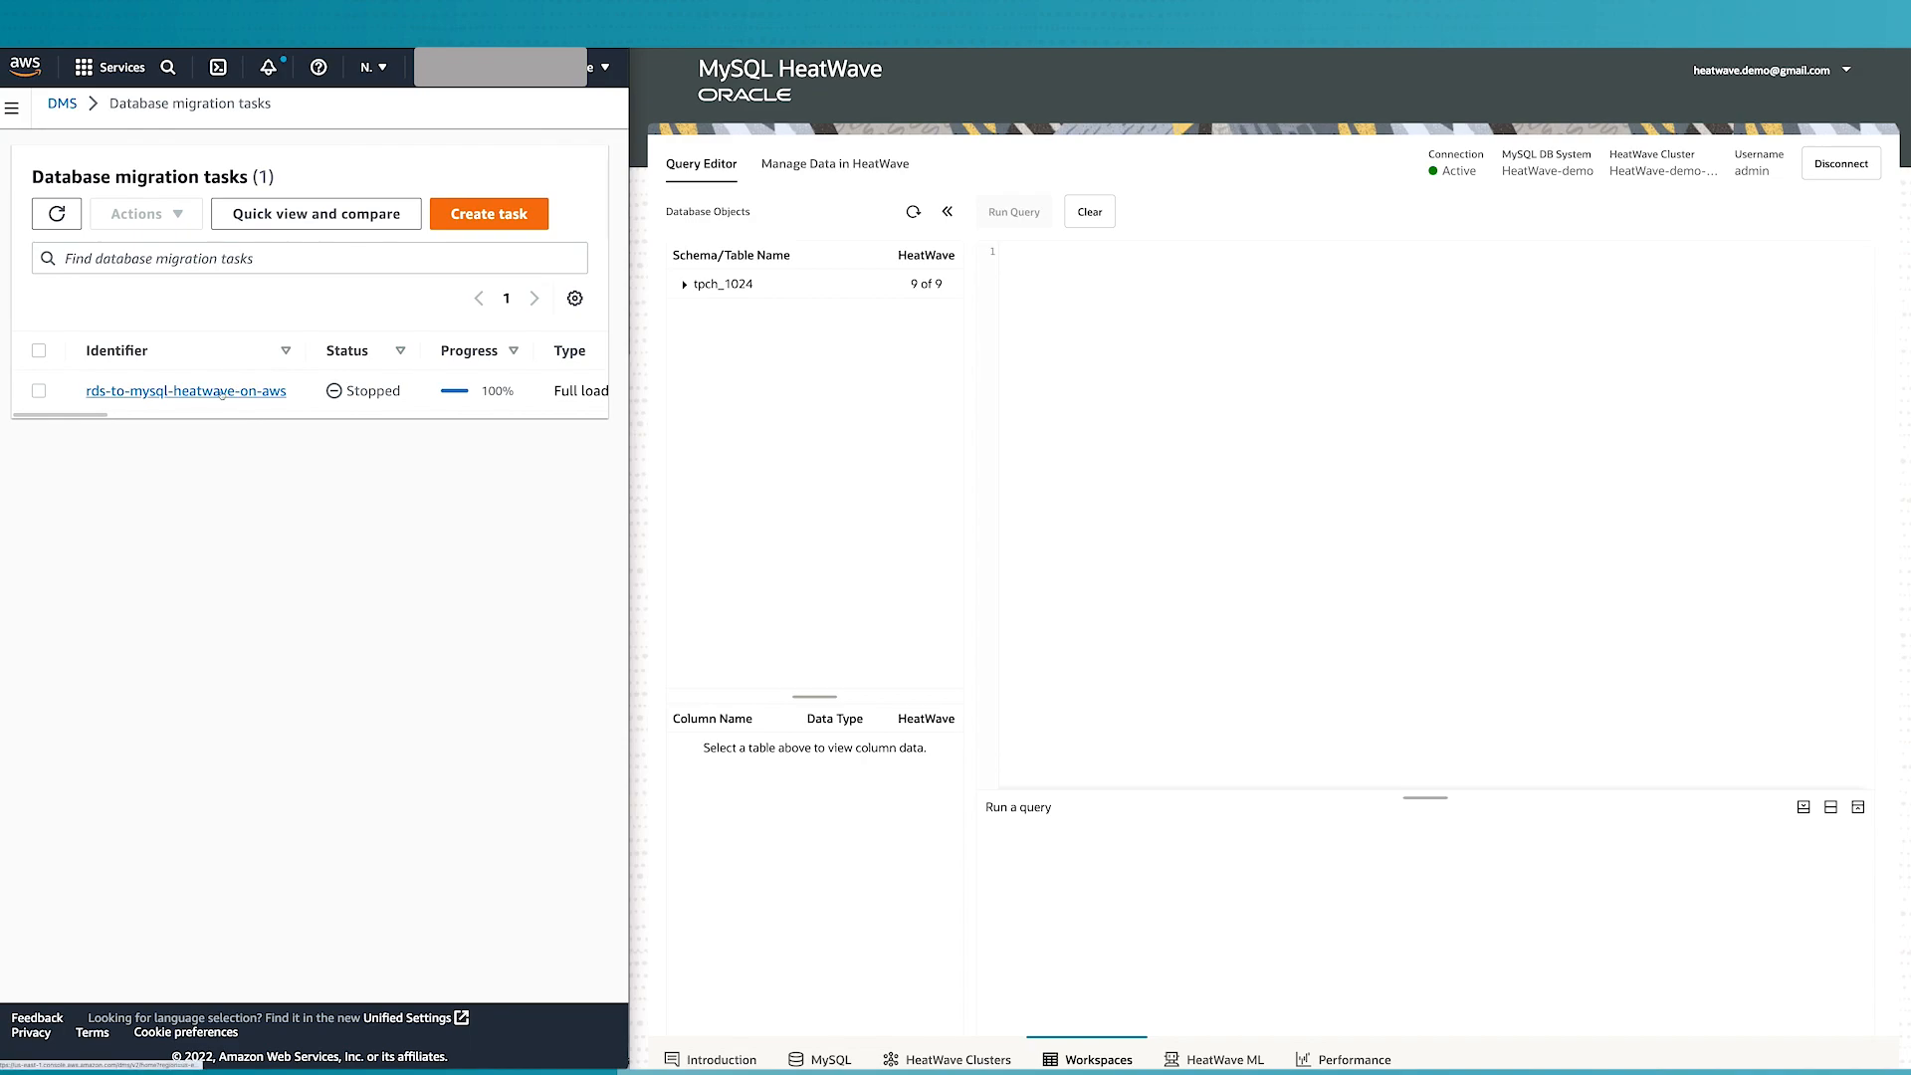
Restart the rds-to-mysql-heatwave-on-aws task's full load from the beginning.
click(185, 390)
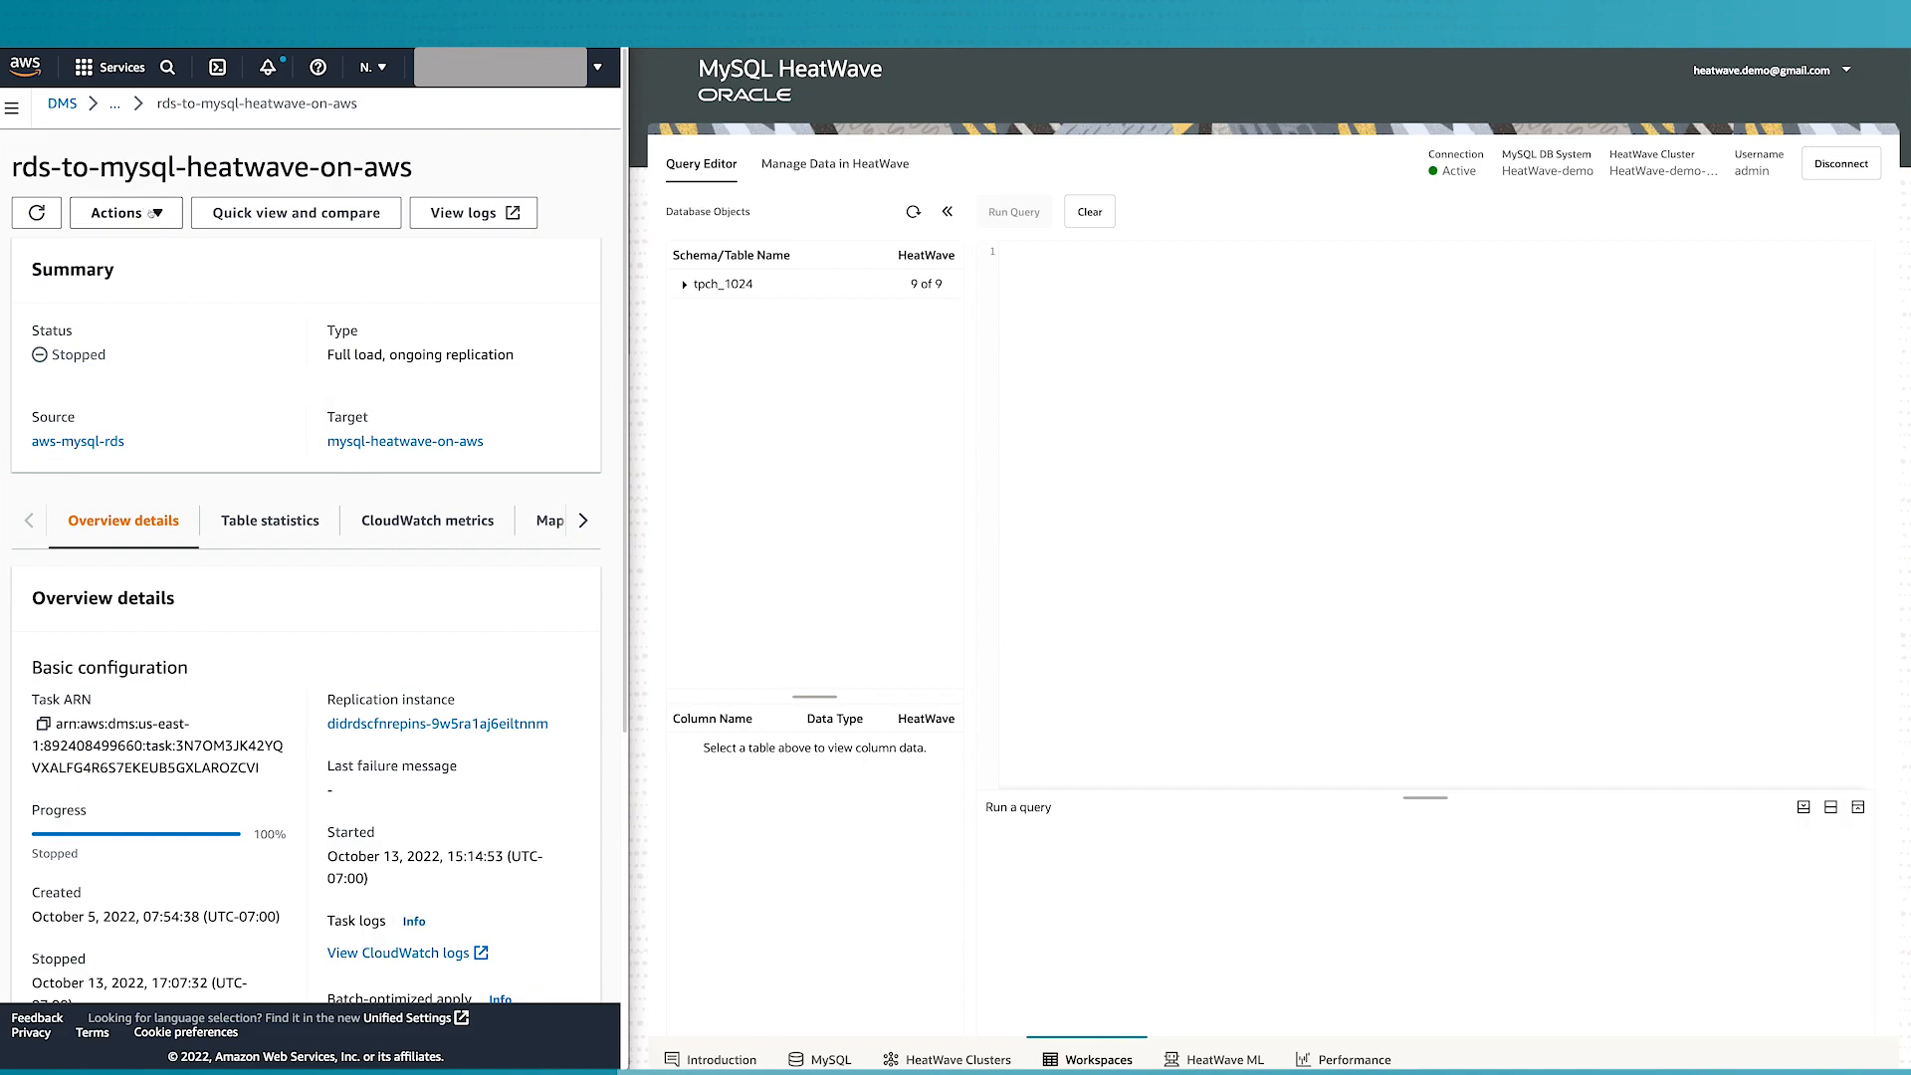
click(123, 213)
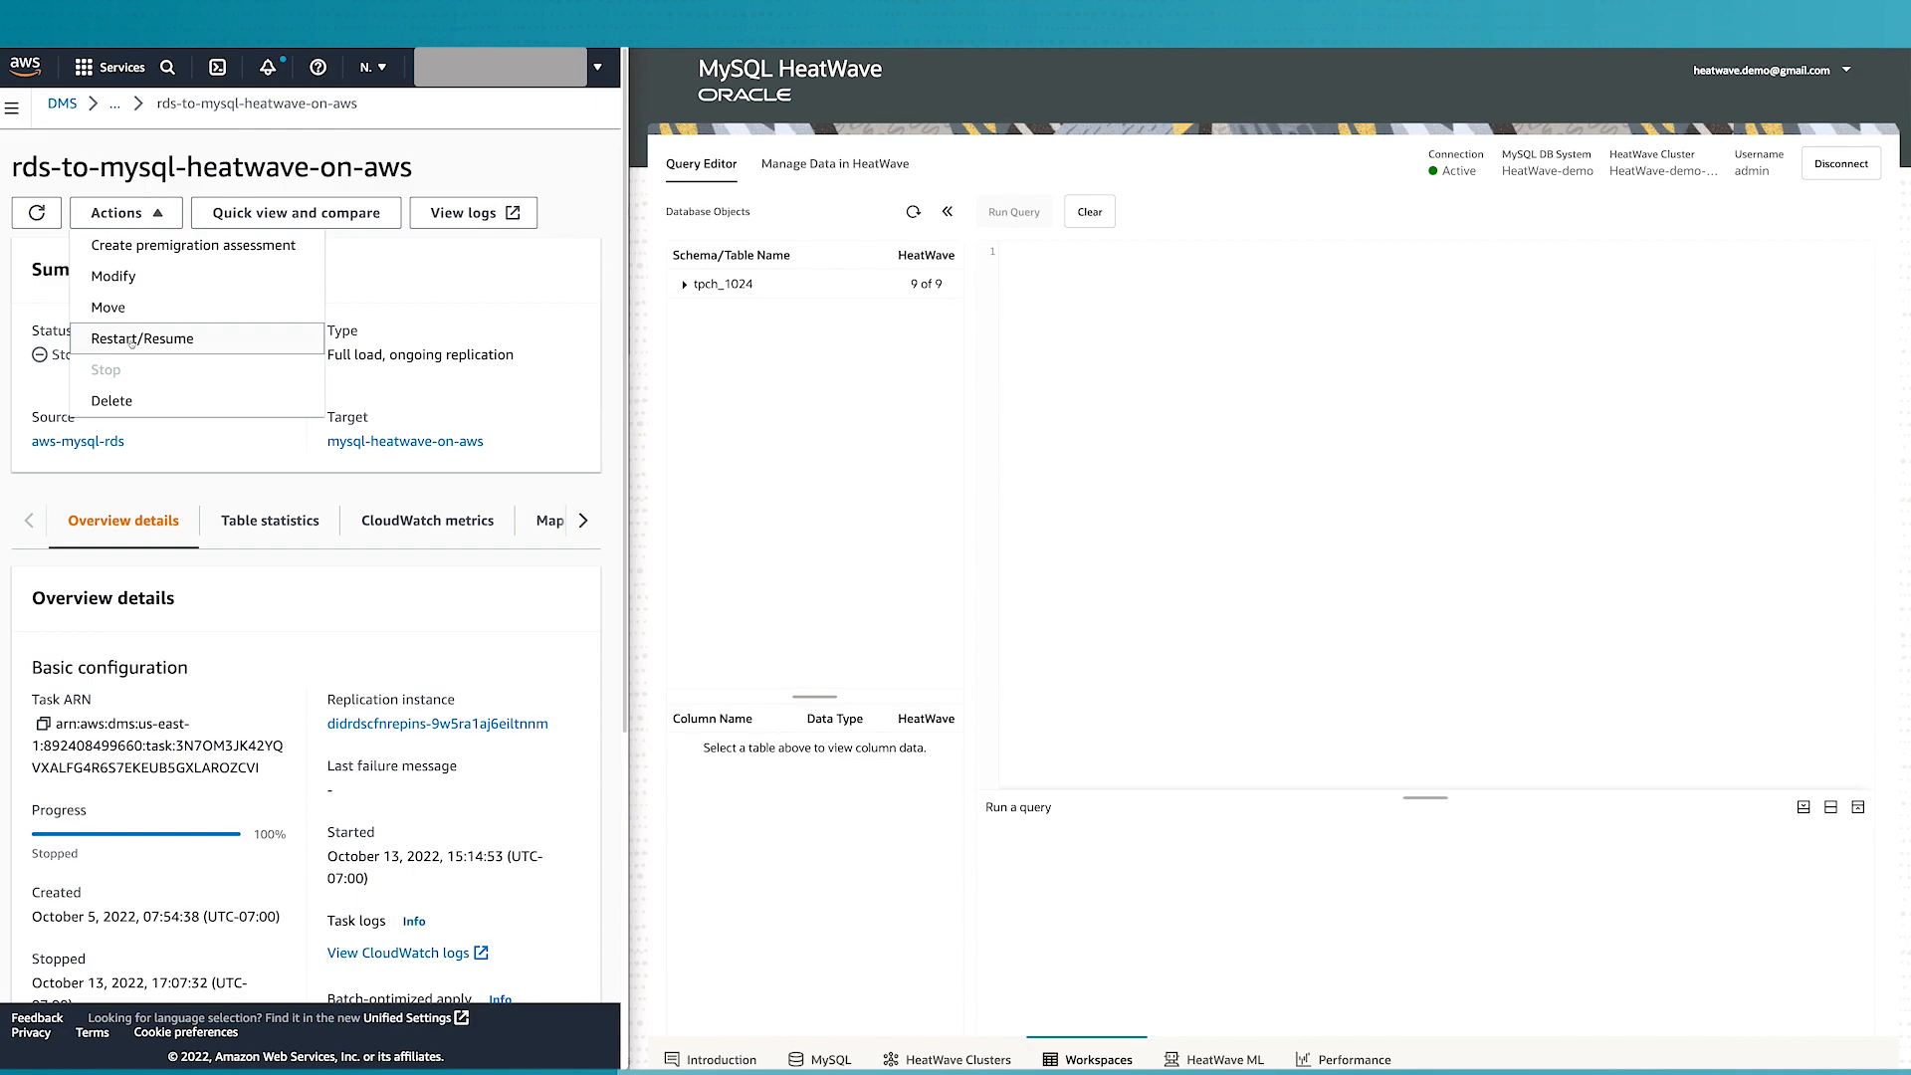
click(143, 338)
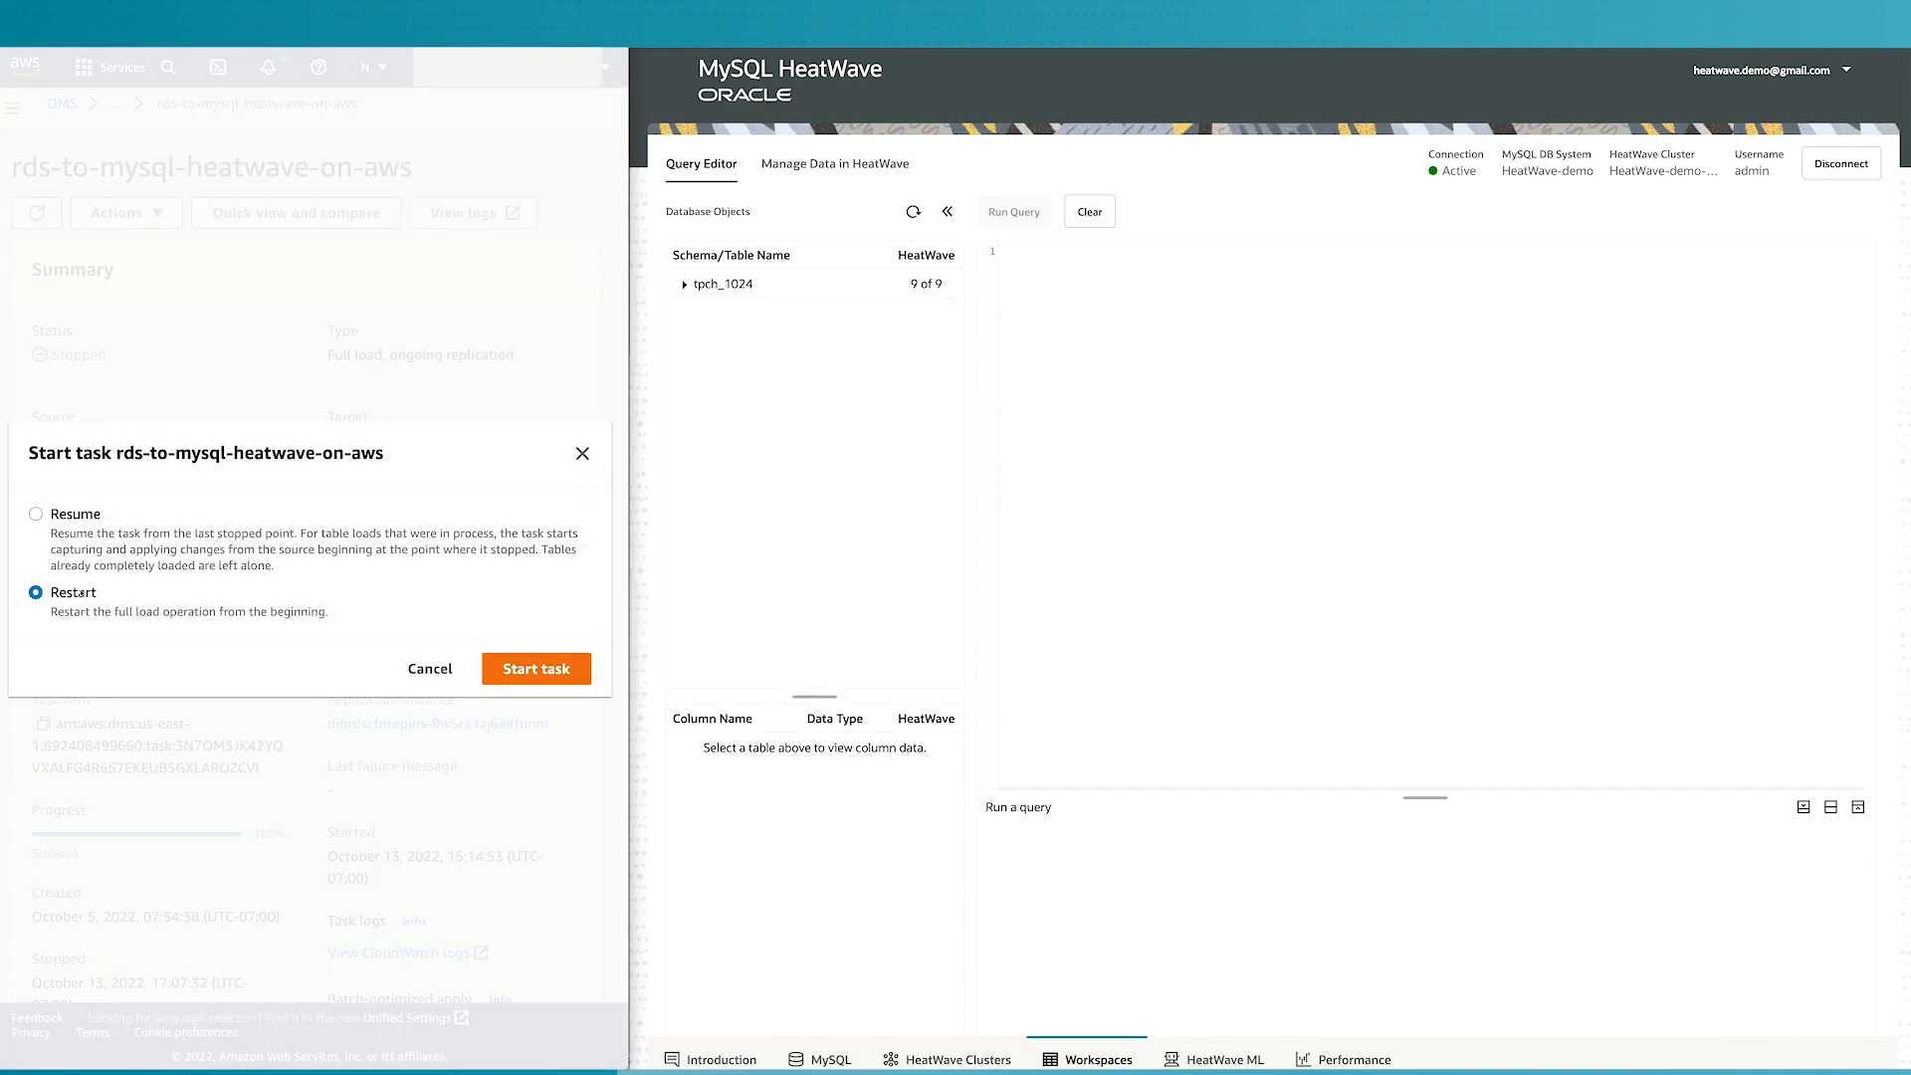
click(430, 669)
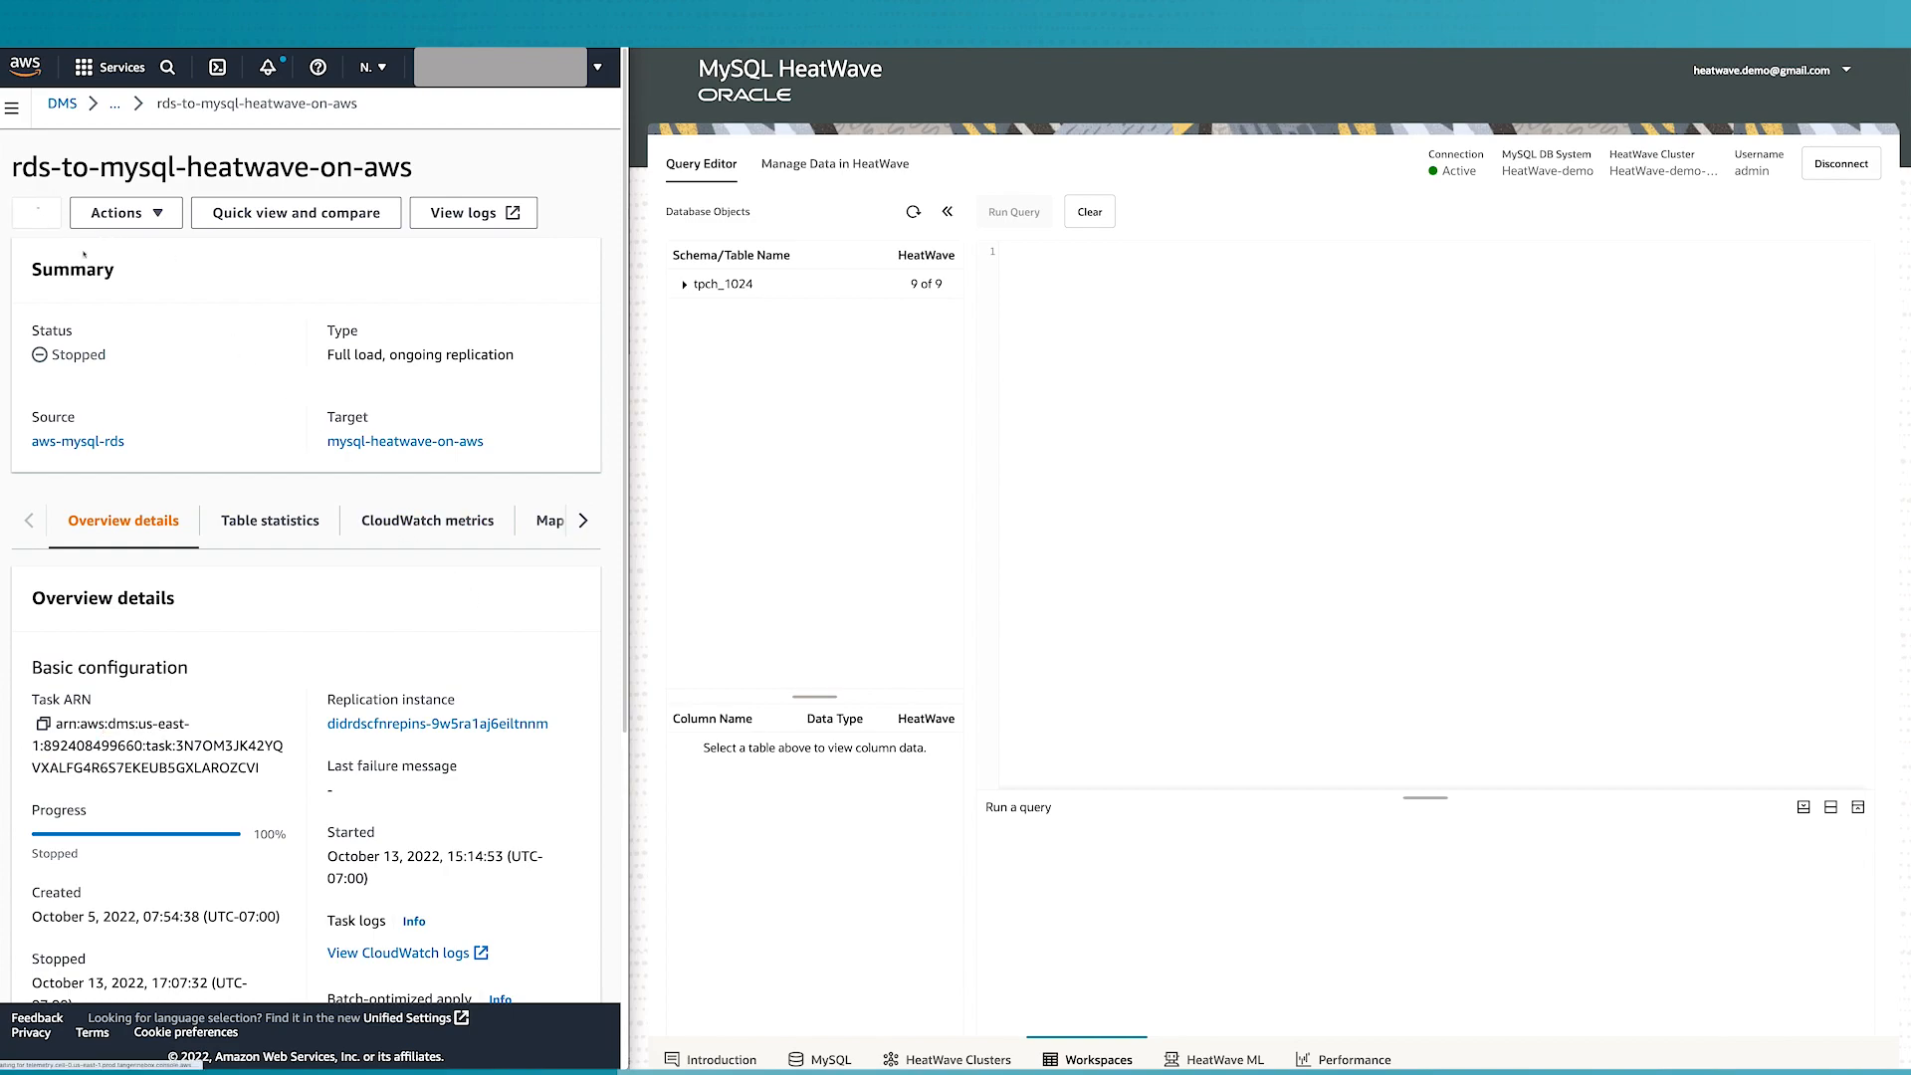
Refresh until Load complete and verify all tables completed in Table statistics.
click(36, 213)
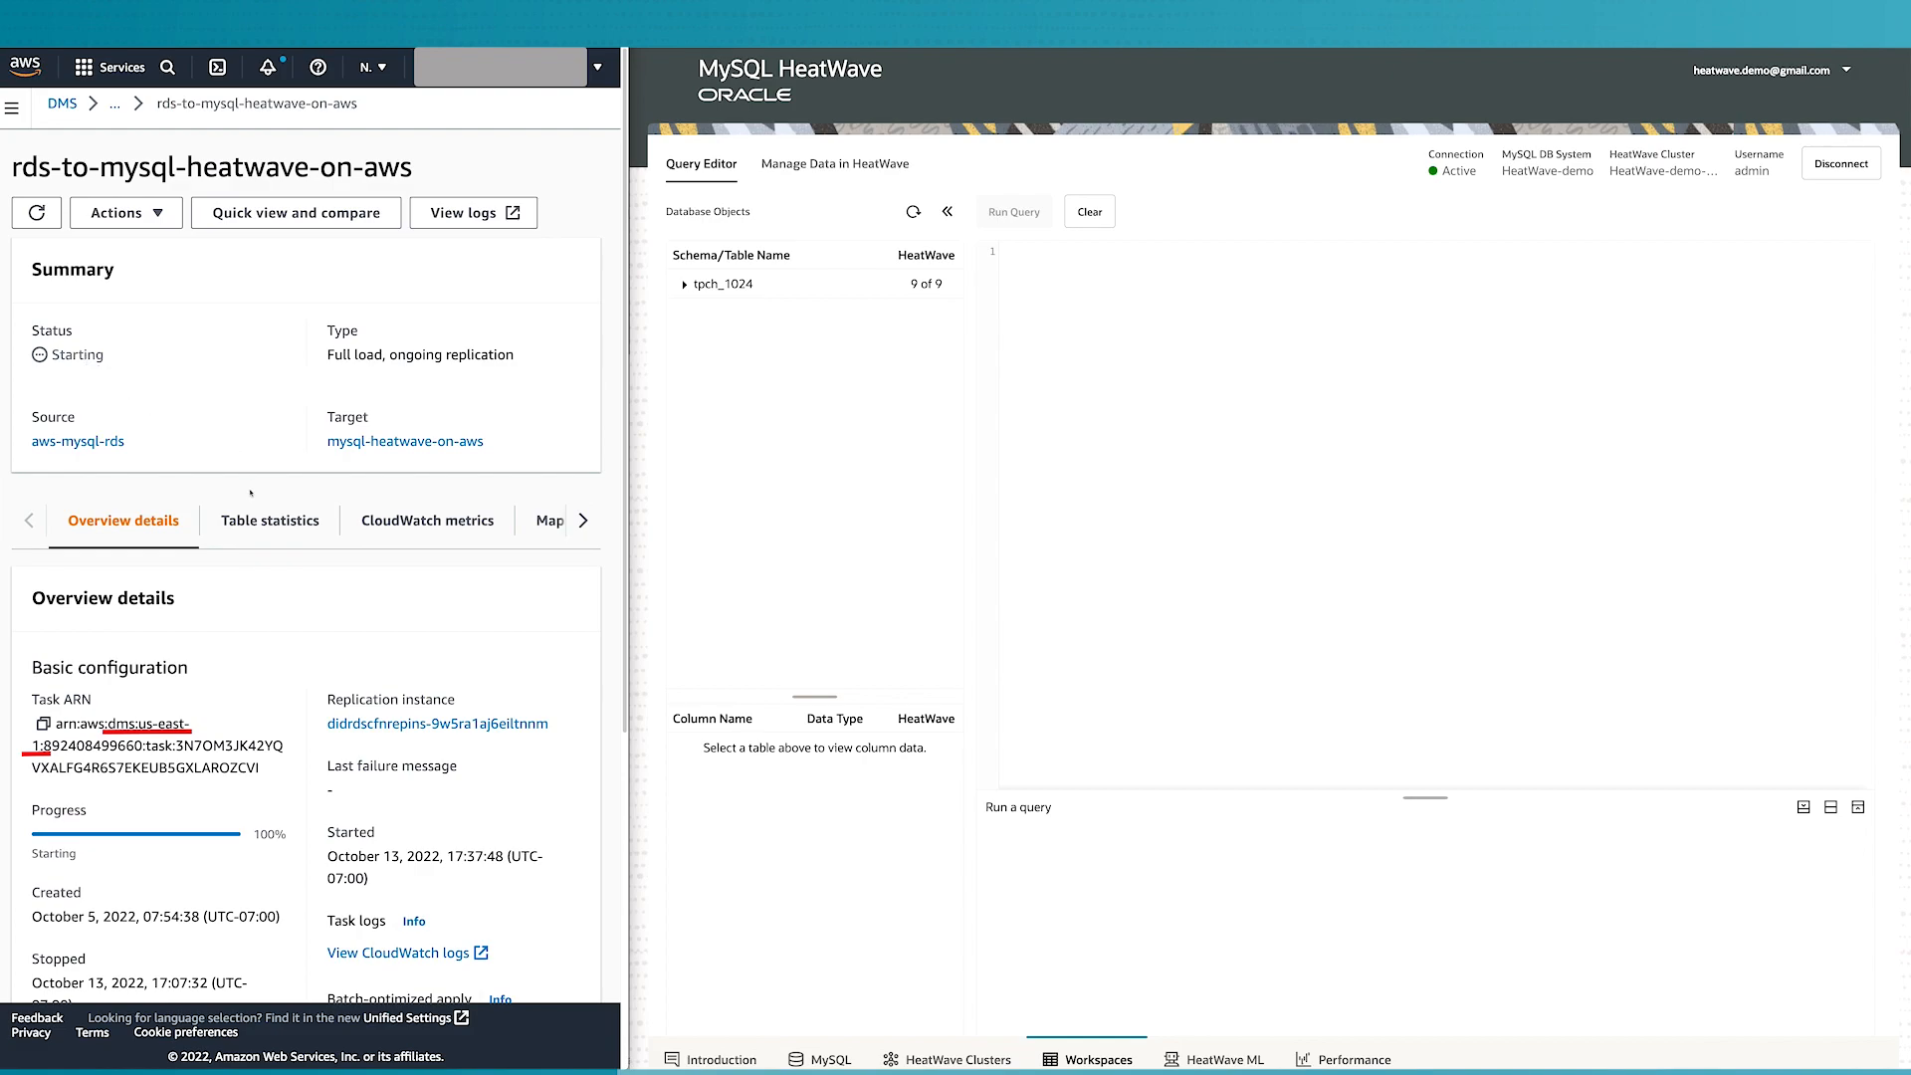
click(270, 520)
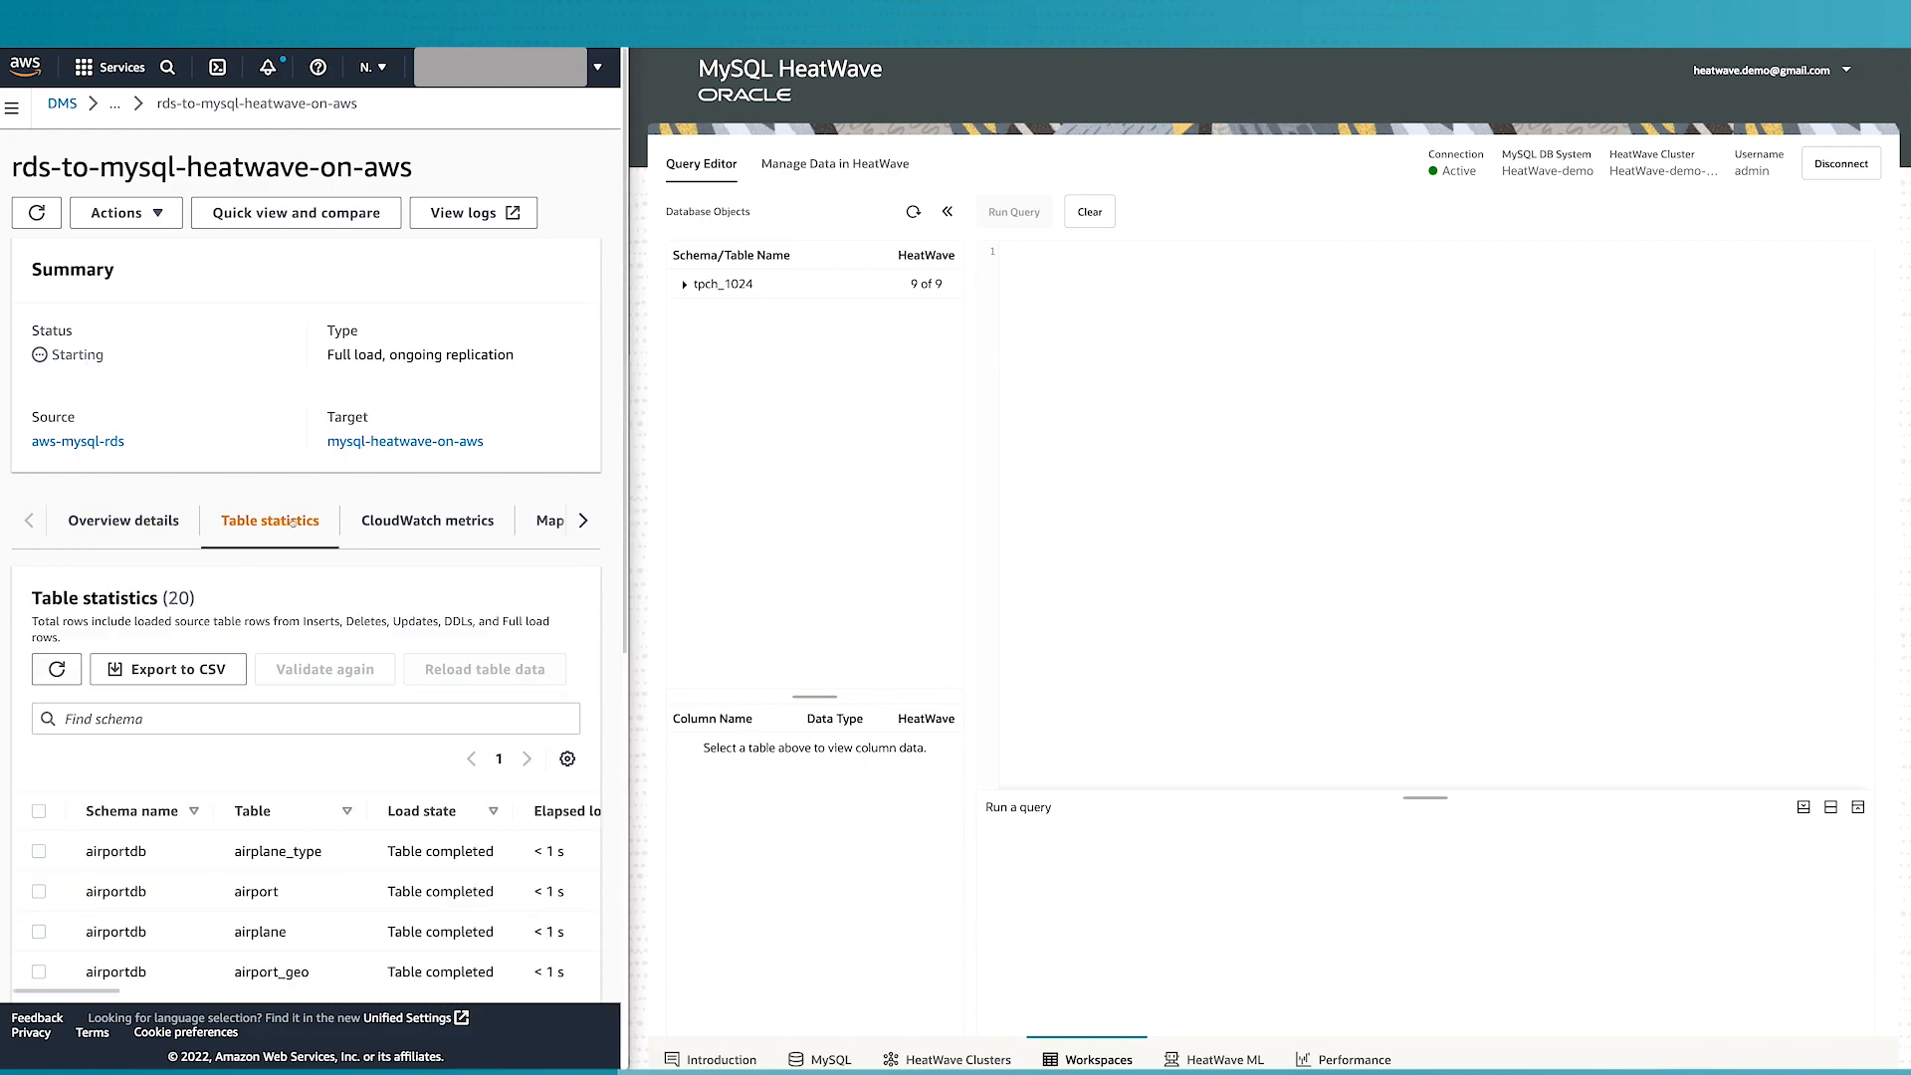
scroll(down, 3)
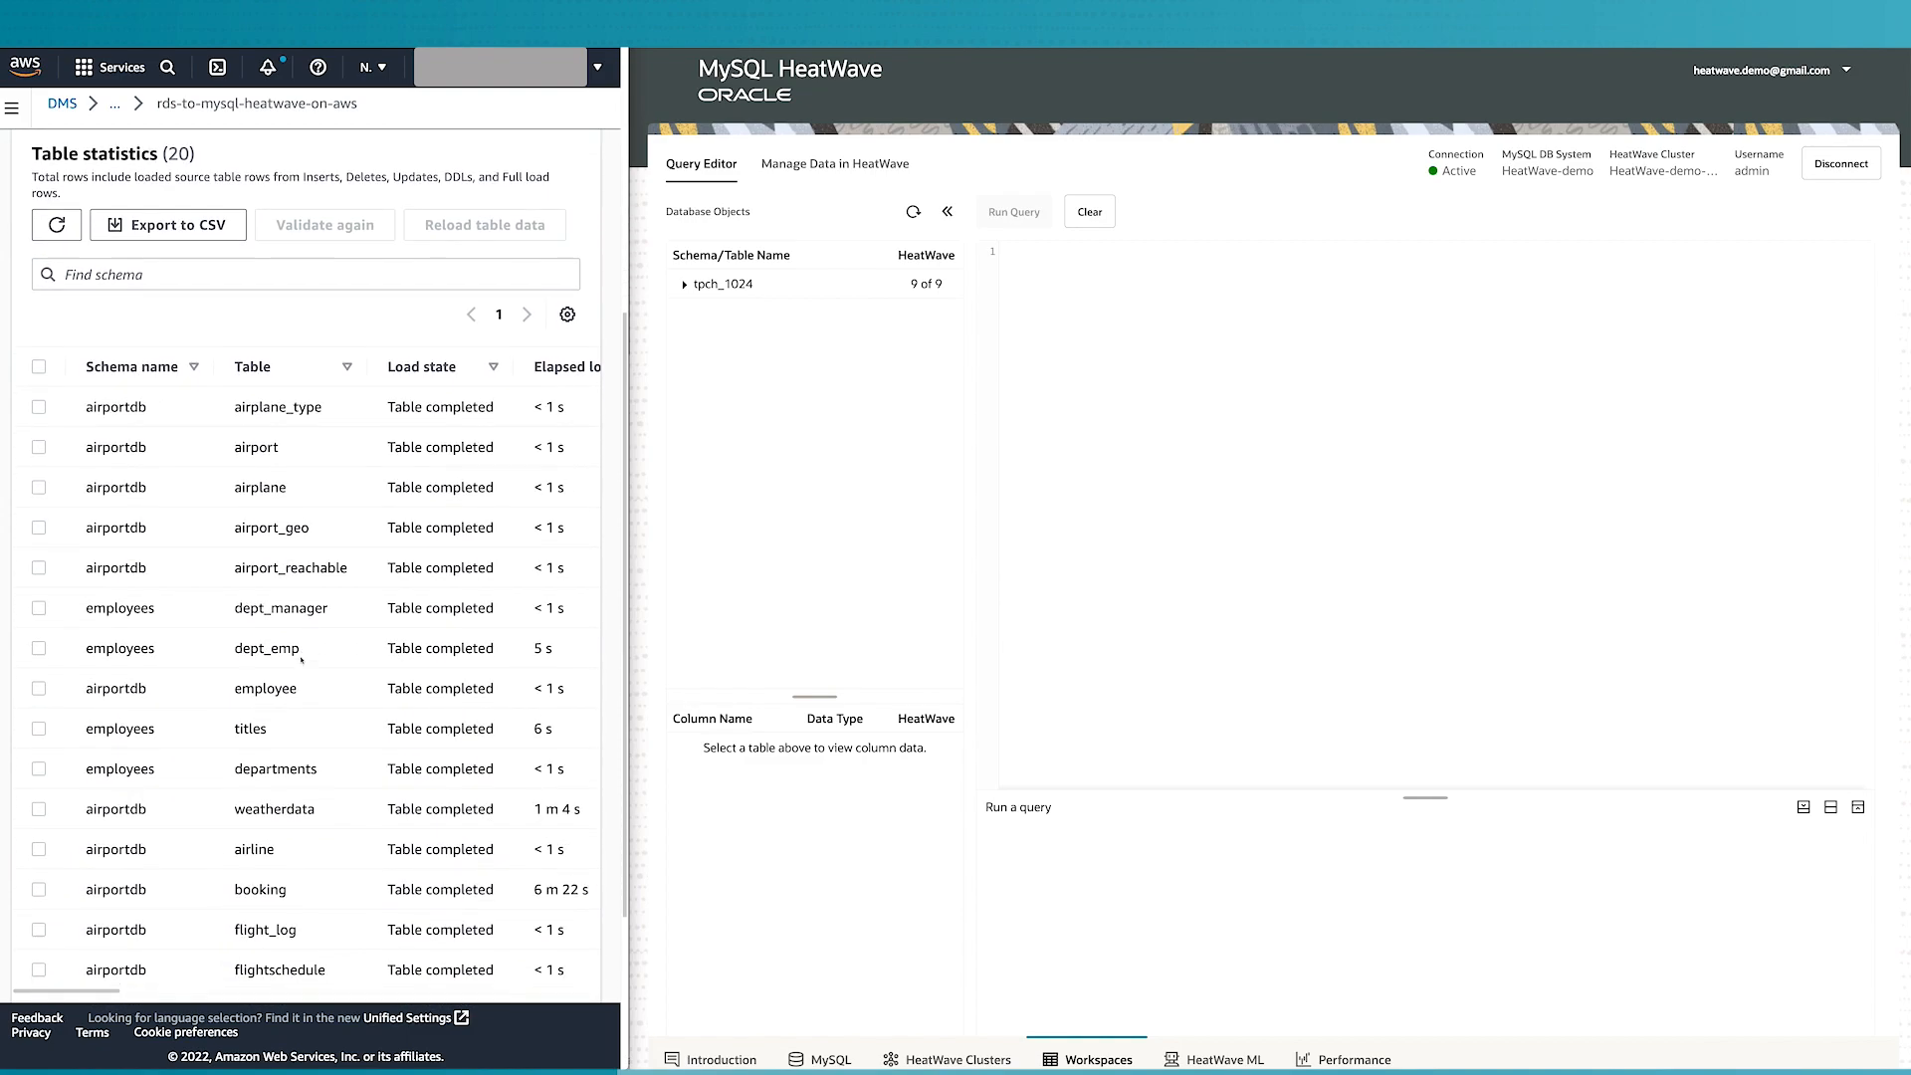
scroll(down, 3)
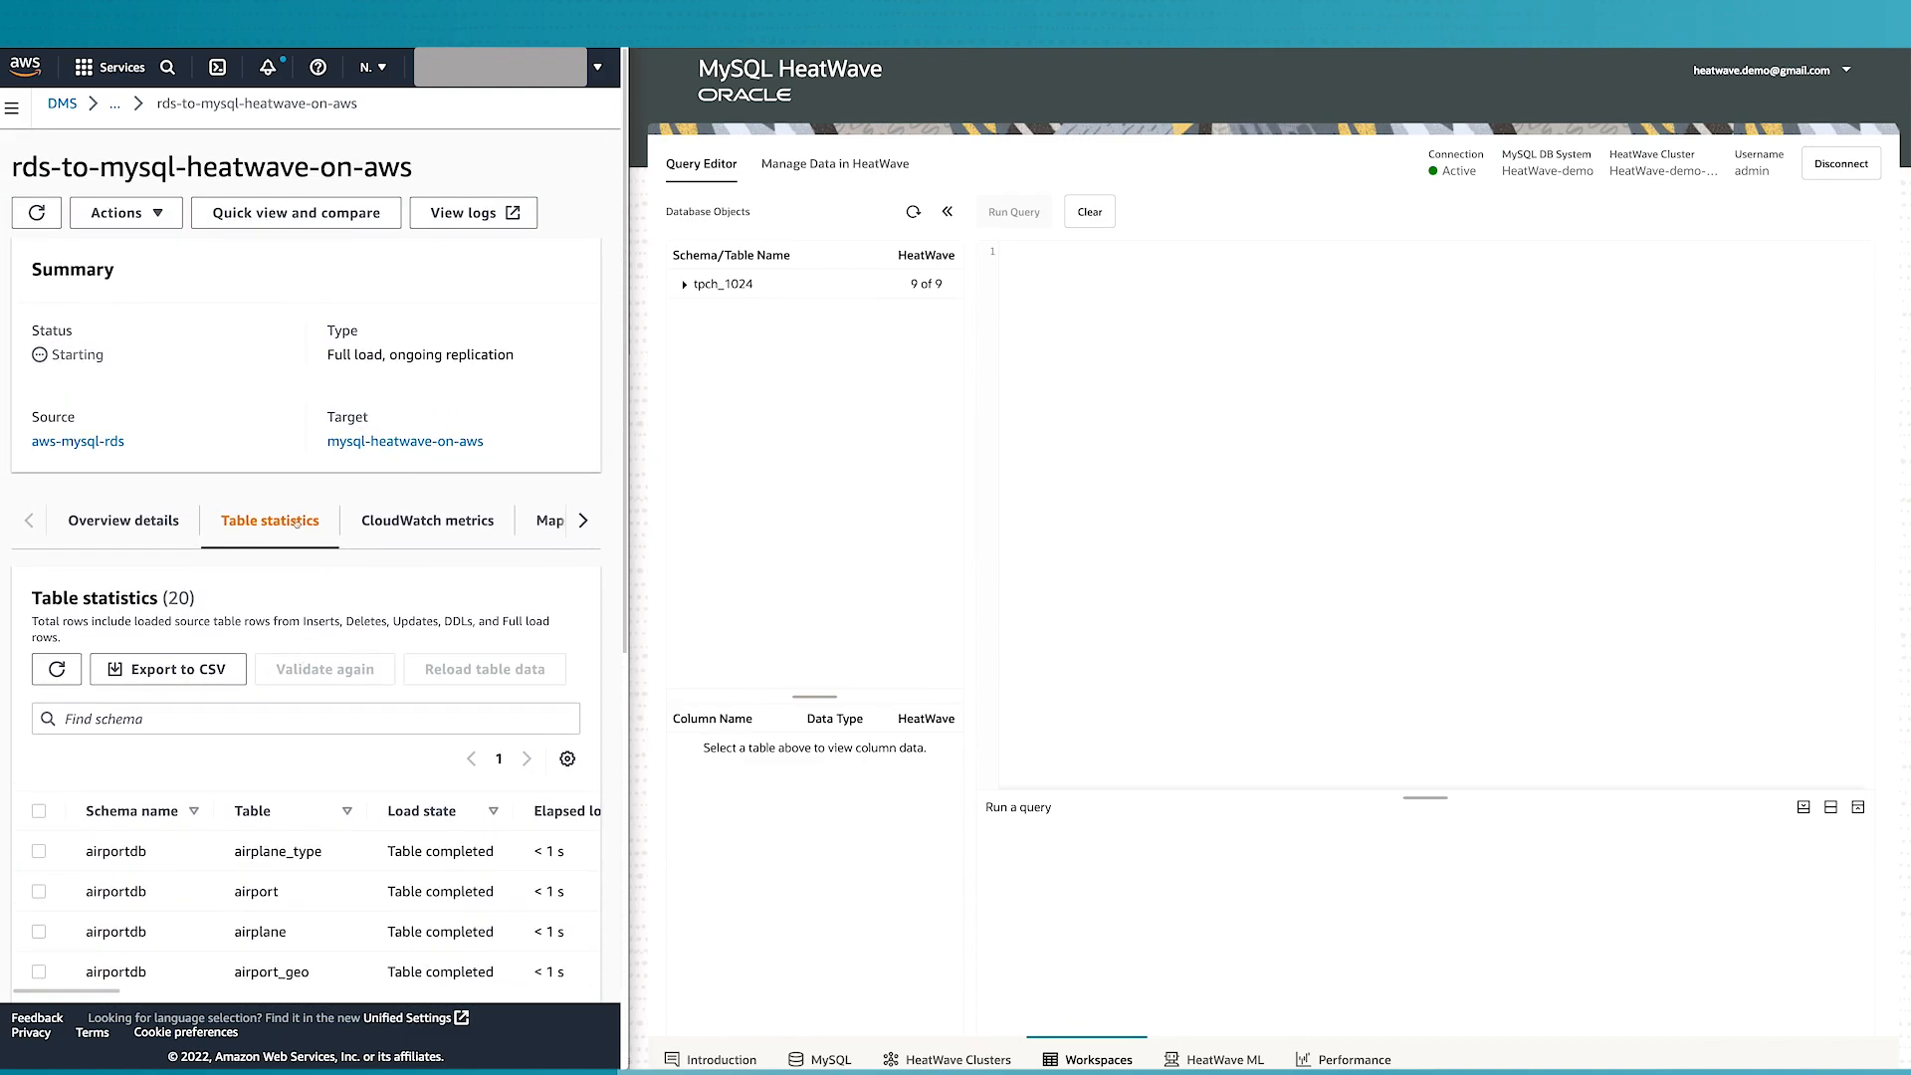
click(122, 520)
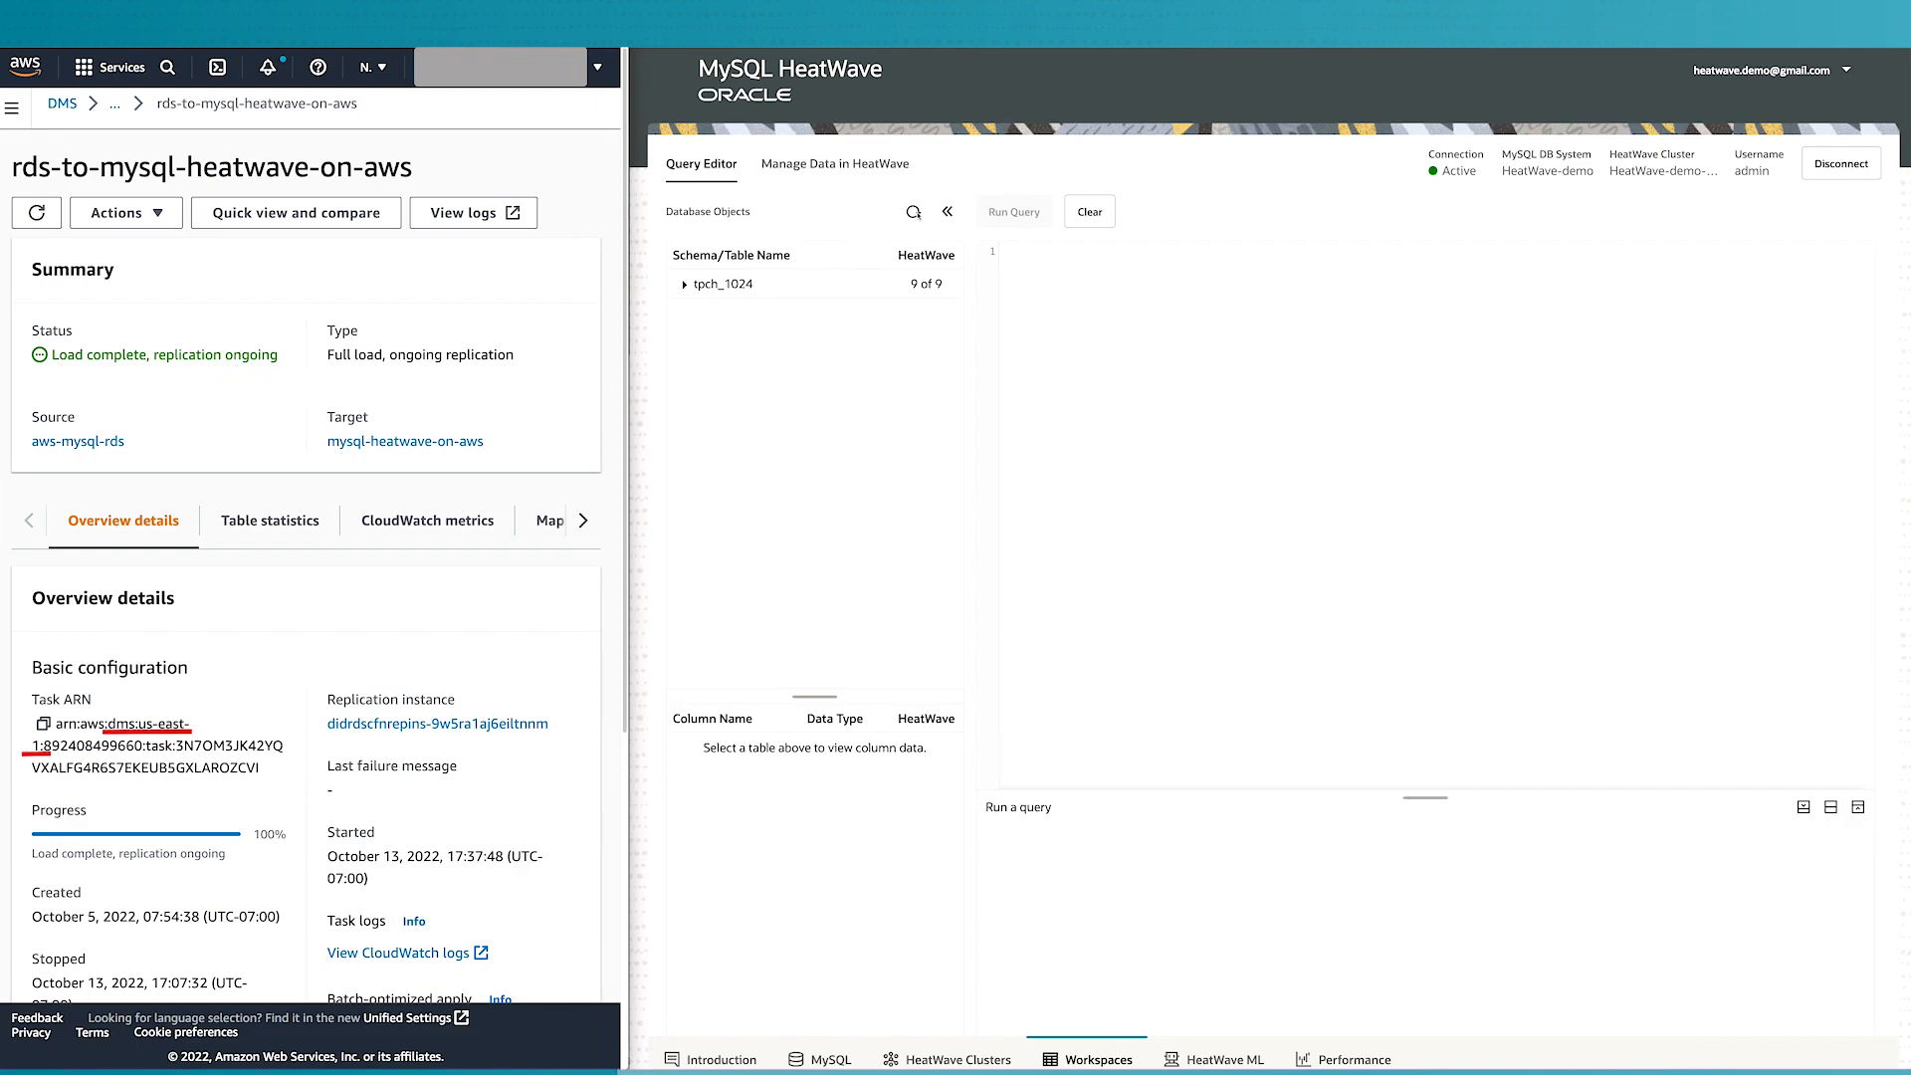
Refresh the schemas and expand airportdb in the Manage Data view.
click(914, 211)
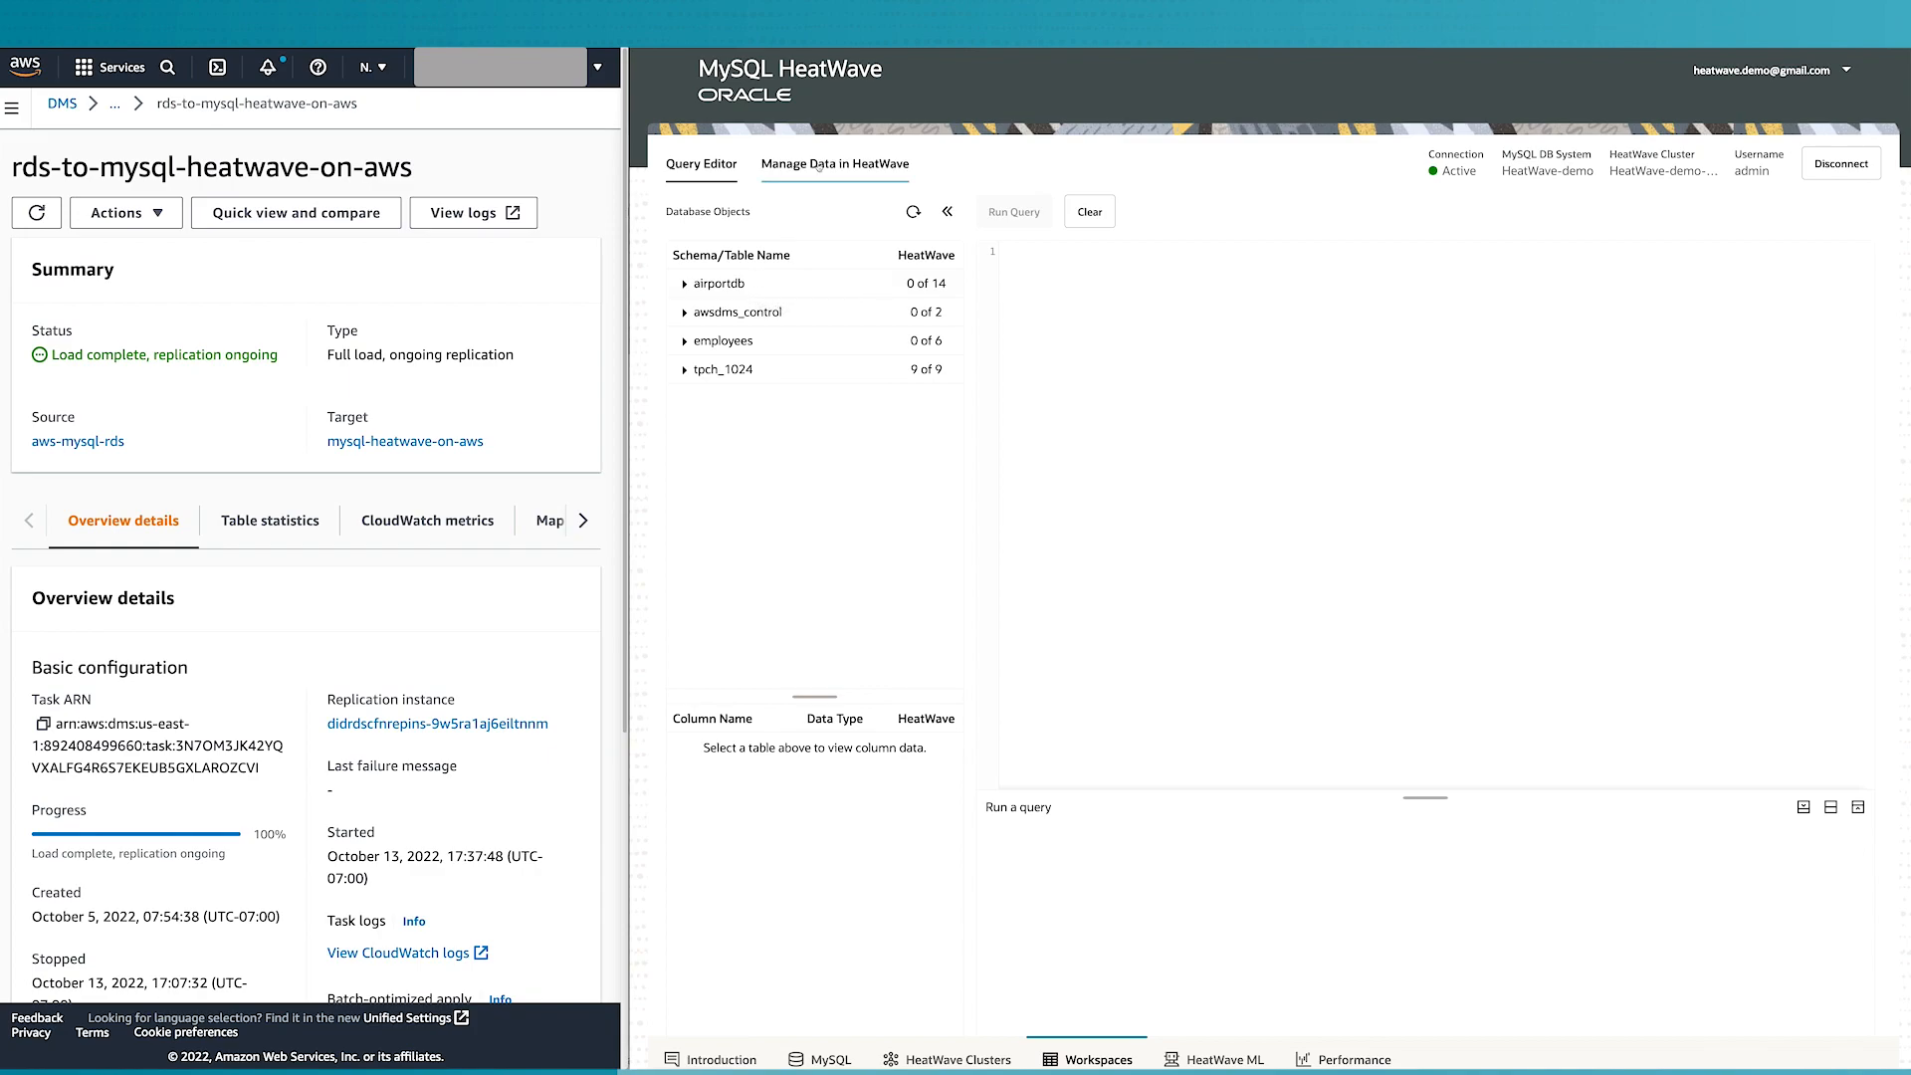
click(836, 166)
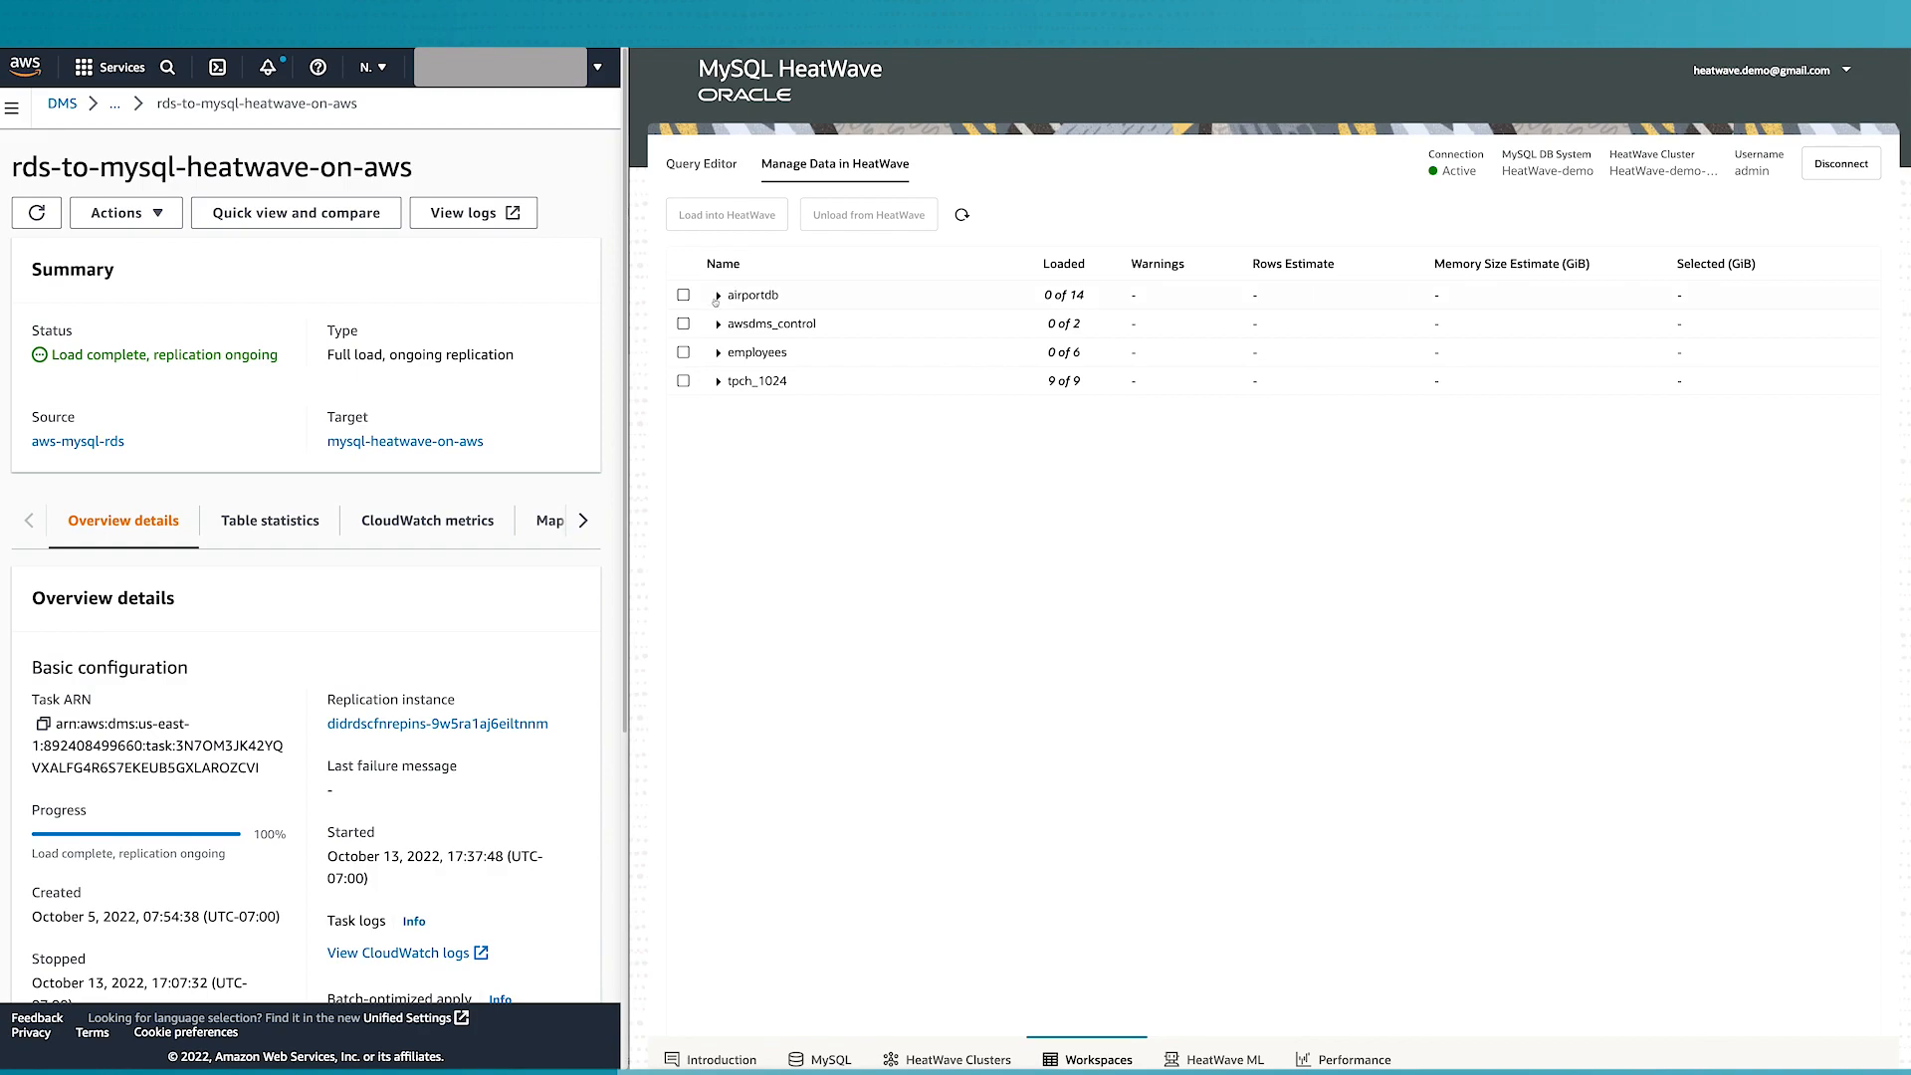
click(718, 295)
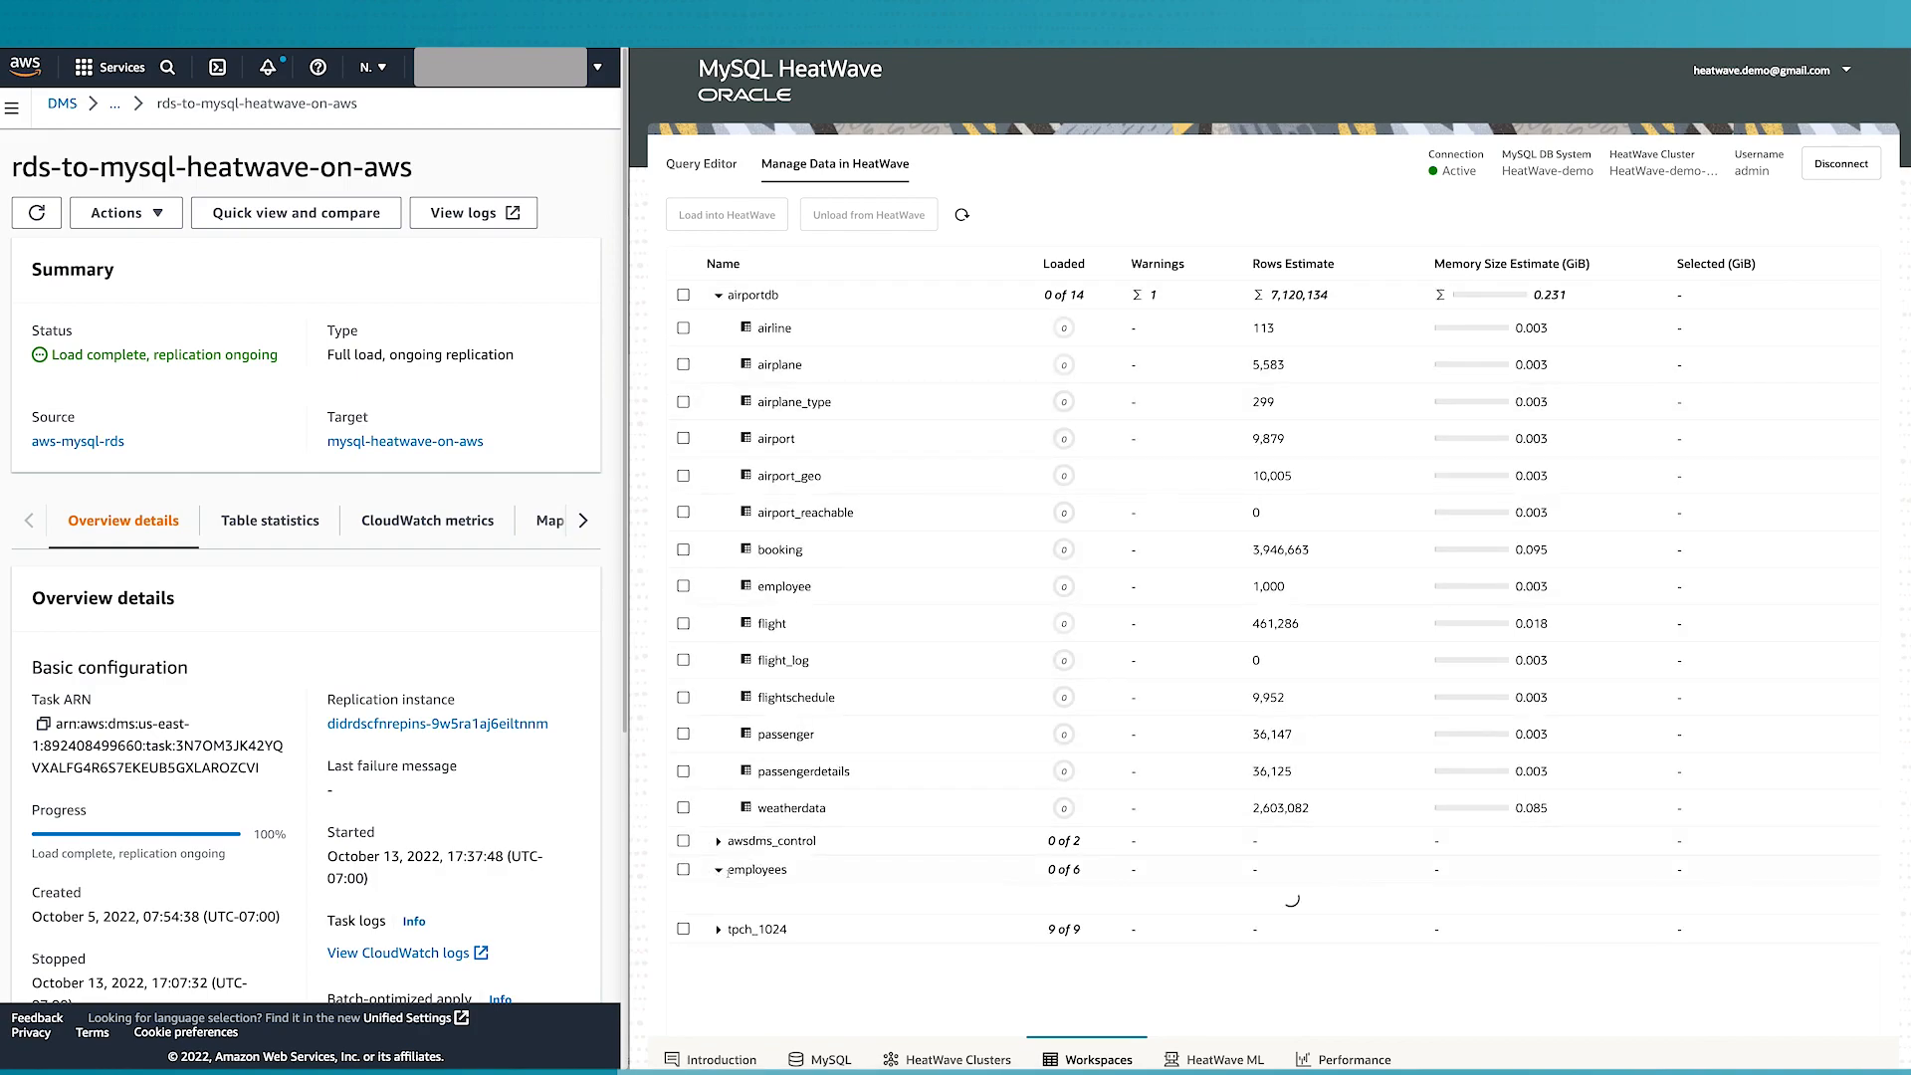
Select all airportdb and employees tables and load them into HeatWave.
click(683, 294)
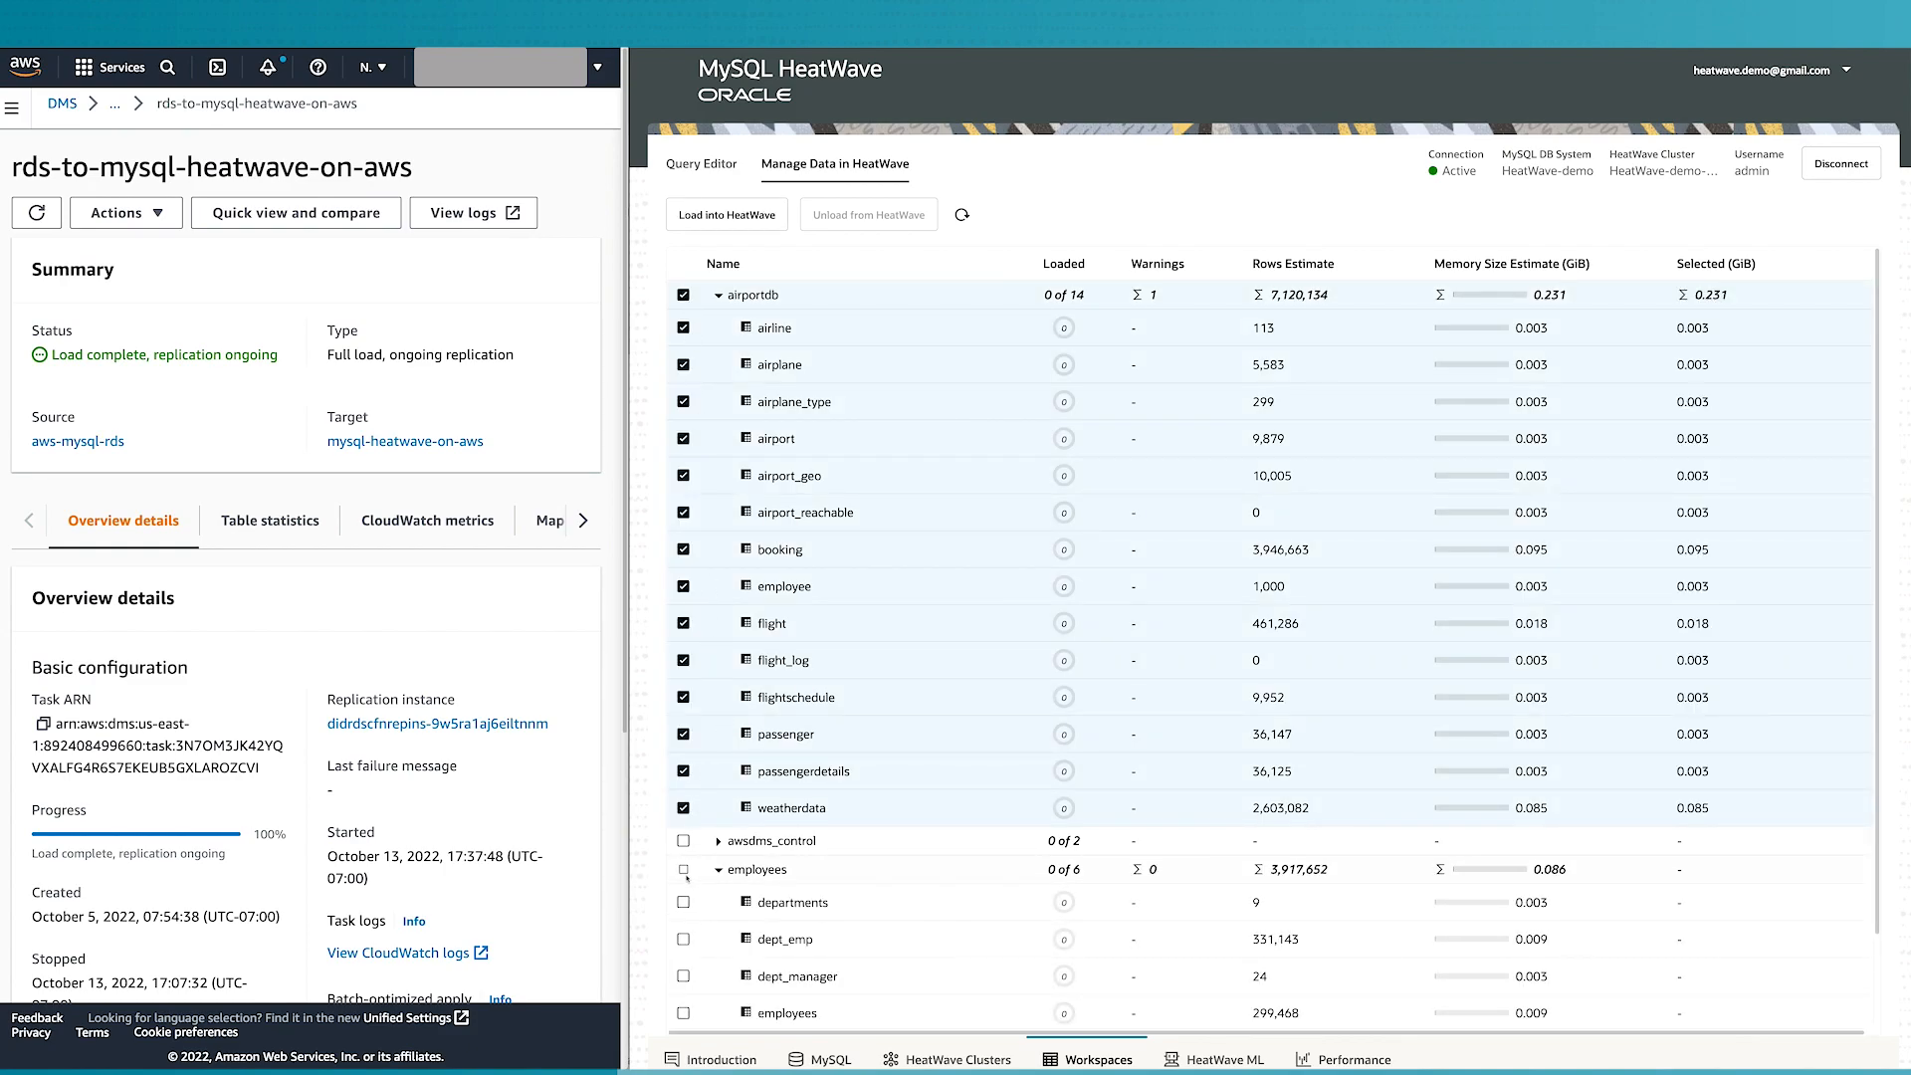
click(683, 870)
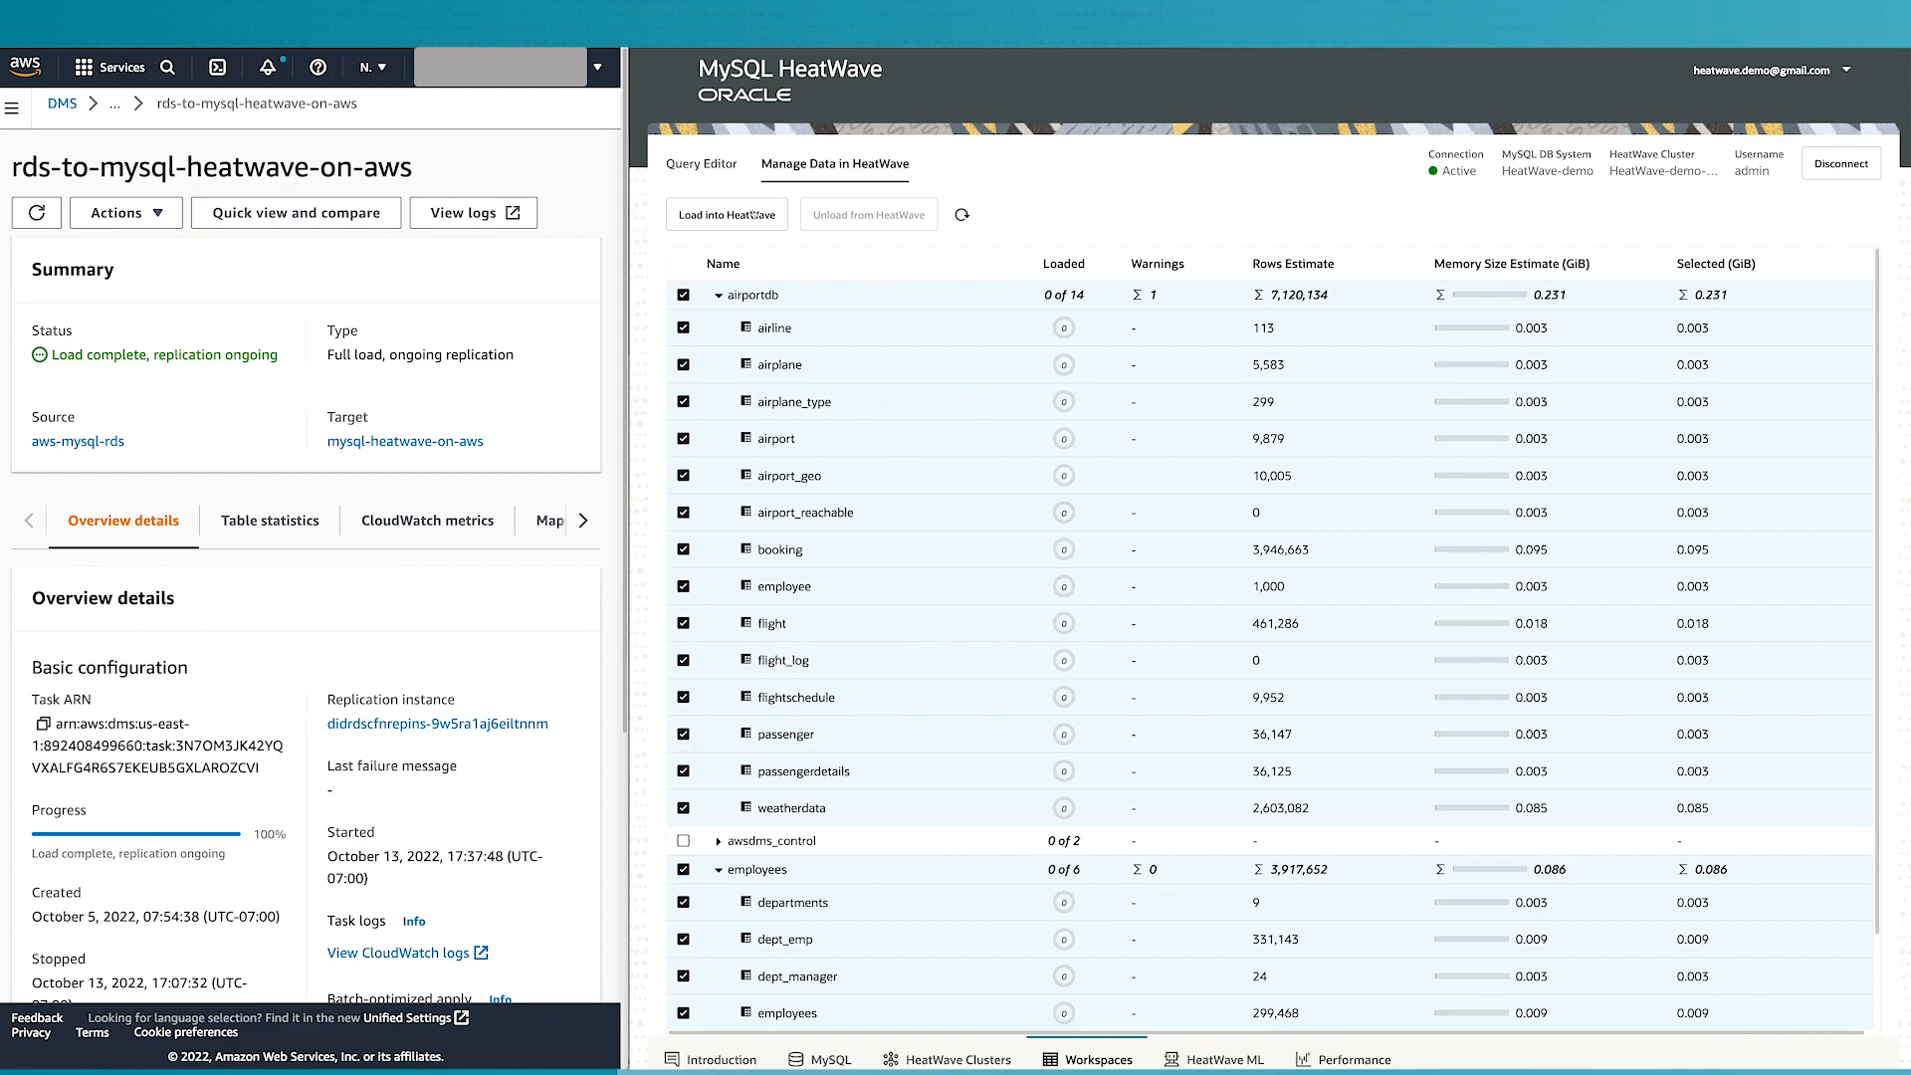
click(726, 215)
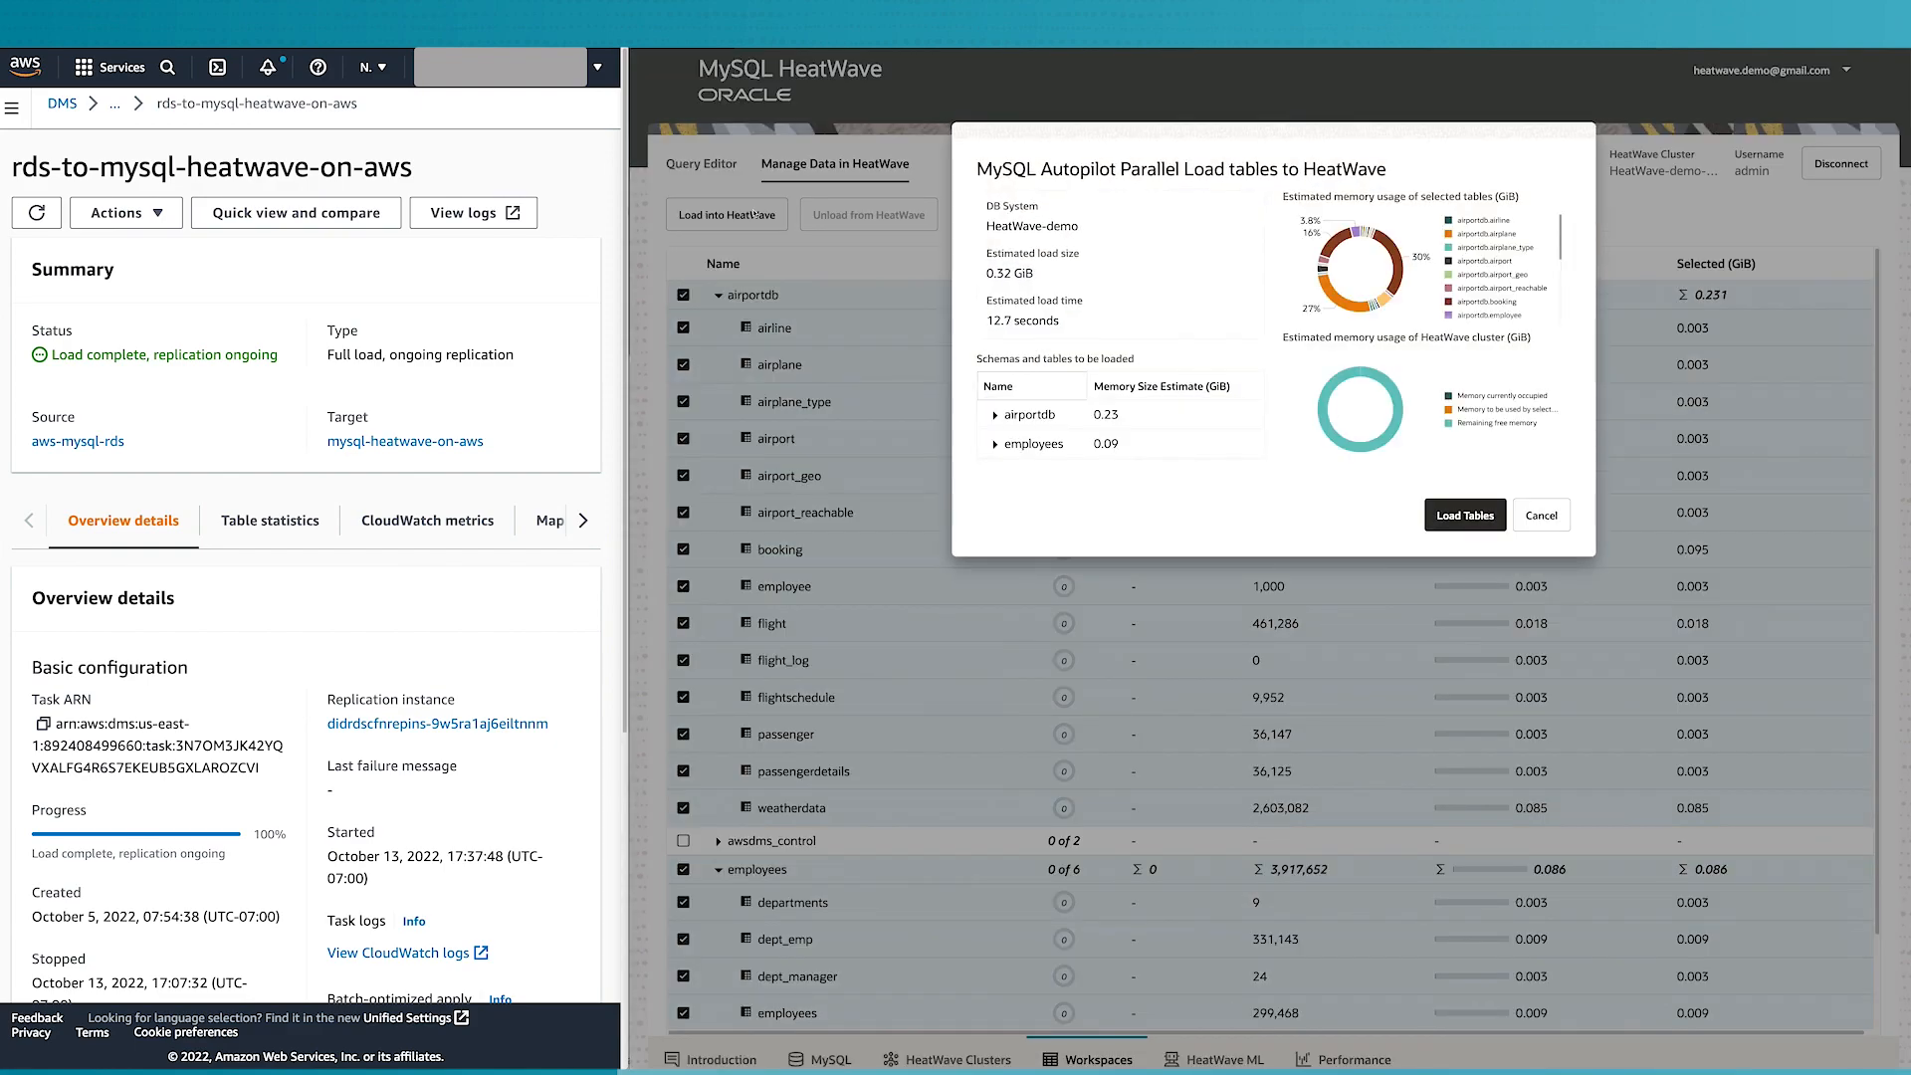
mouse_move(1192, 332)
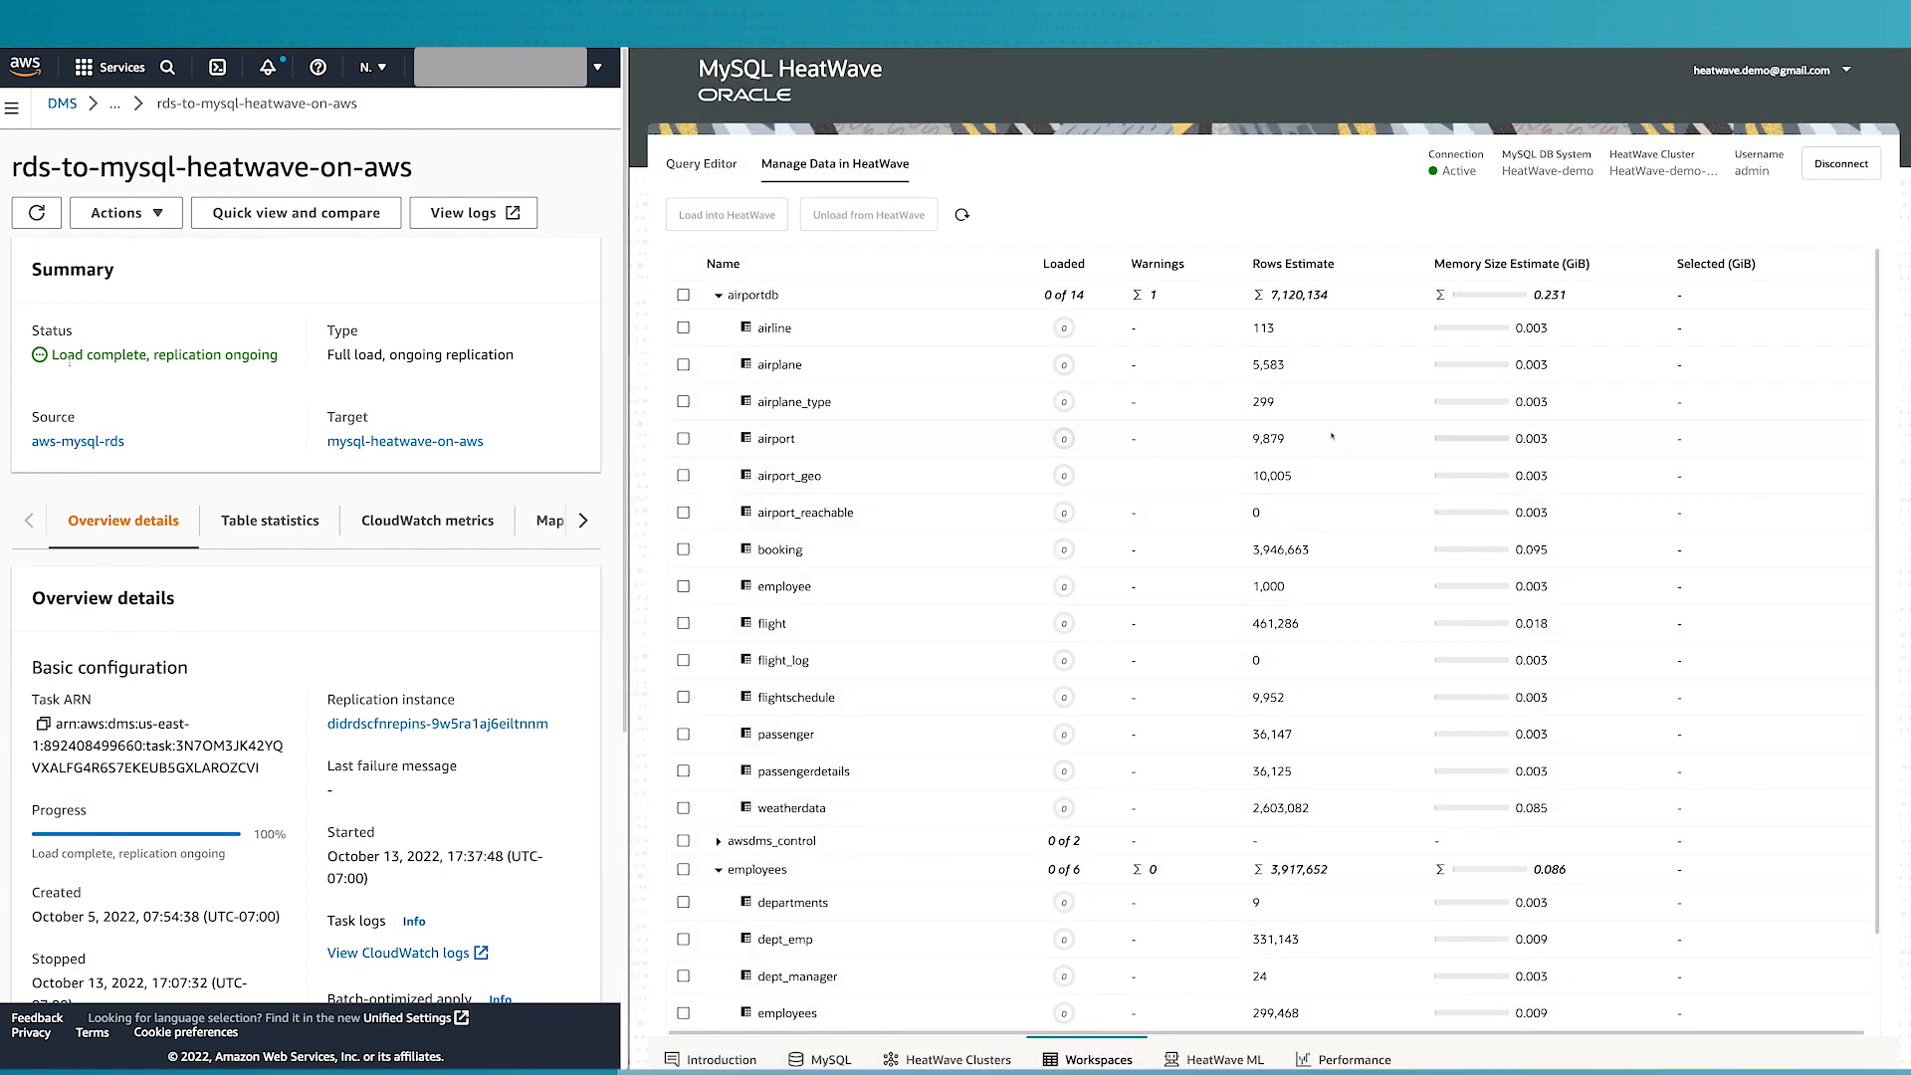
Confirm 14 of 14 airportdb tables loaded and run the count/sum query on booking (54304619 rows).
click(718, 295)
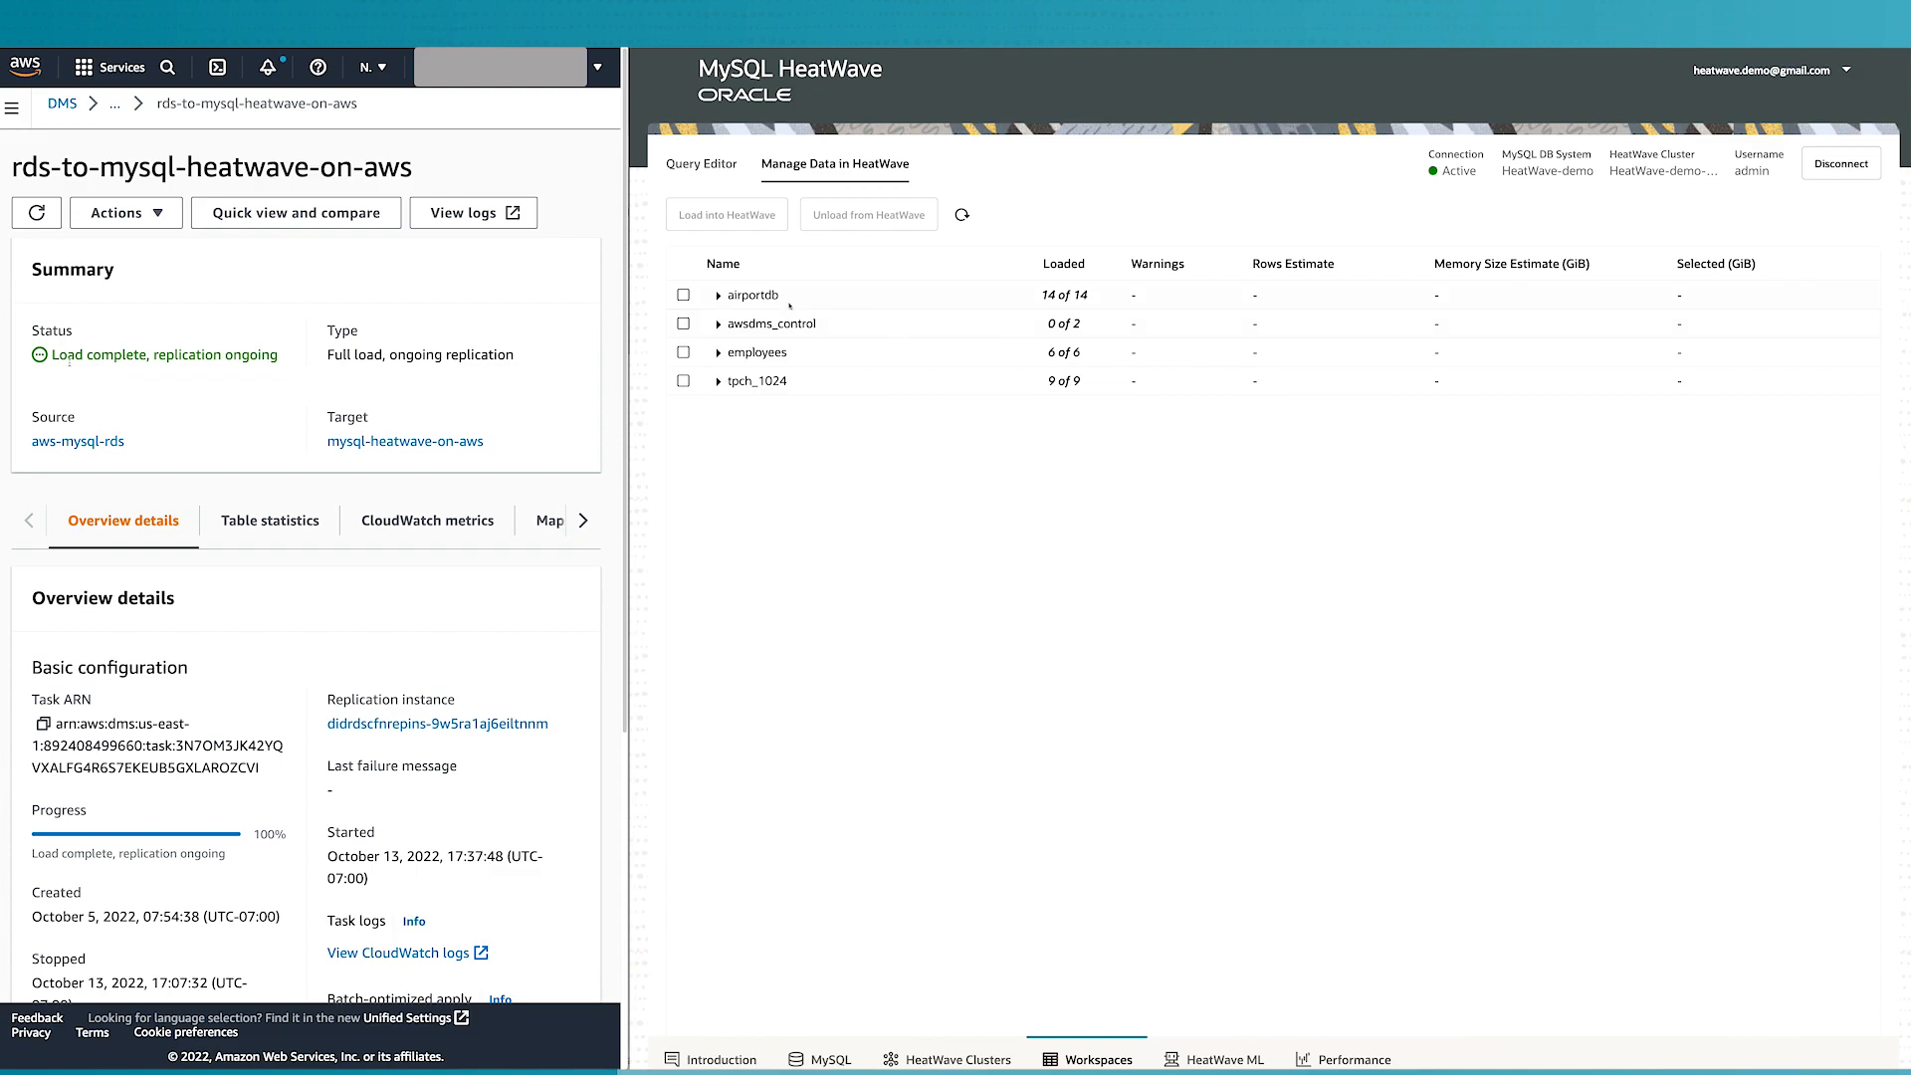
click(701, 163)
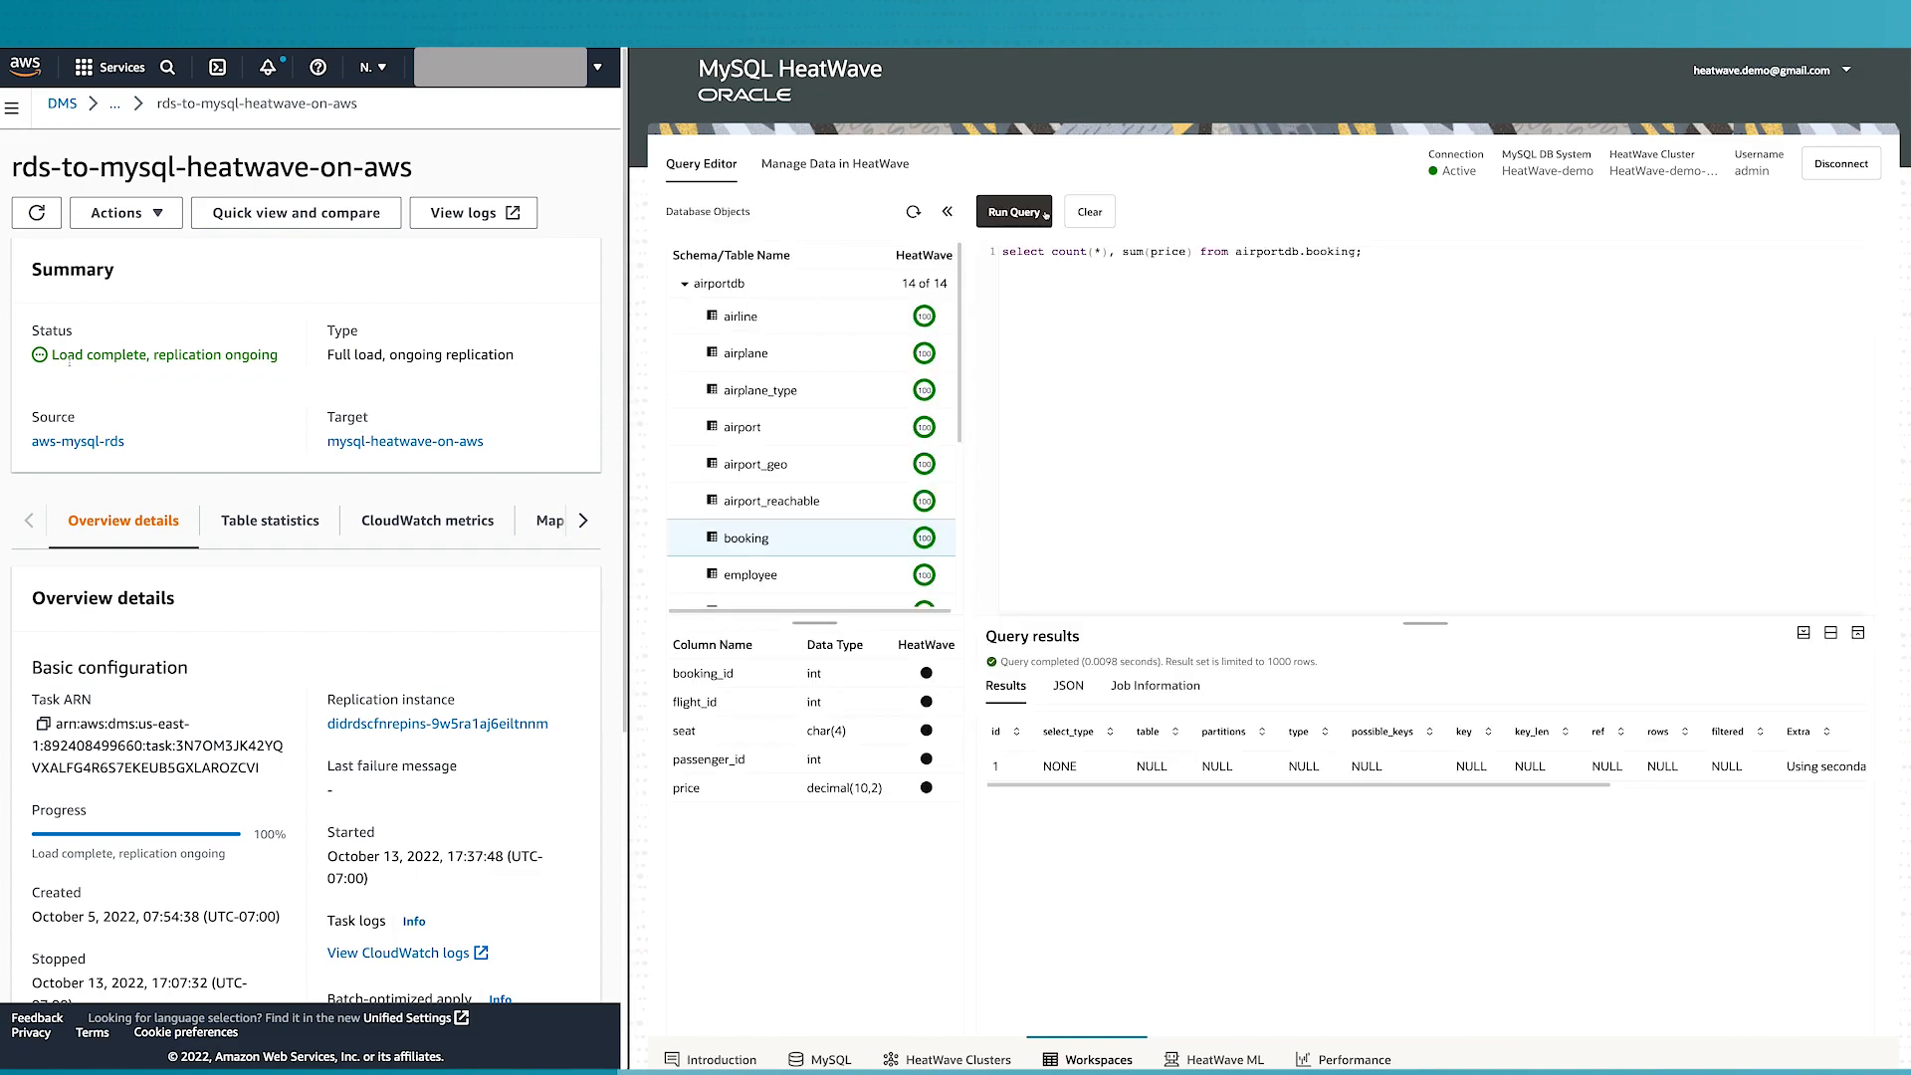
click(1013, 211)
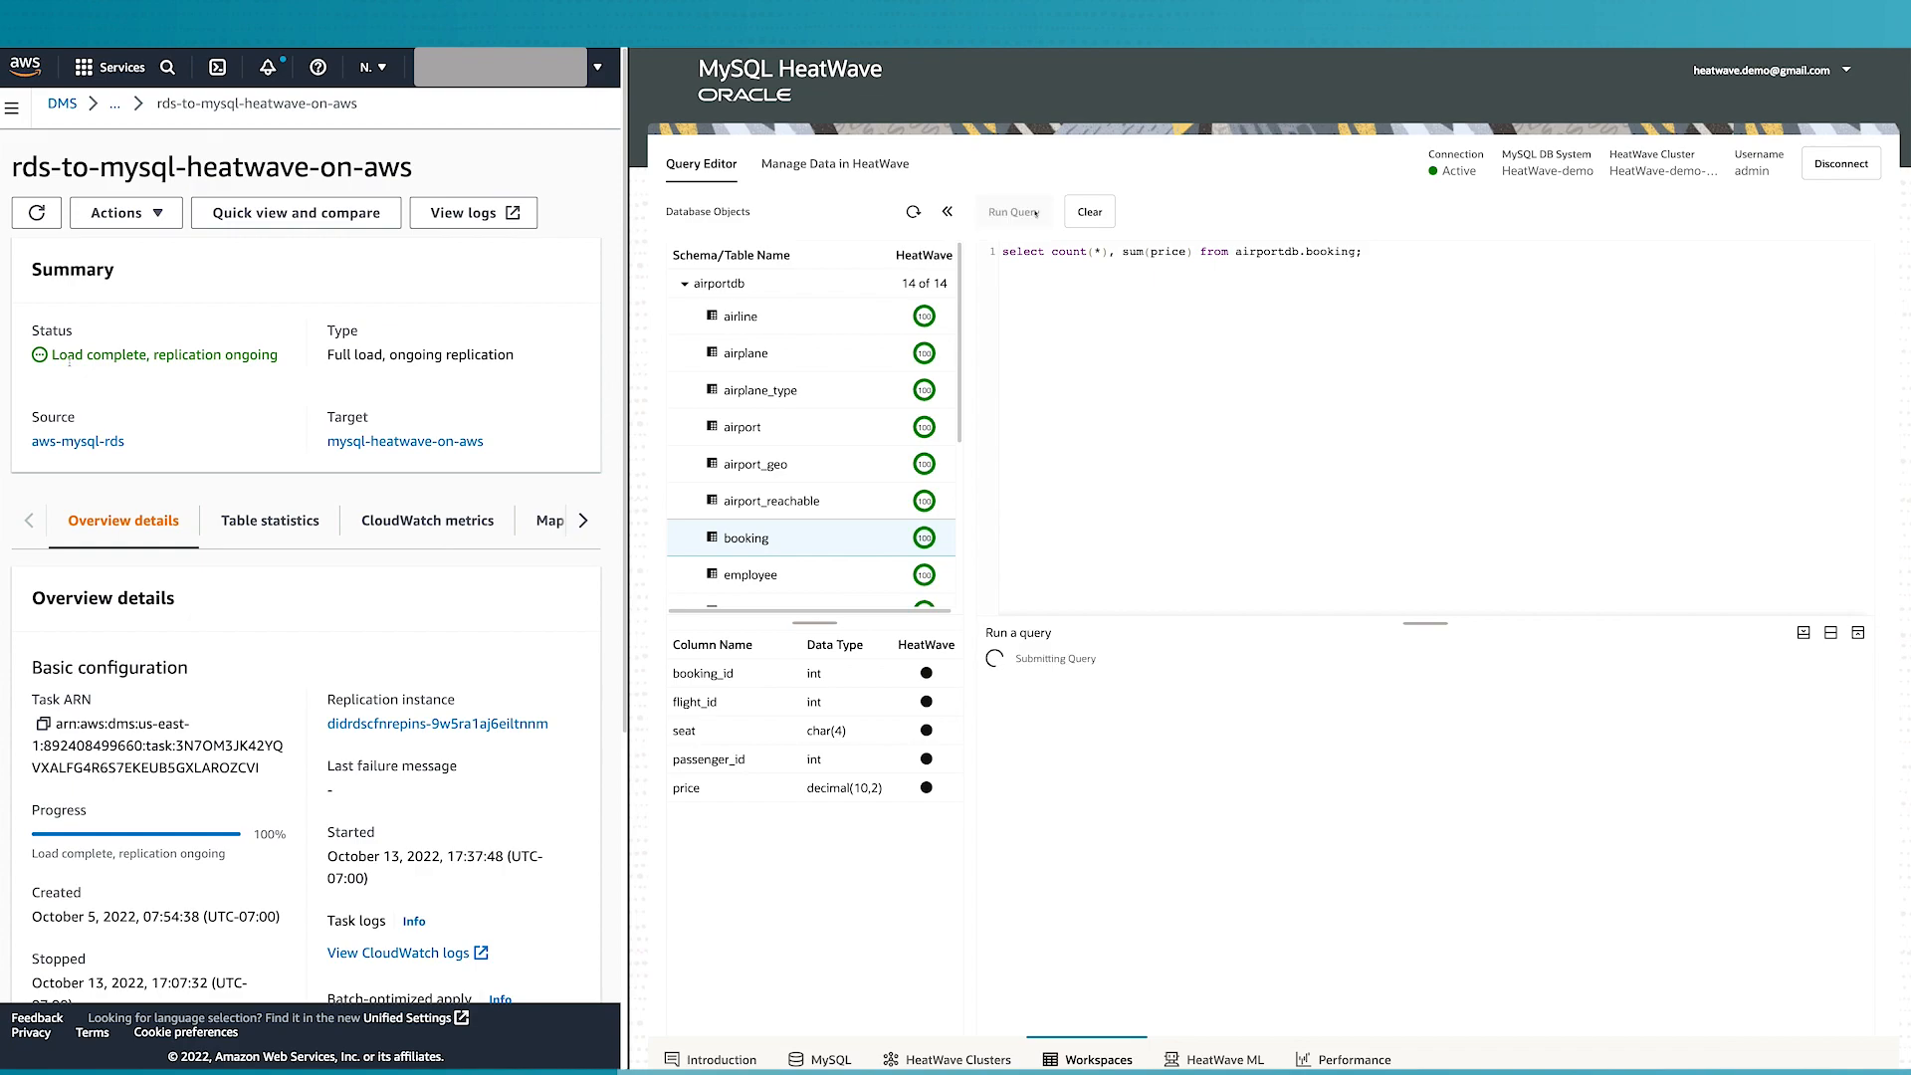
click(1013, 211)
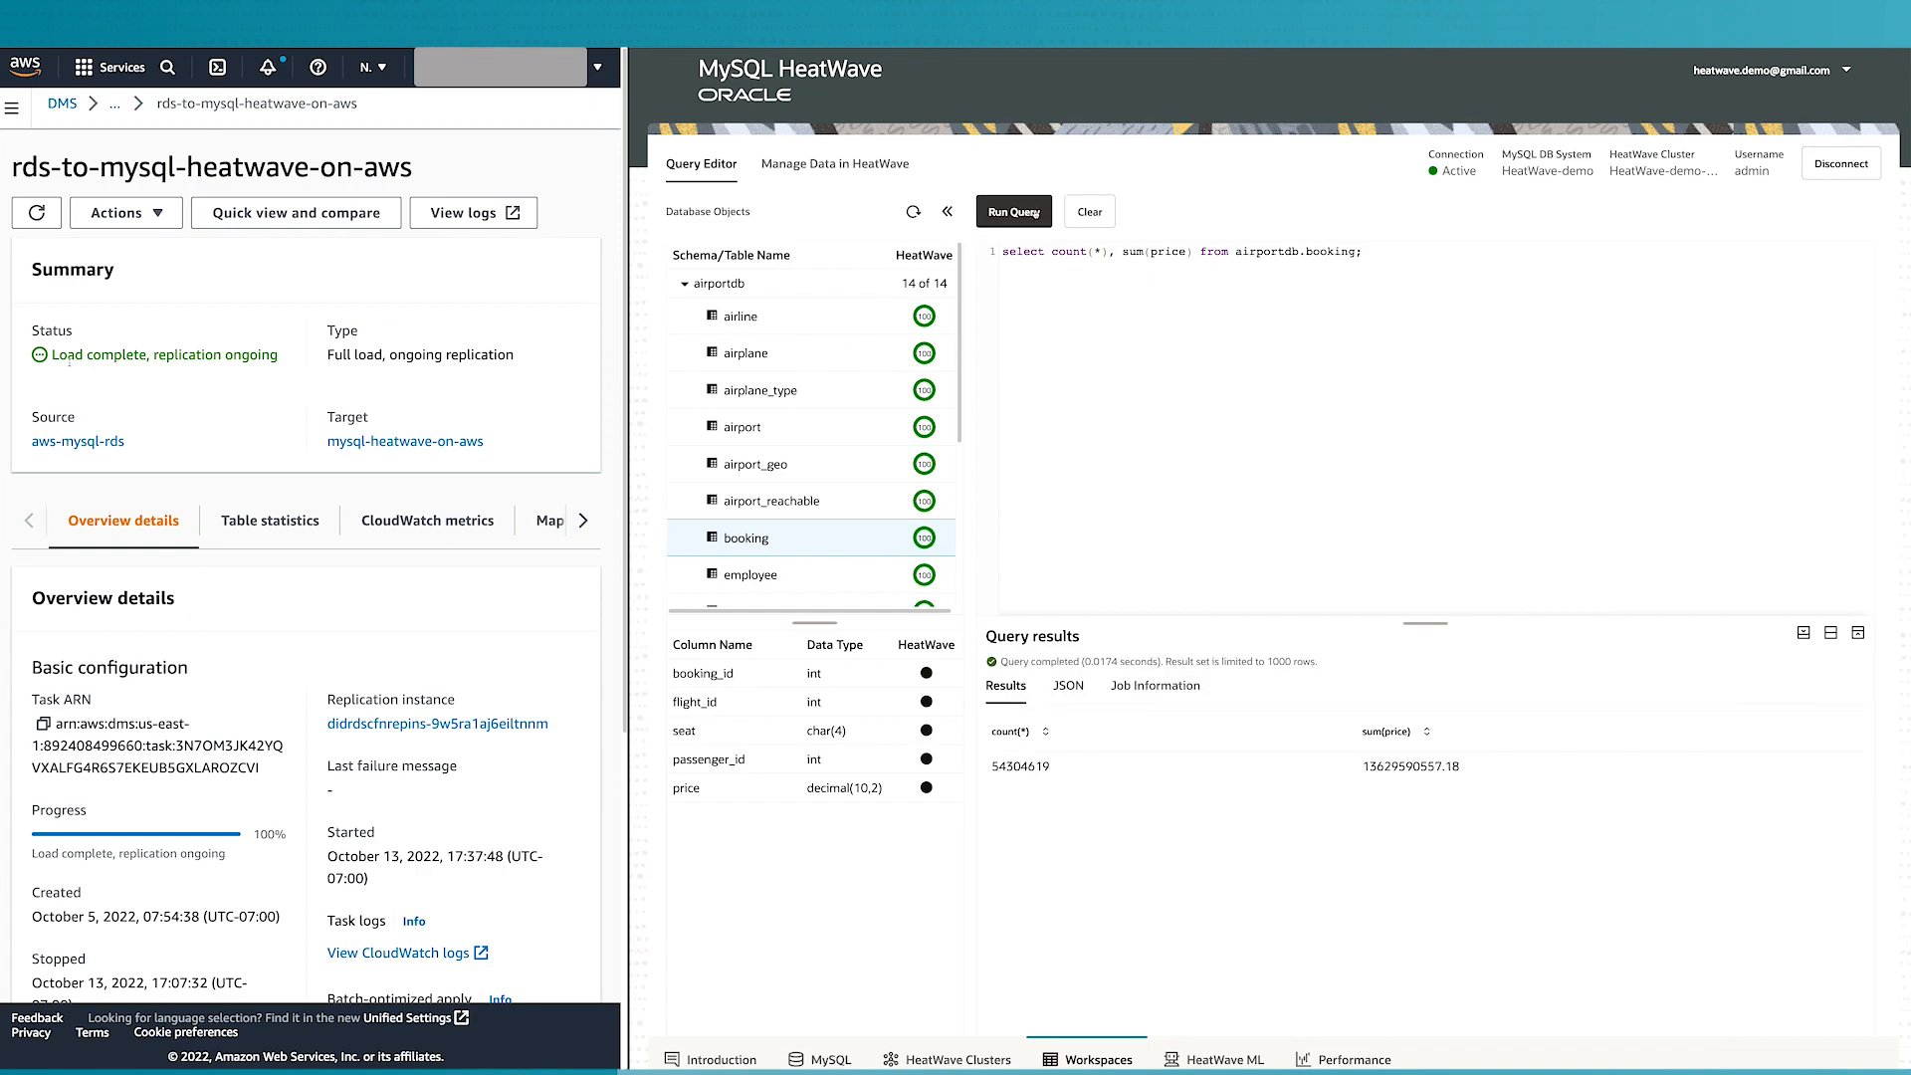